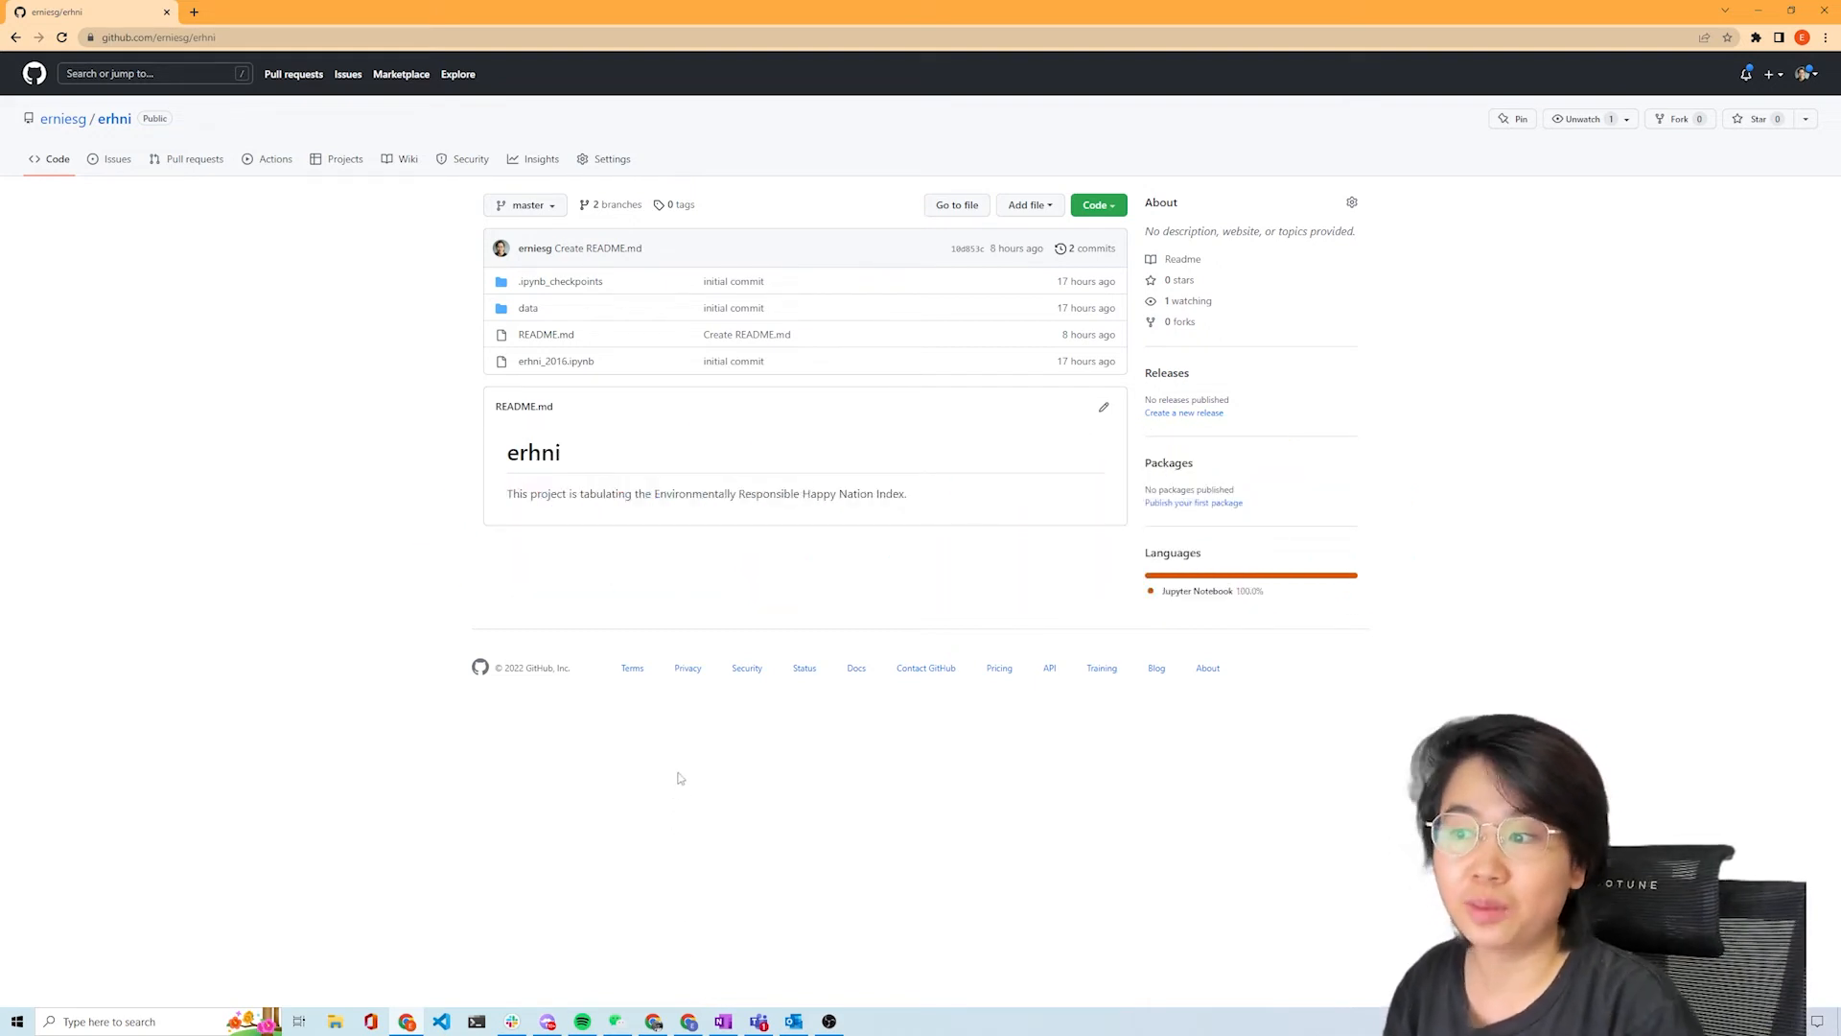
mouse_move(686, 789)
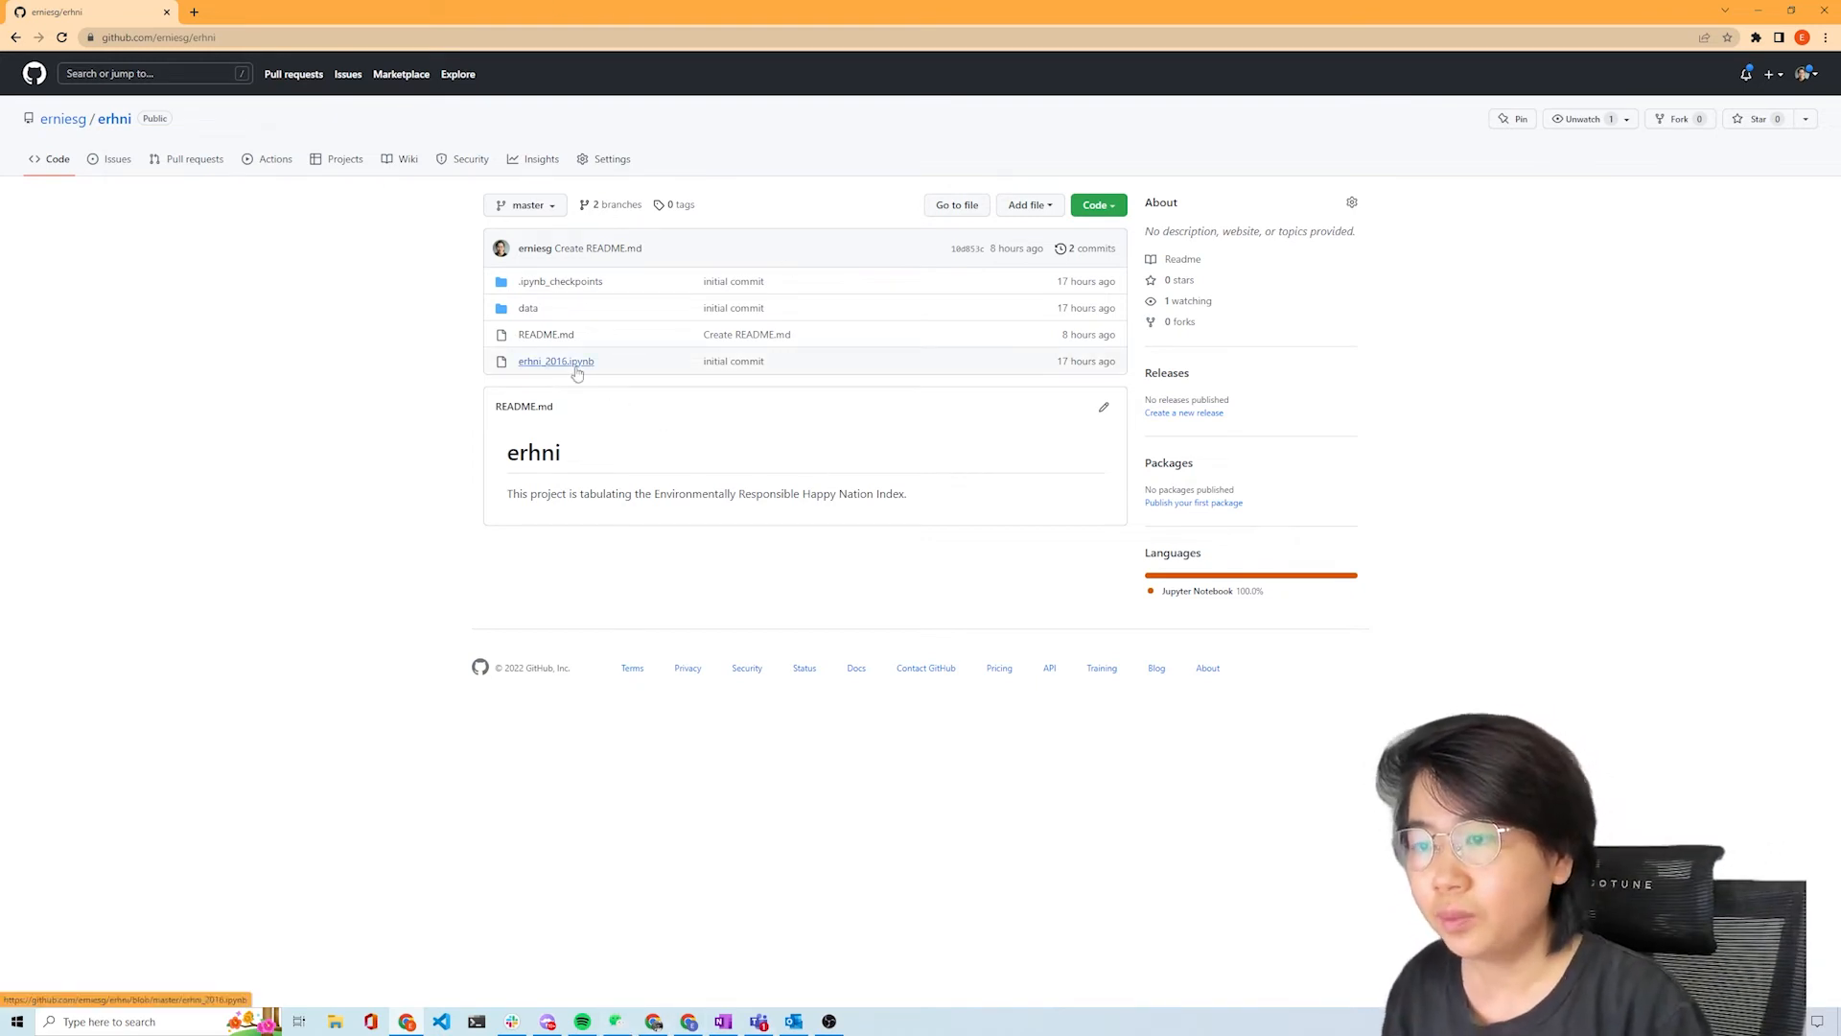
- Open erhni_2016.ipynb from the file list to view the rendered NHLY notebook
click(555, 360)
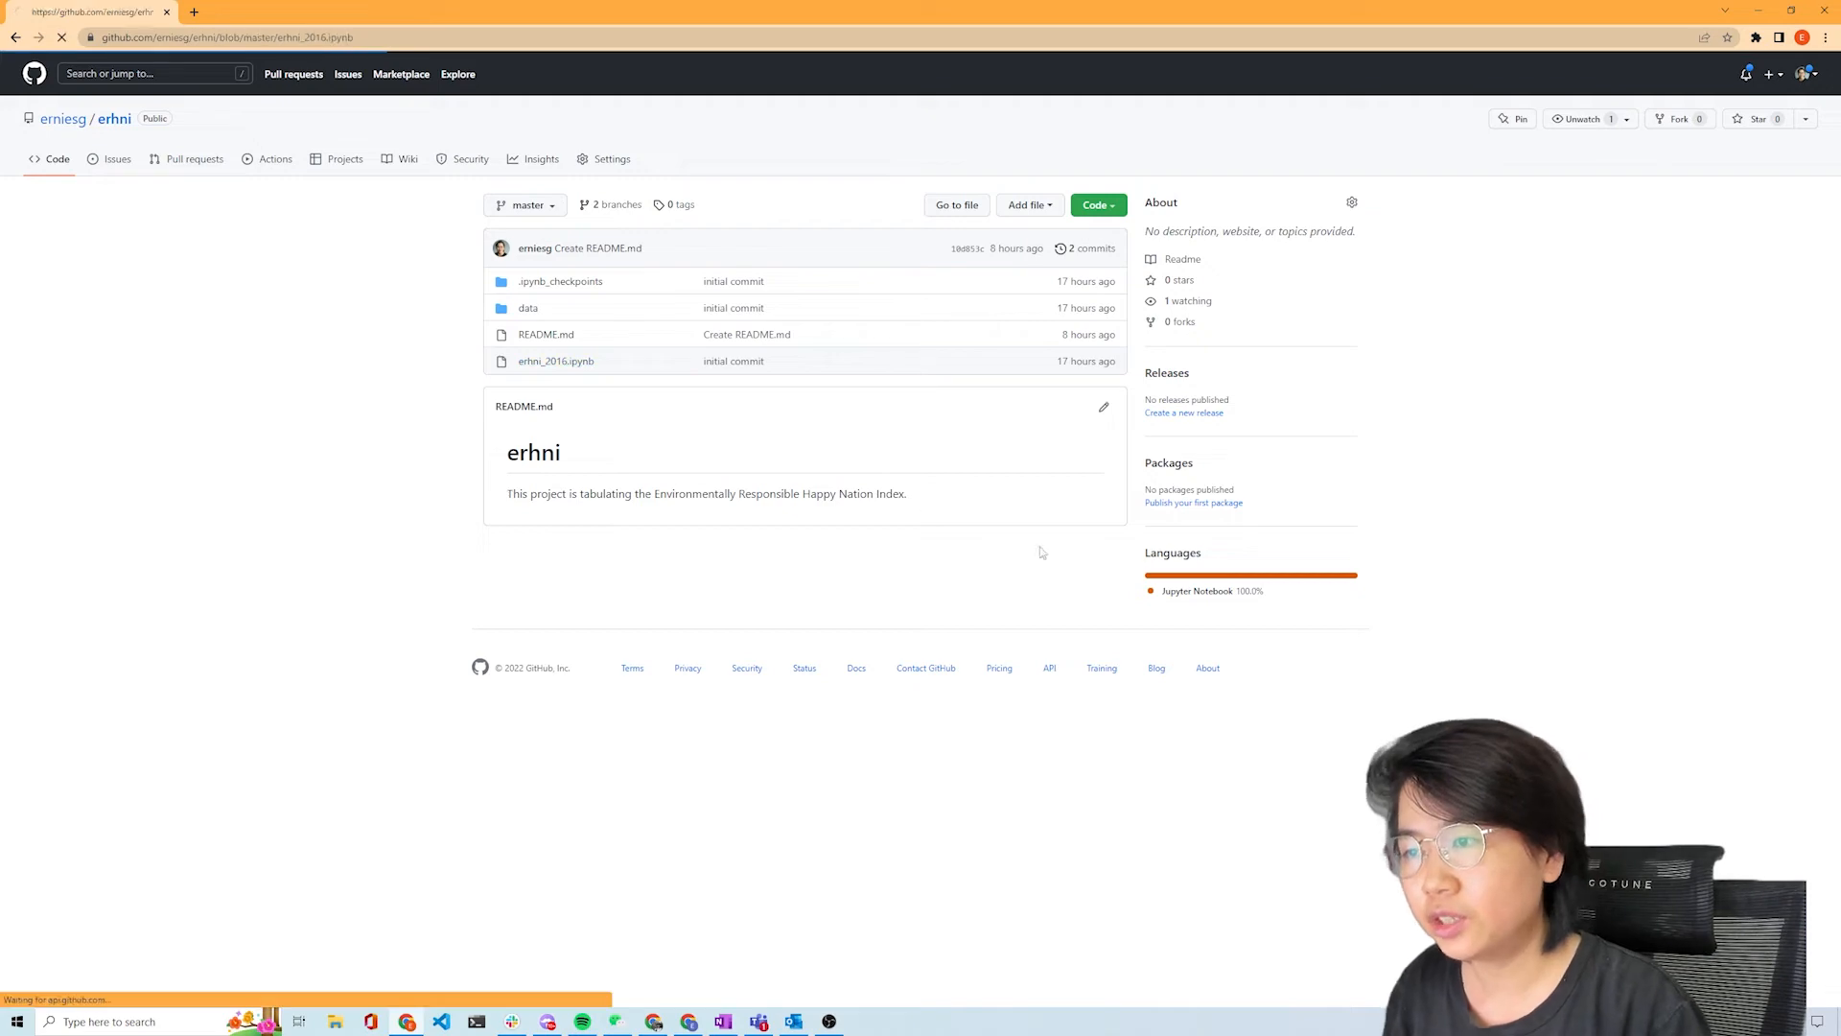
click(556, 360)
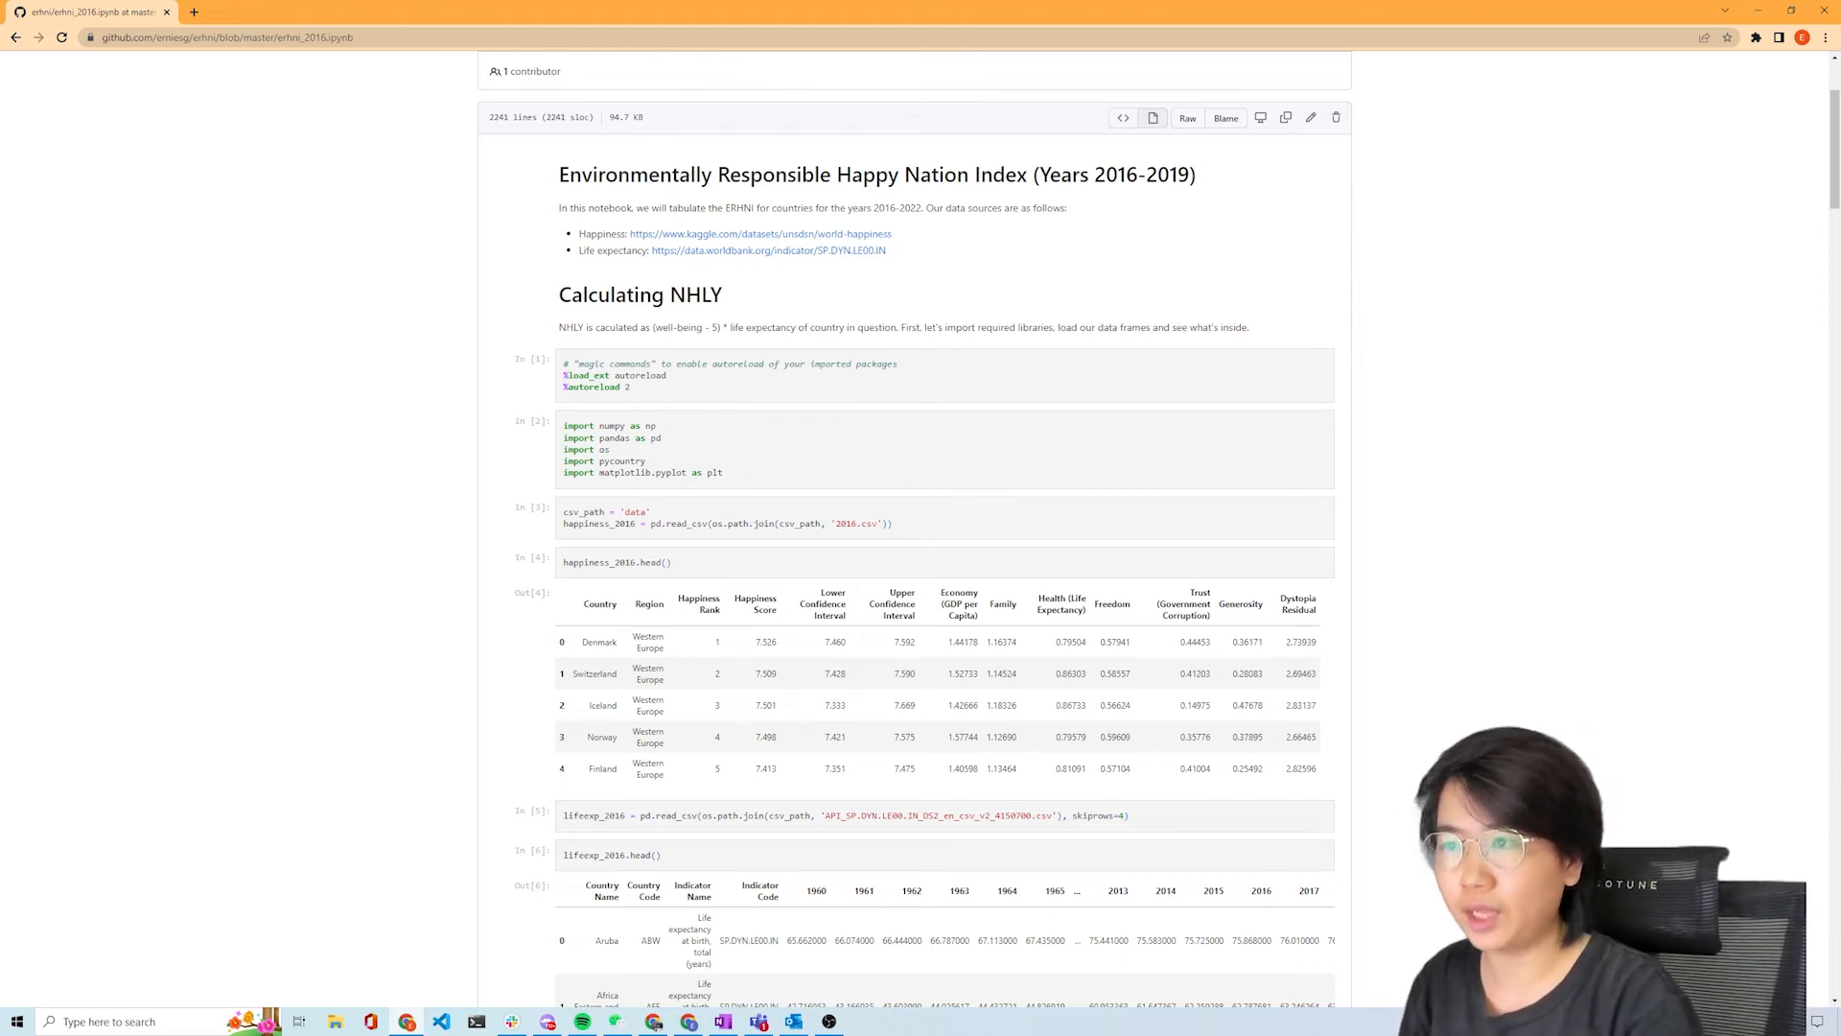
mouse_move(1344, 754)
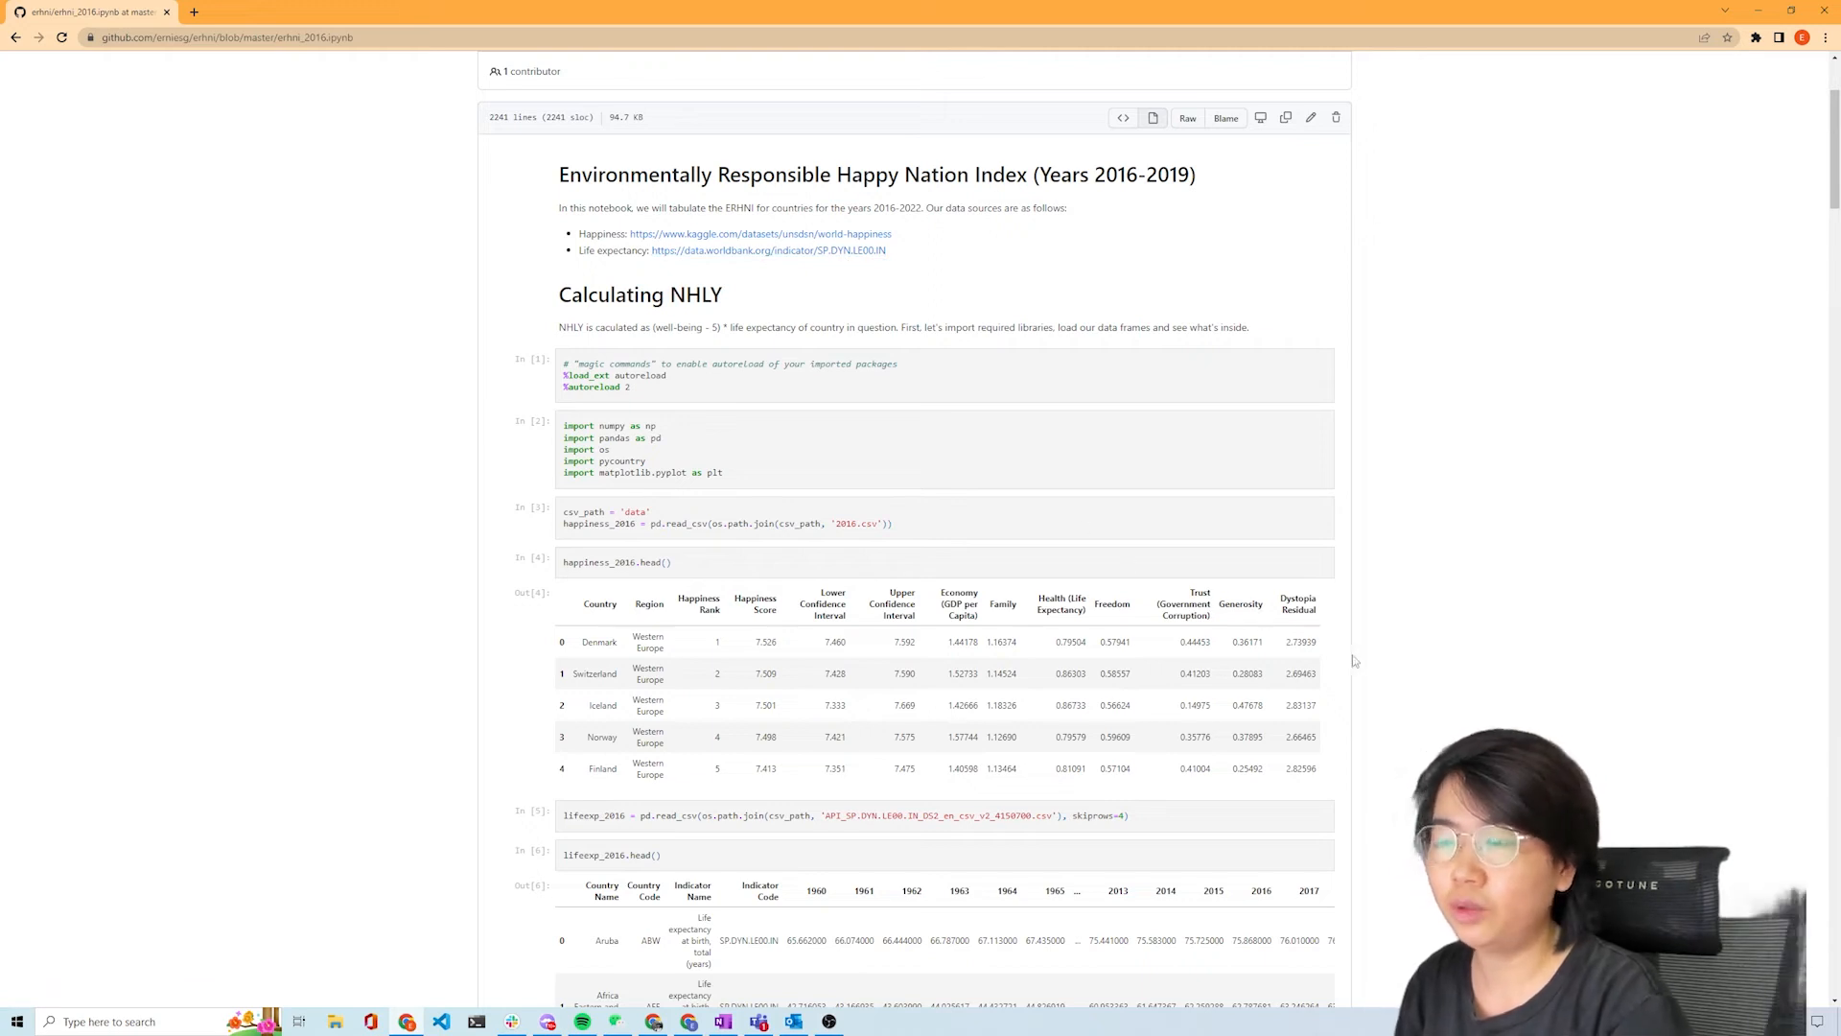
scroll(down, 3)
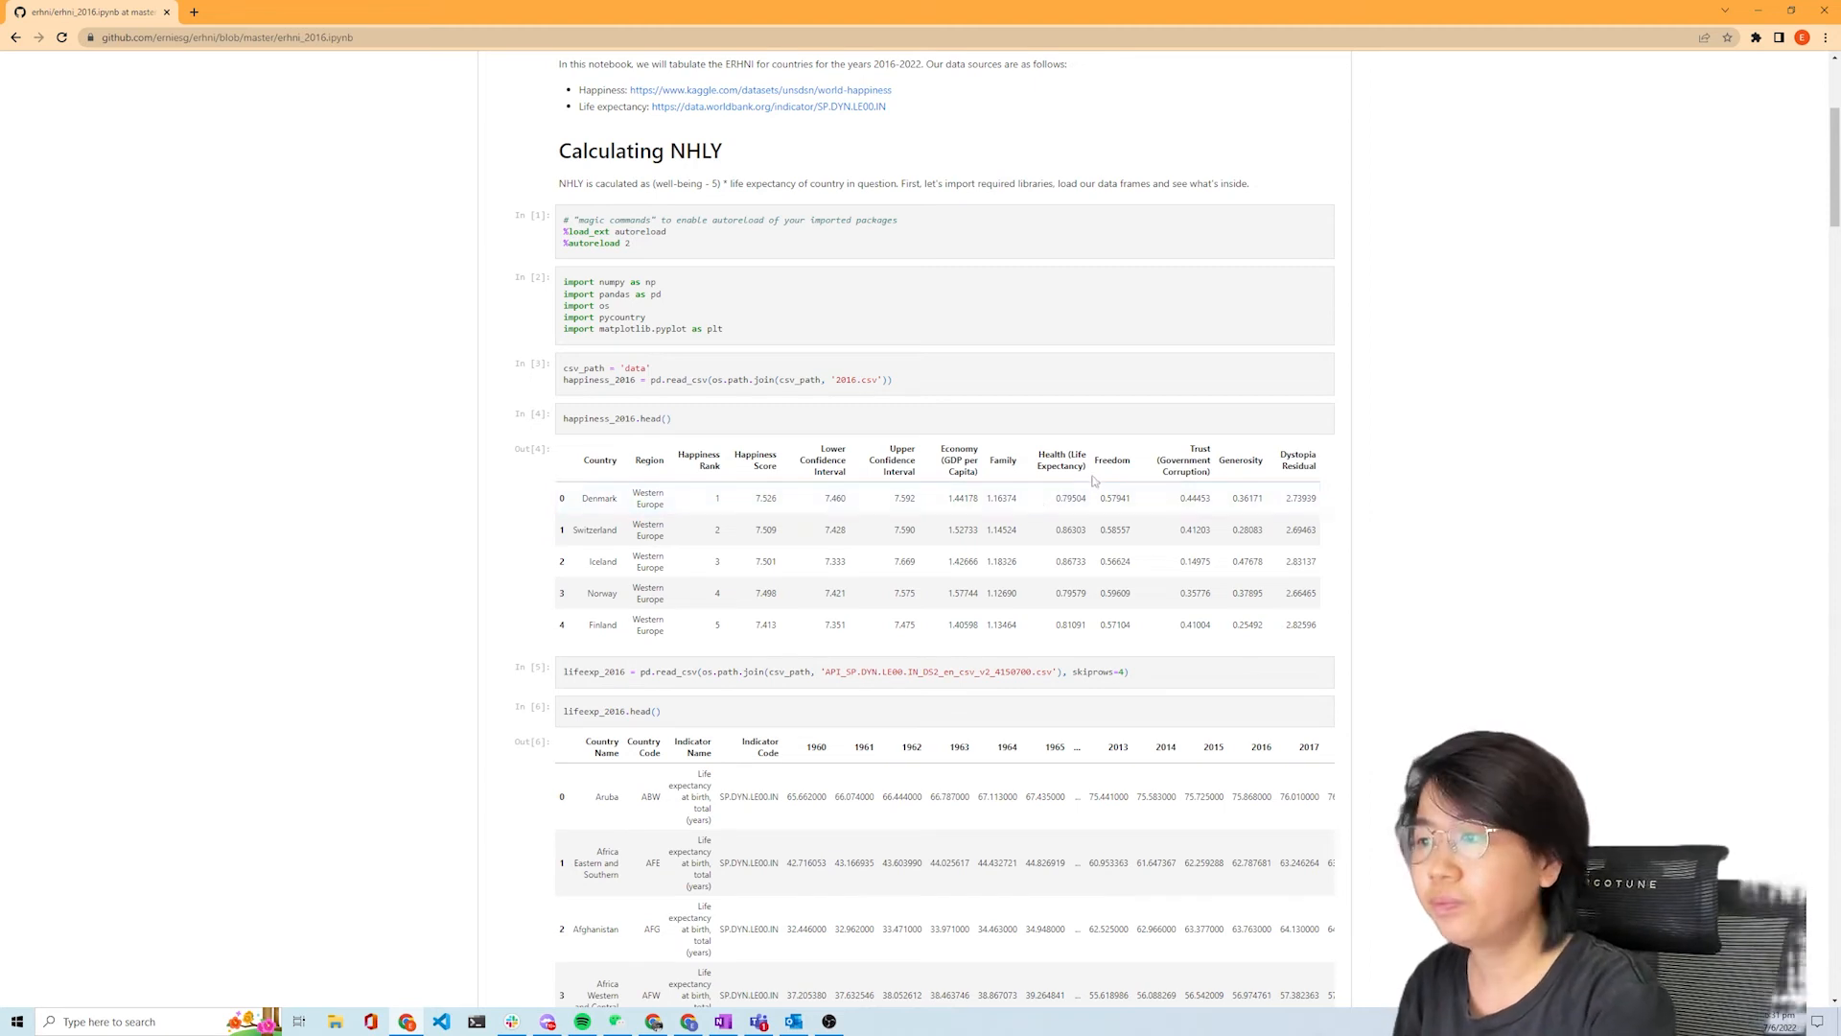
mouse_move(1234, 560)
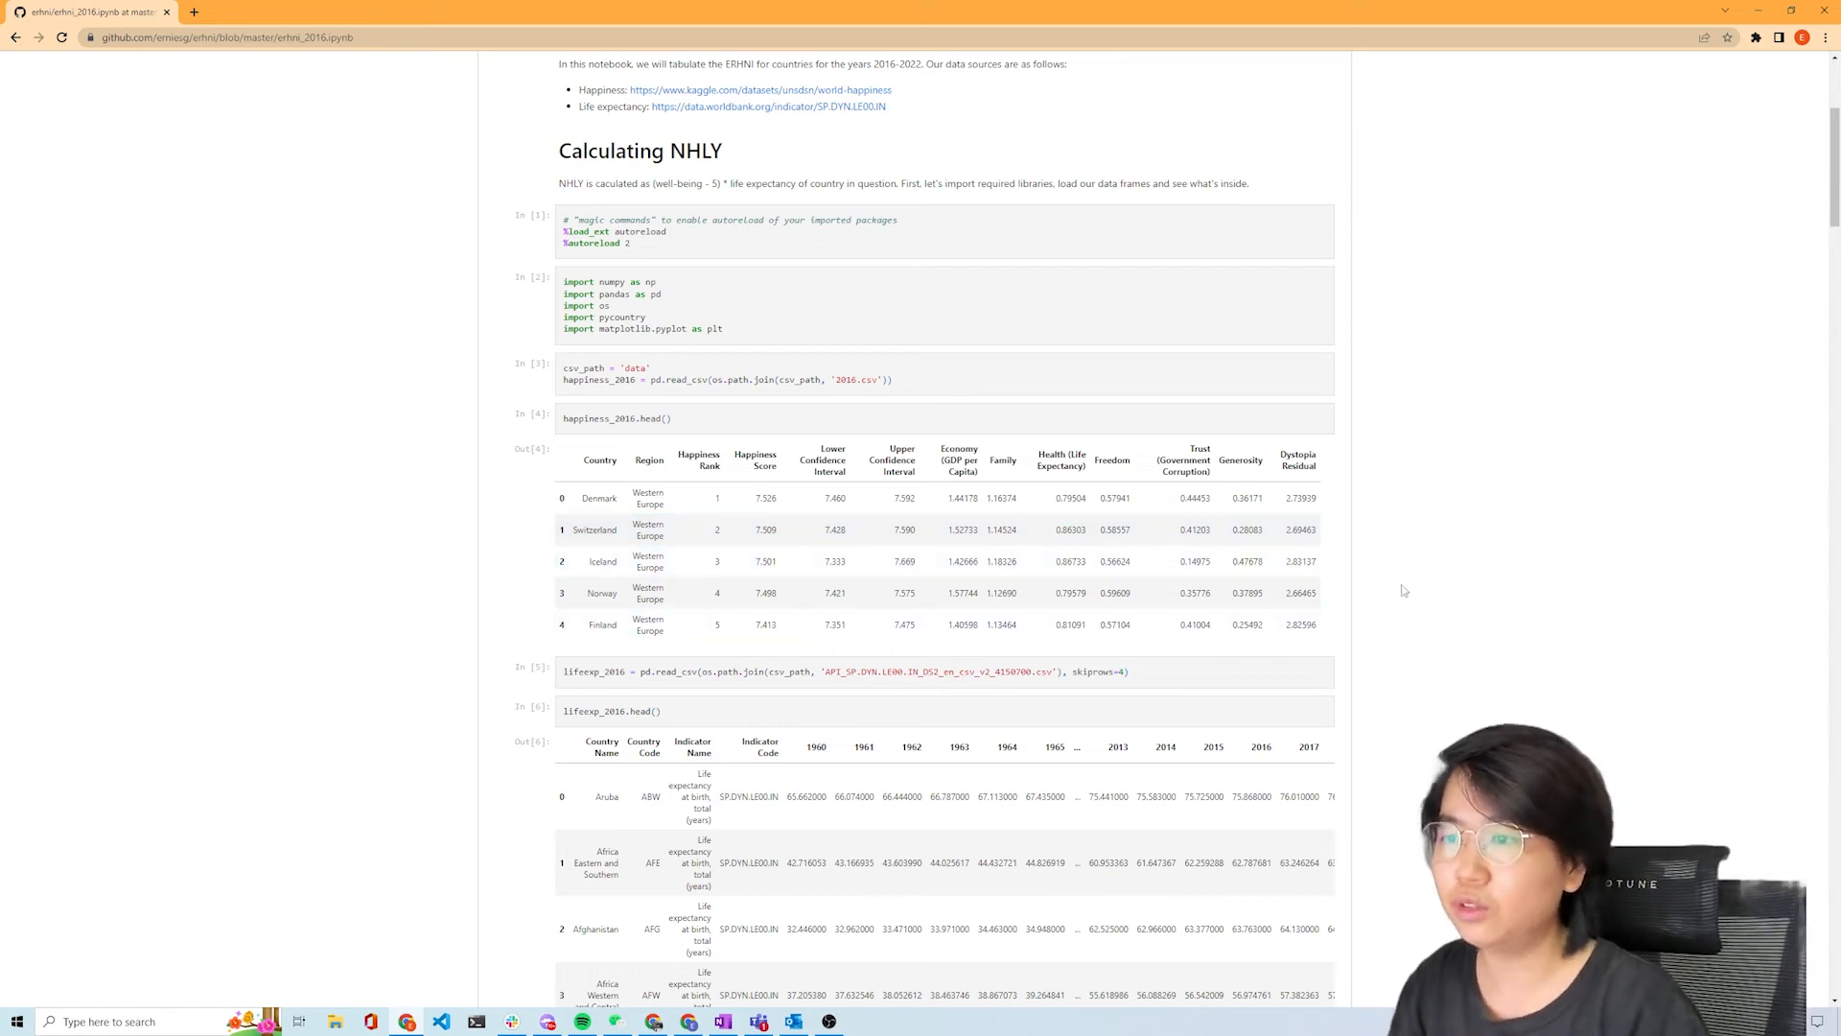
- Scroll down to the Calculating NHLY section and the lifeexp_2016.head() table
scroll(down, 3)
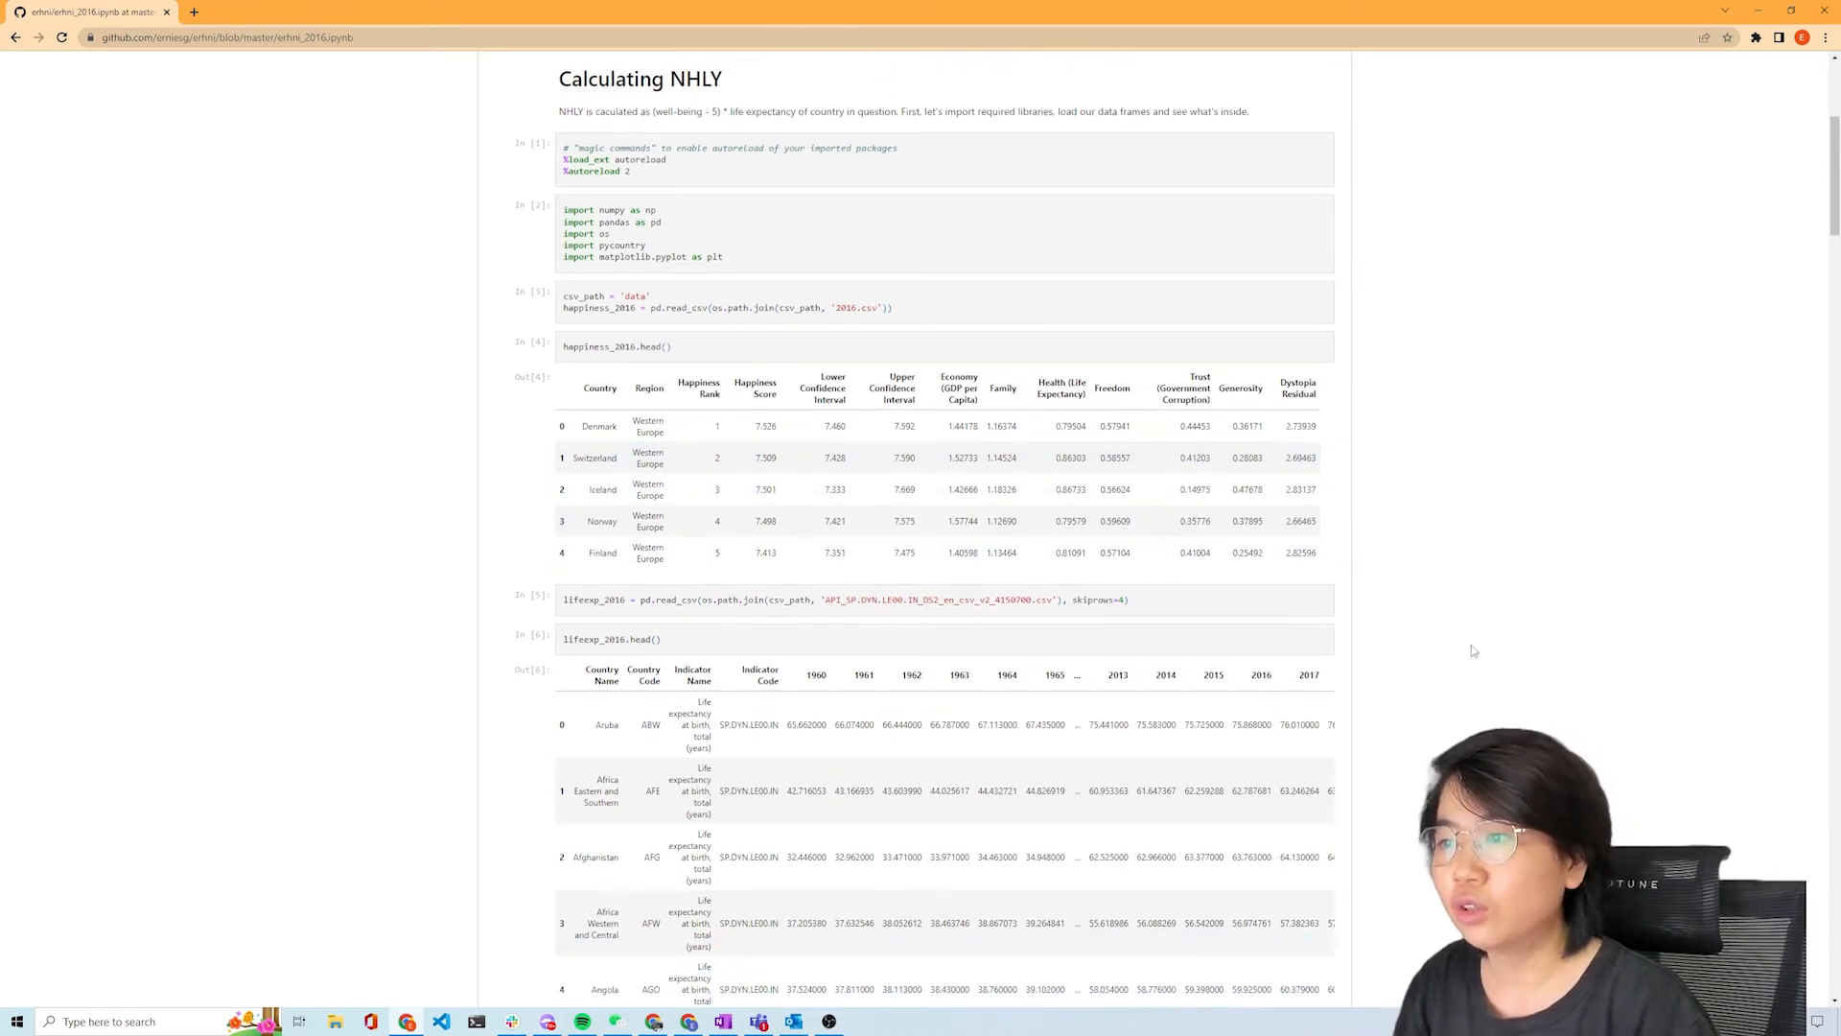
scroll(down, 3)
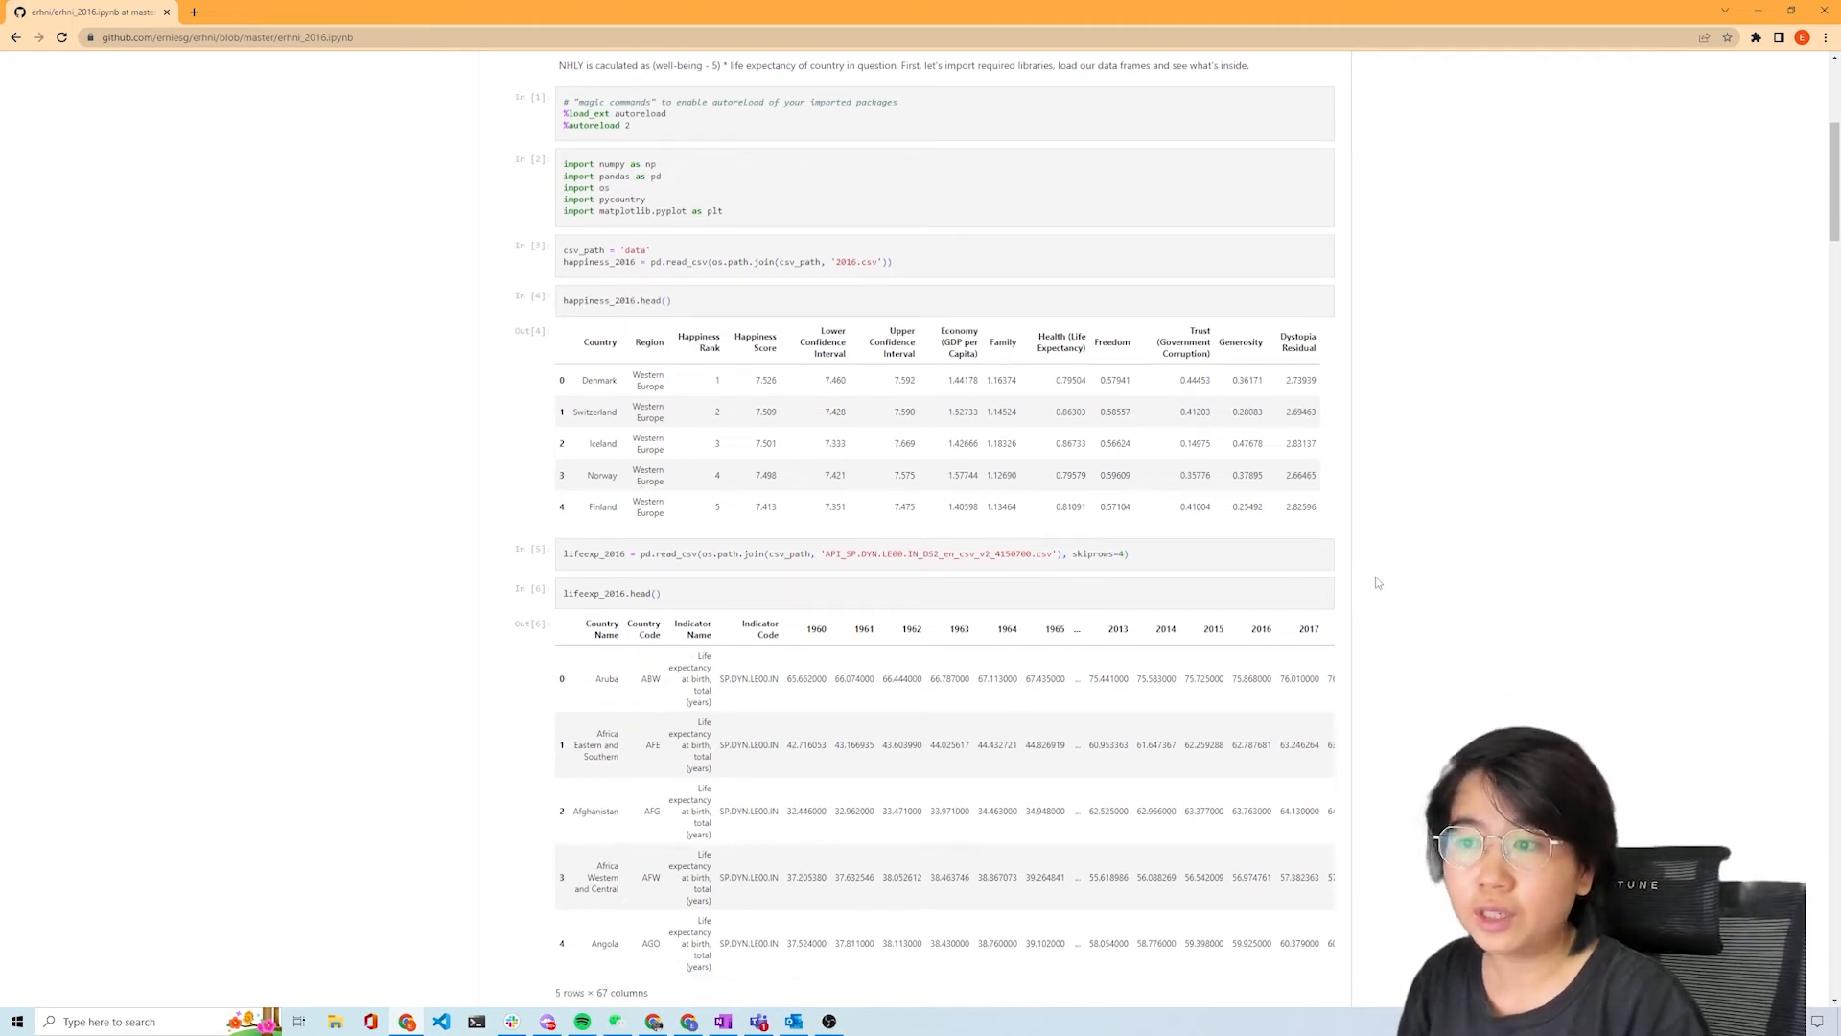
scroll(down, 3)
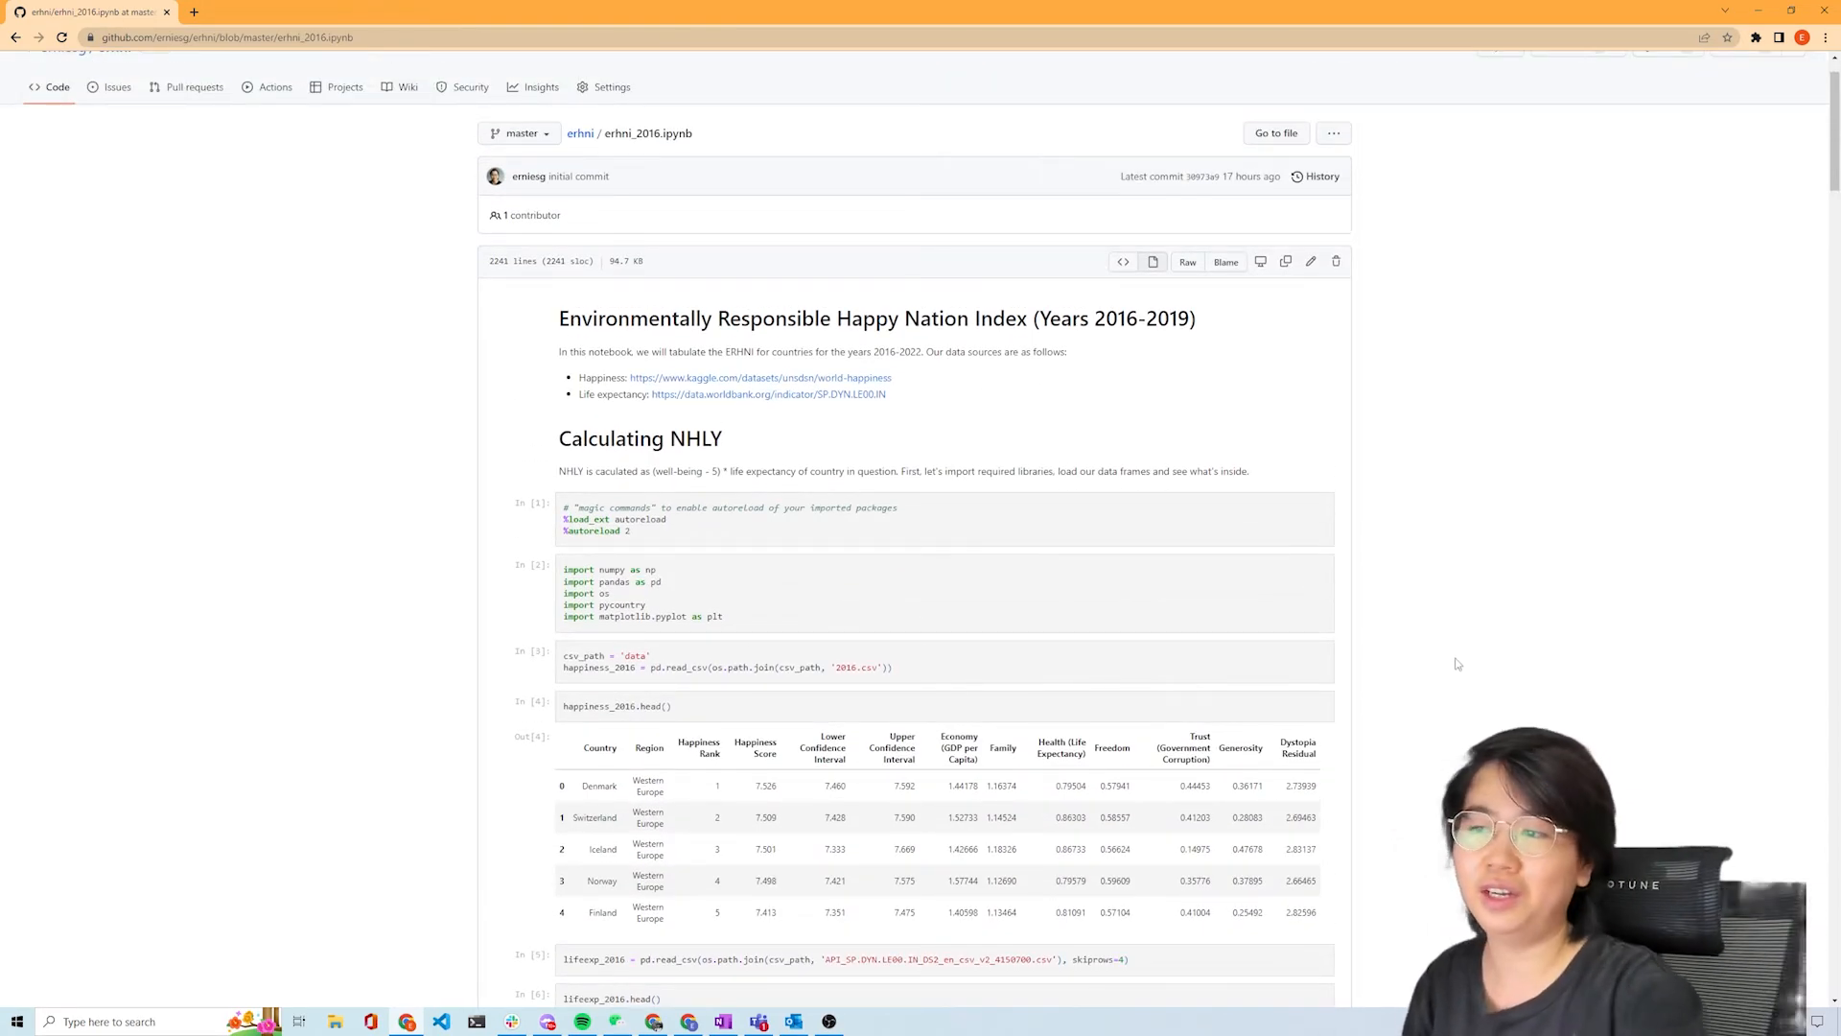
mouse_move(1459, 664)
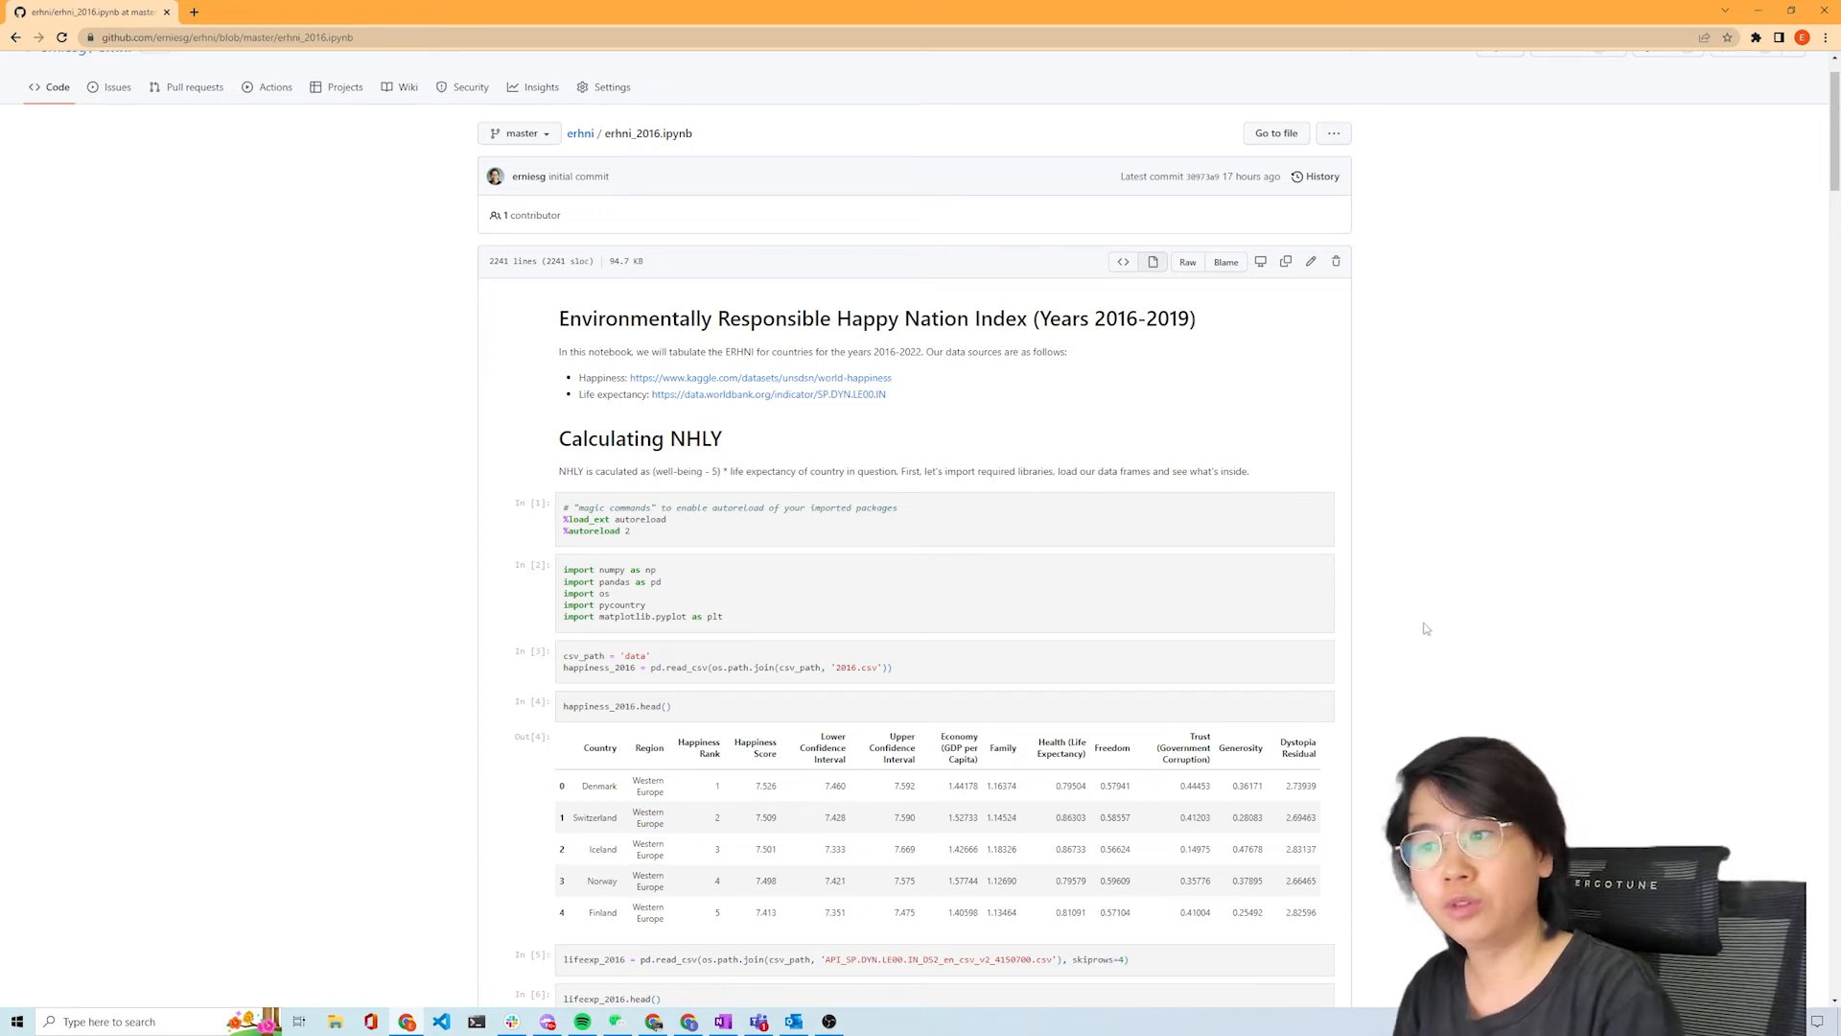
scroll(down, 3)
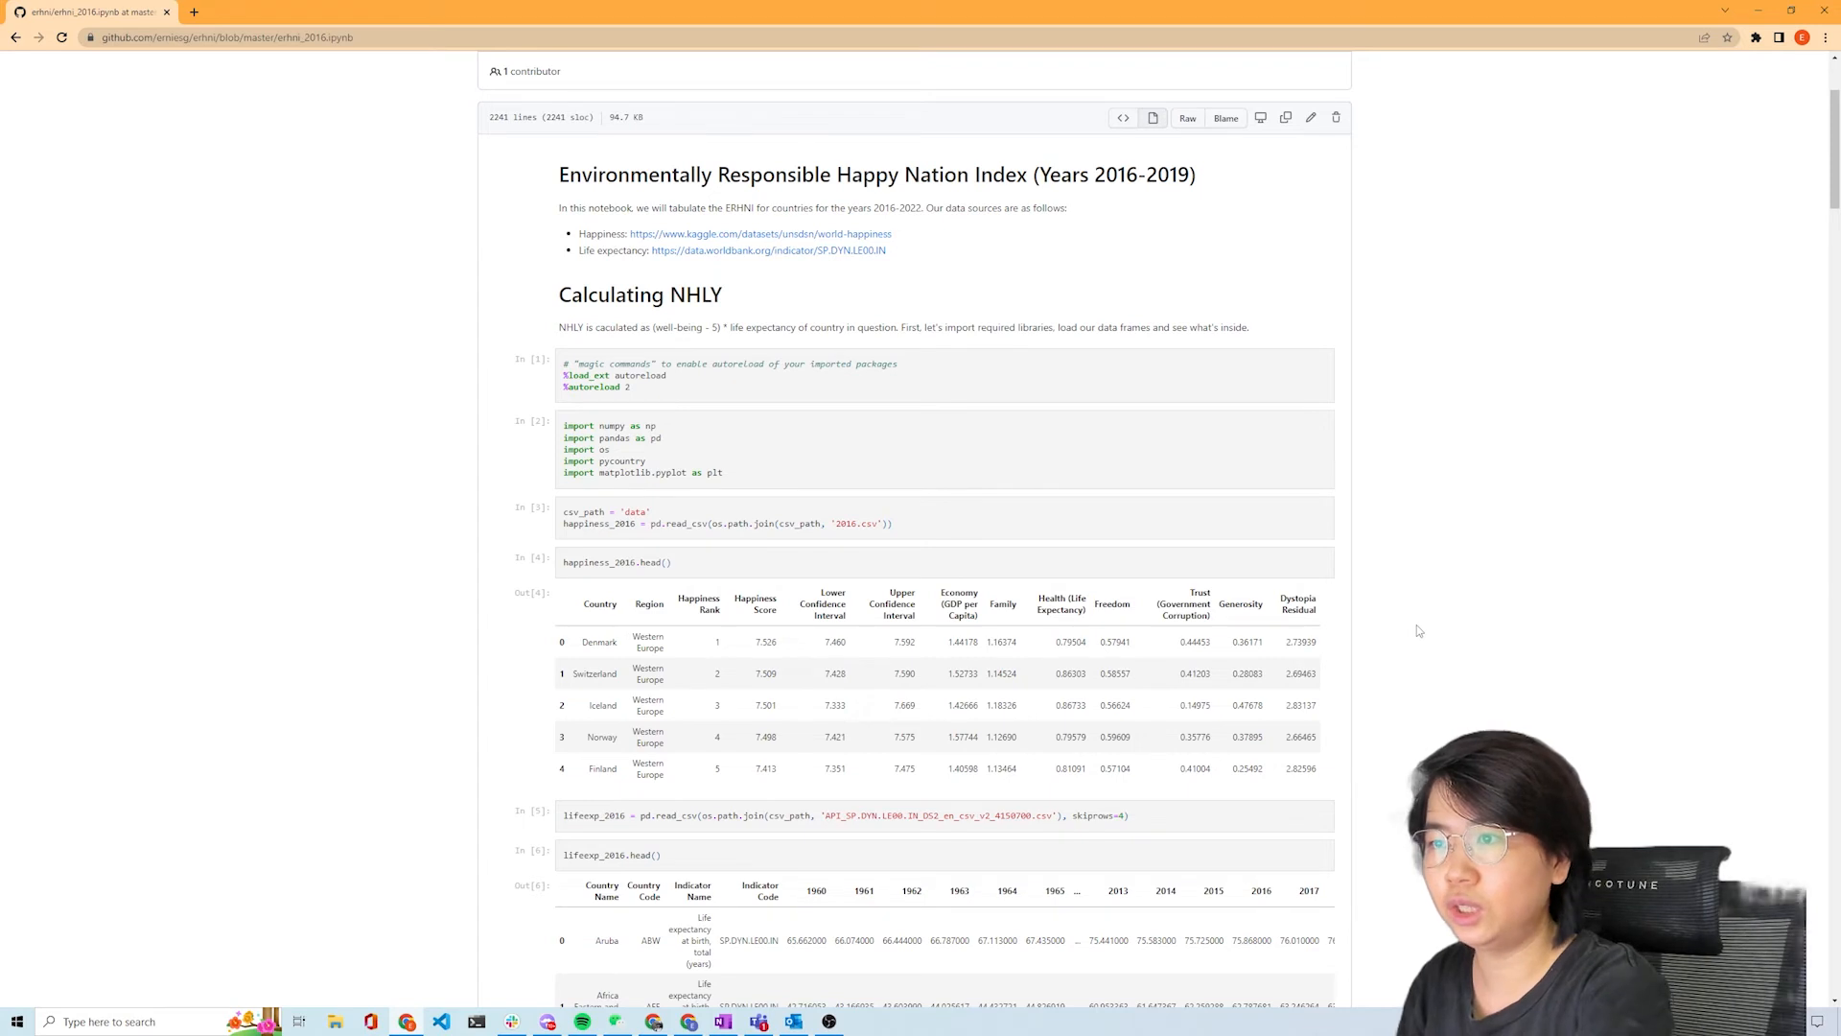
mouse_move(1408, 637)
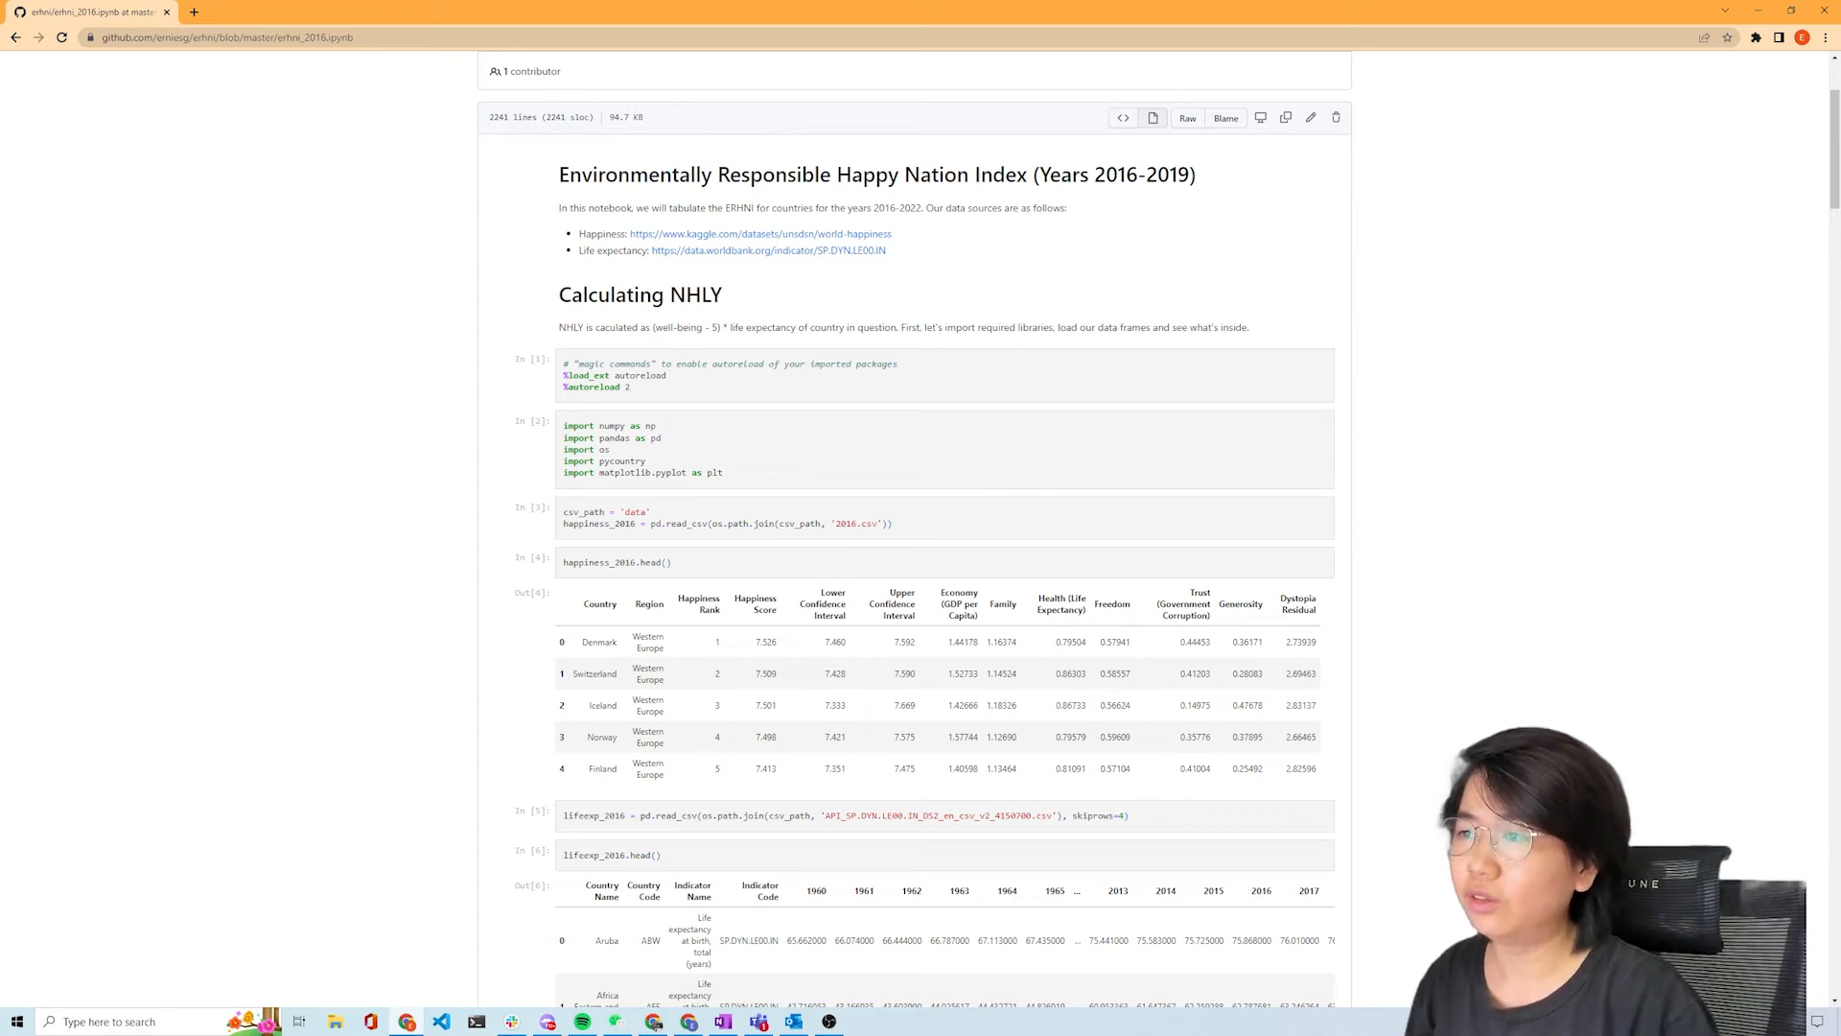
scroll(down, 3)
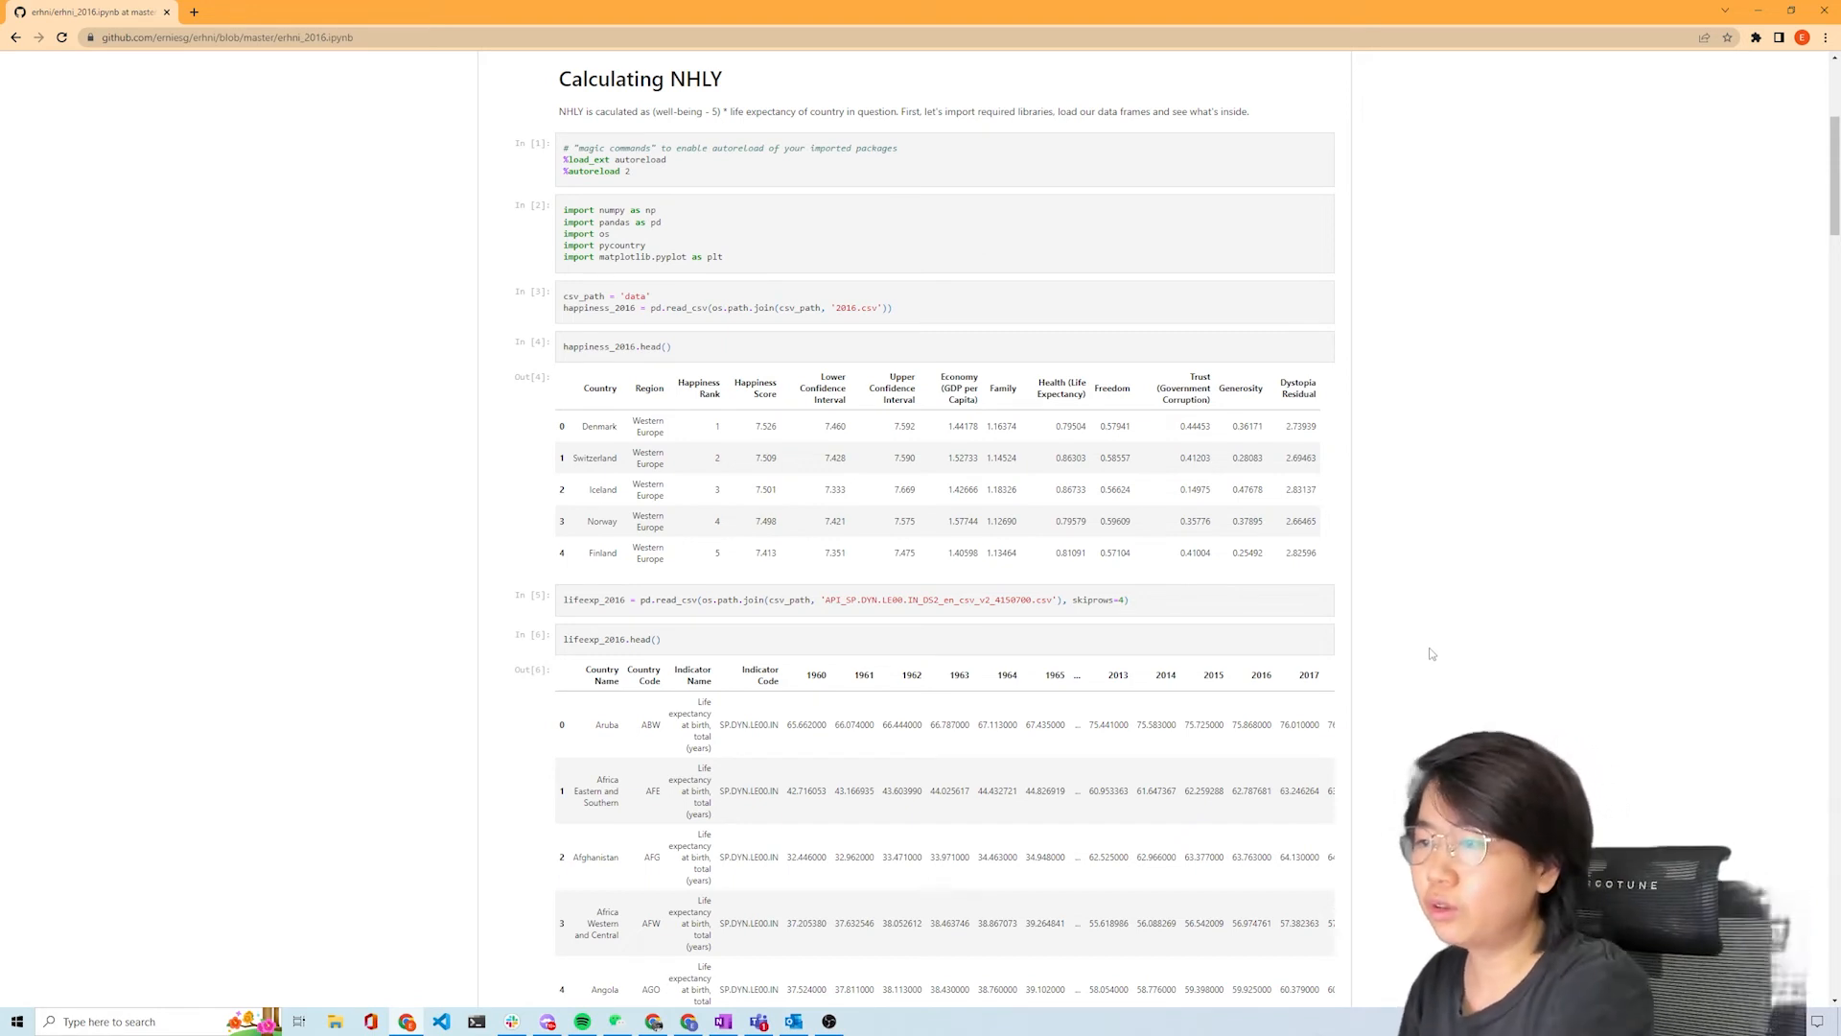
scroll(down, 3)
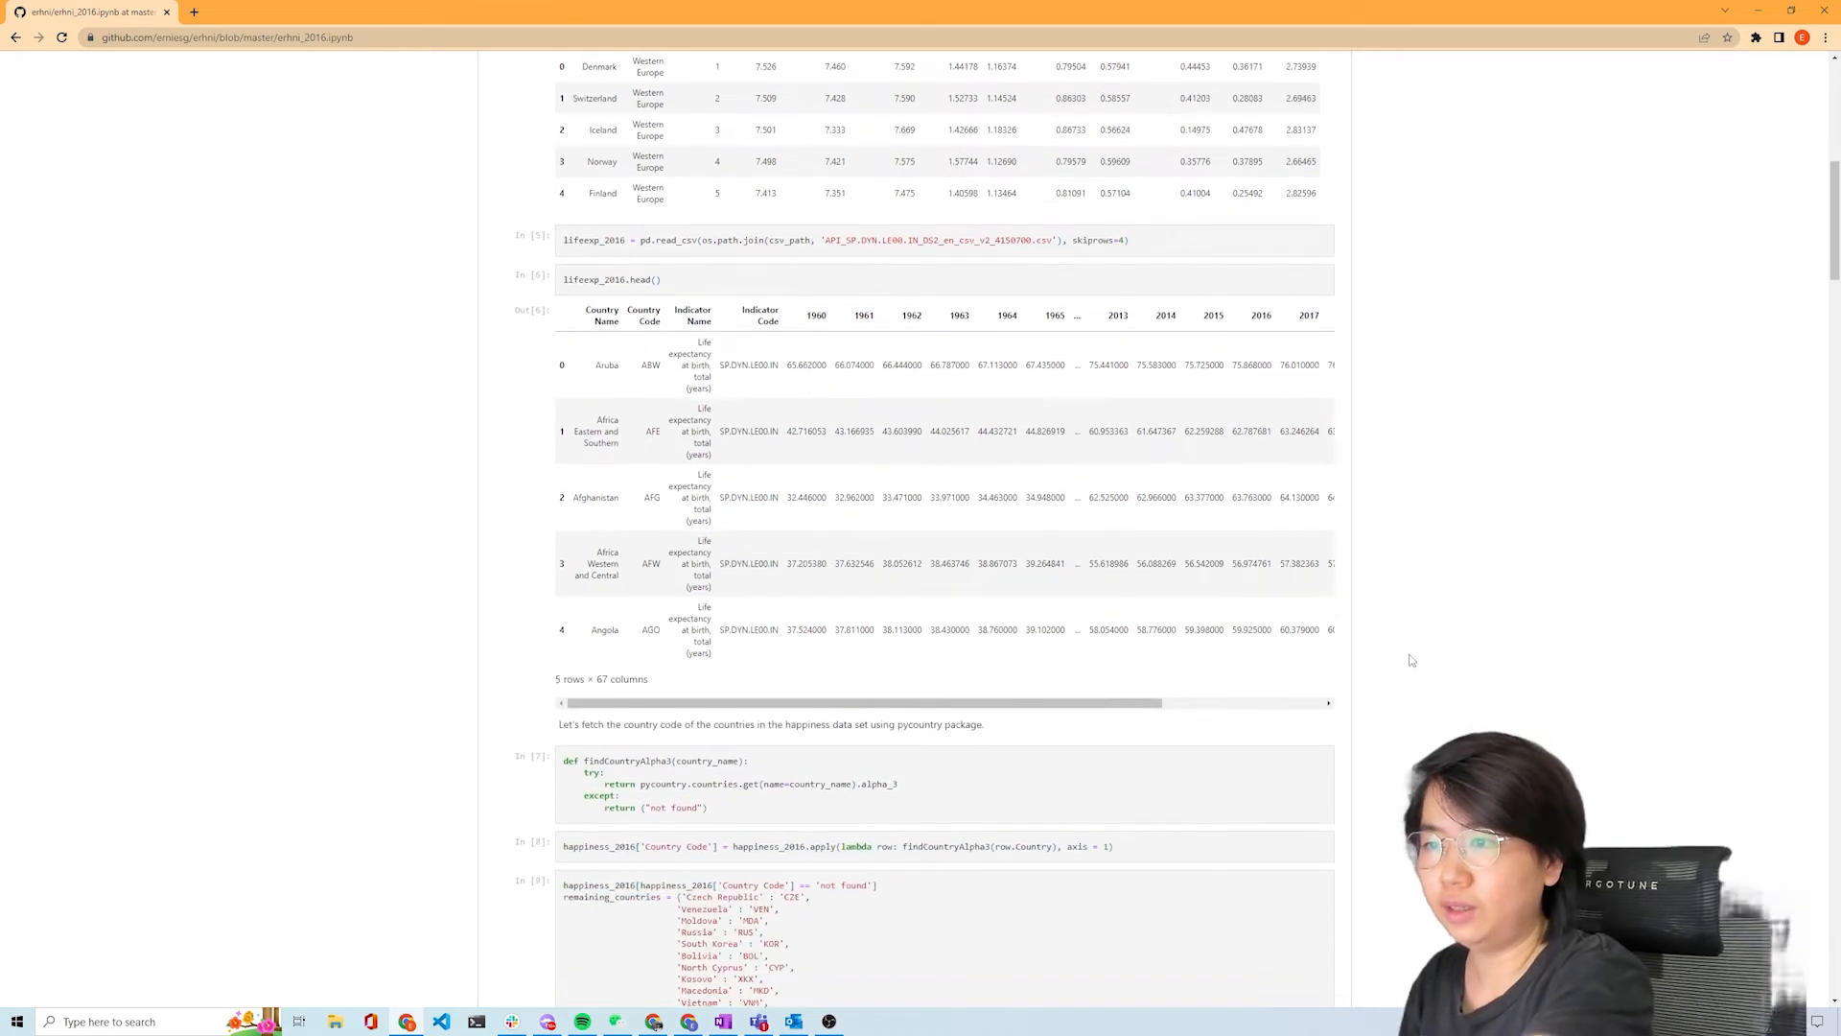
mouse_move(1398, 660)
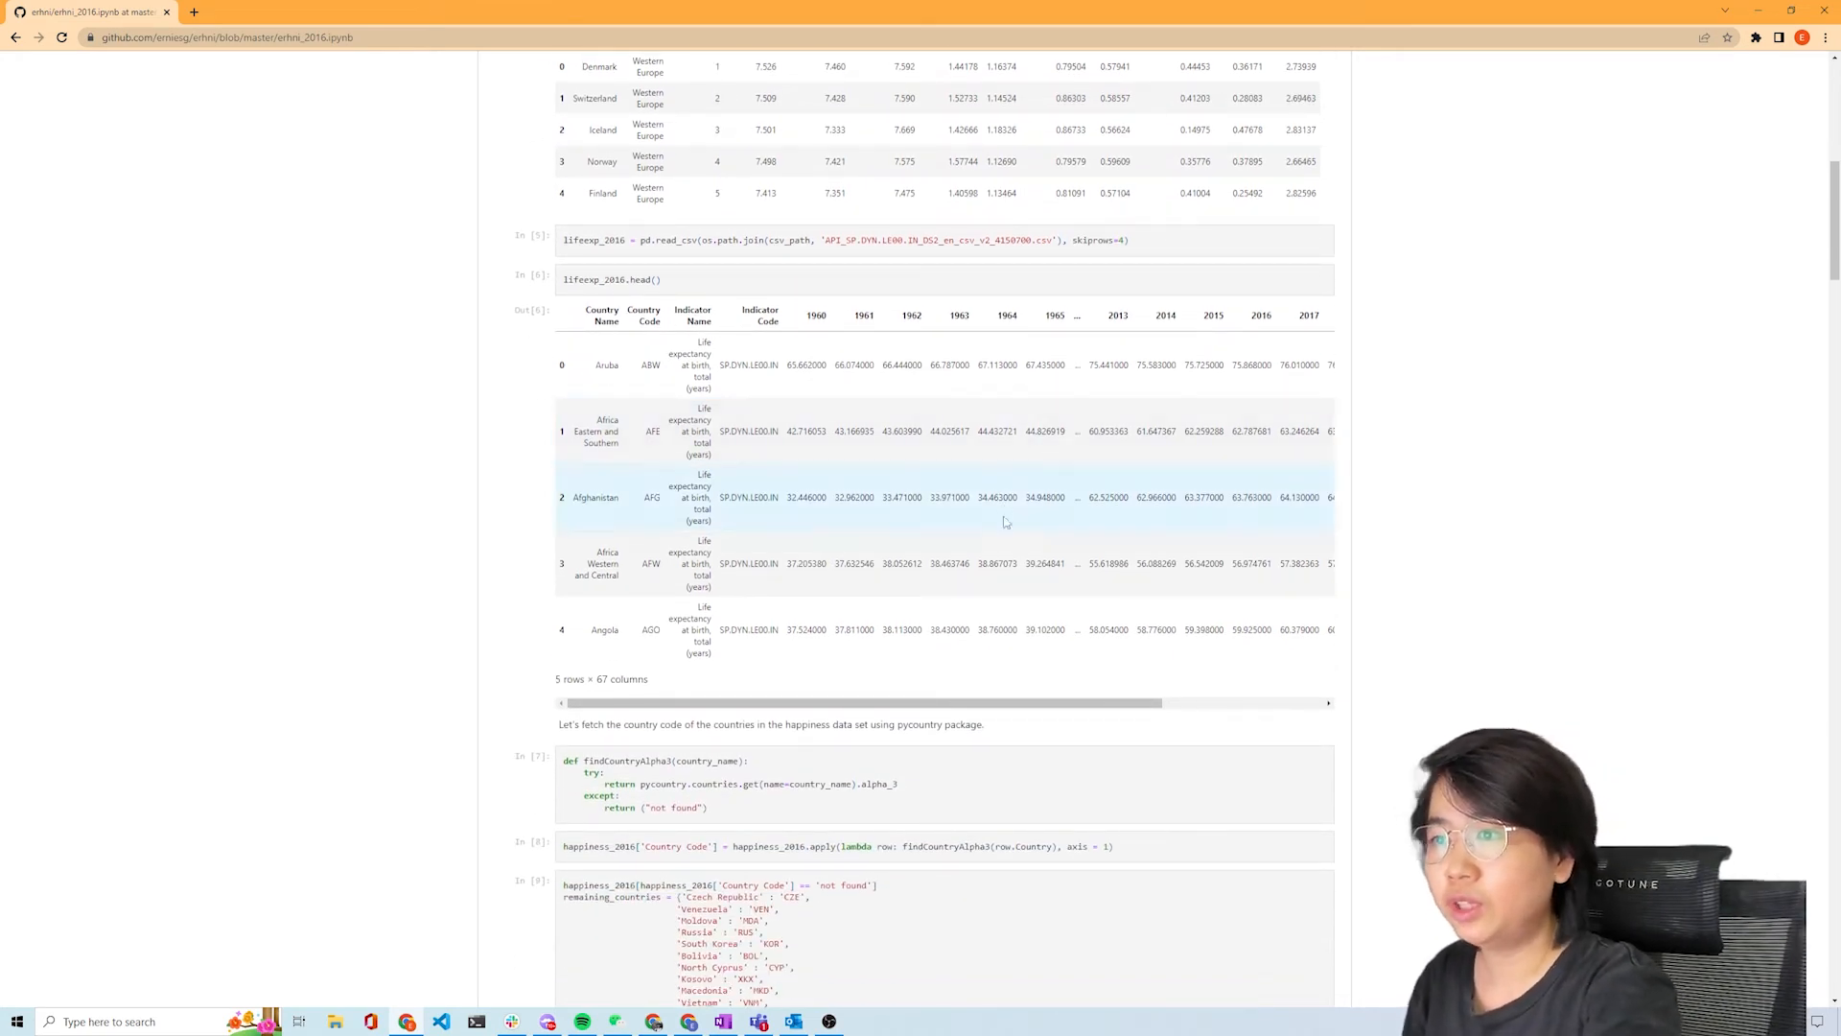
mouse_move(1104, 429)
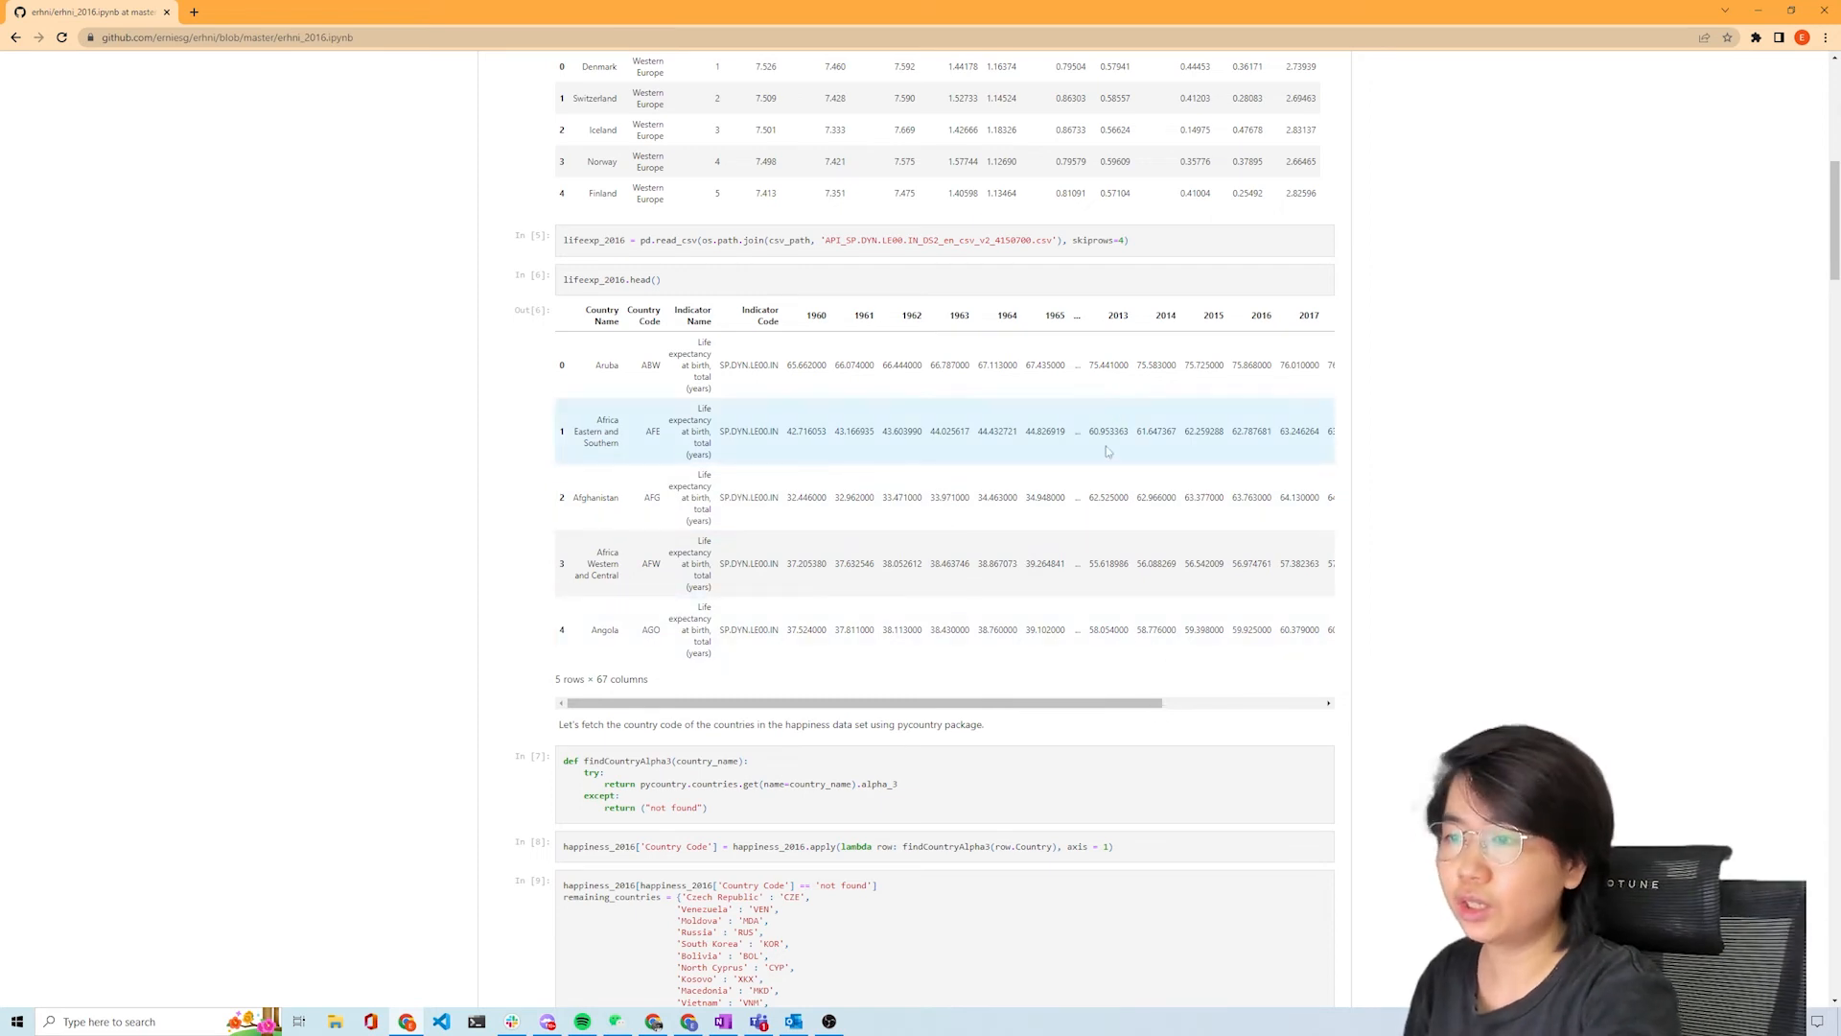
mouse_move(1112, 541)
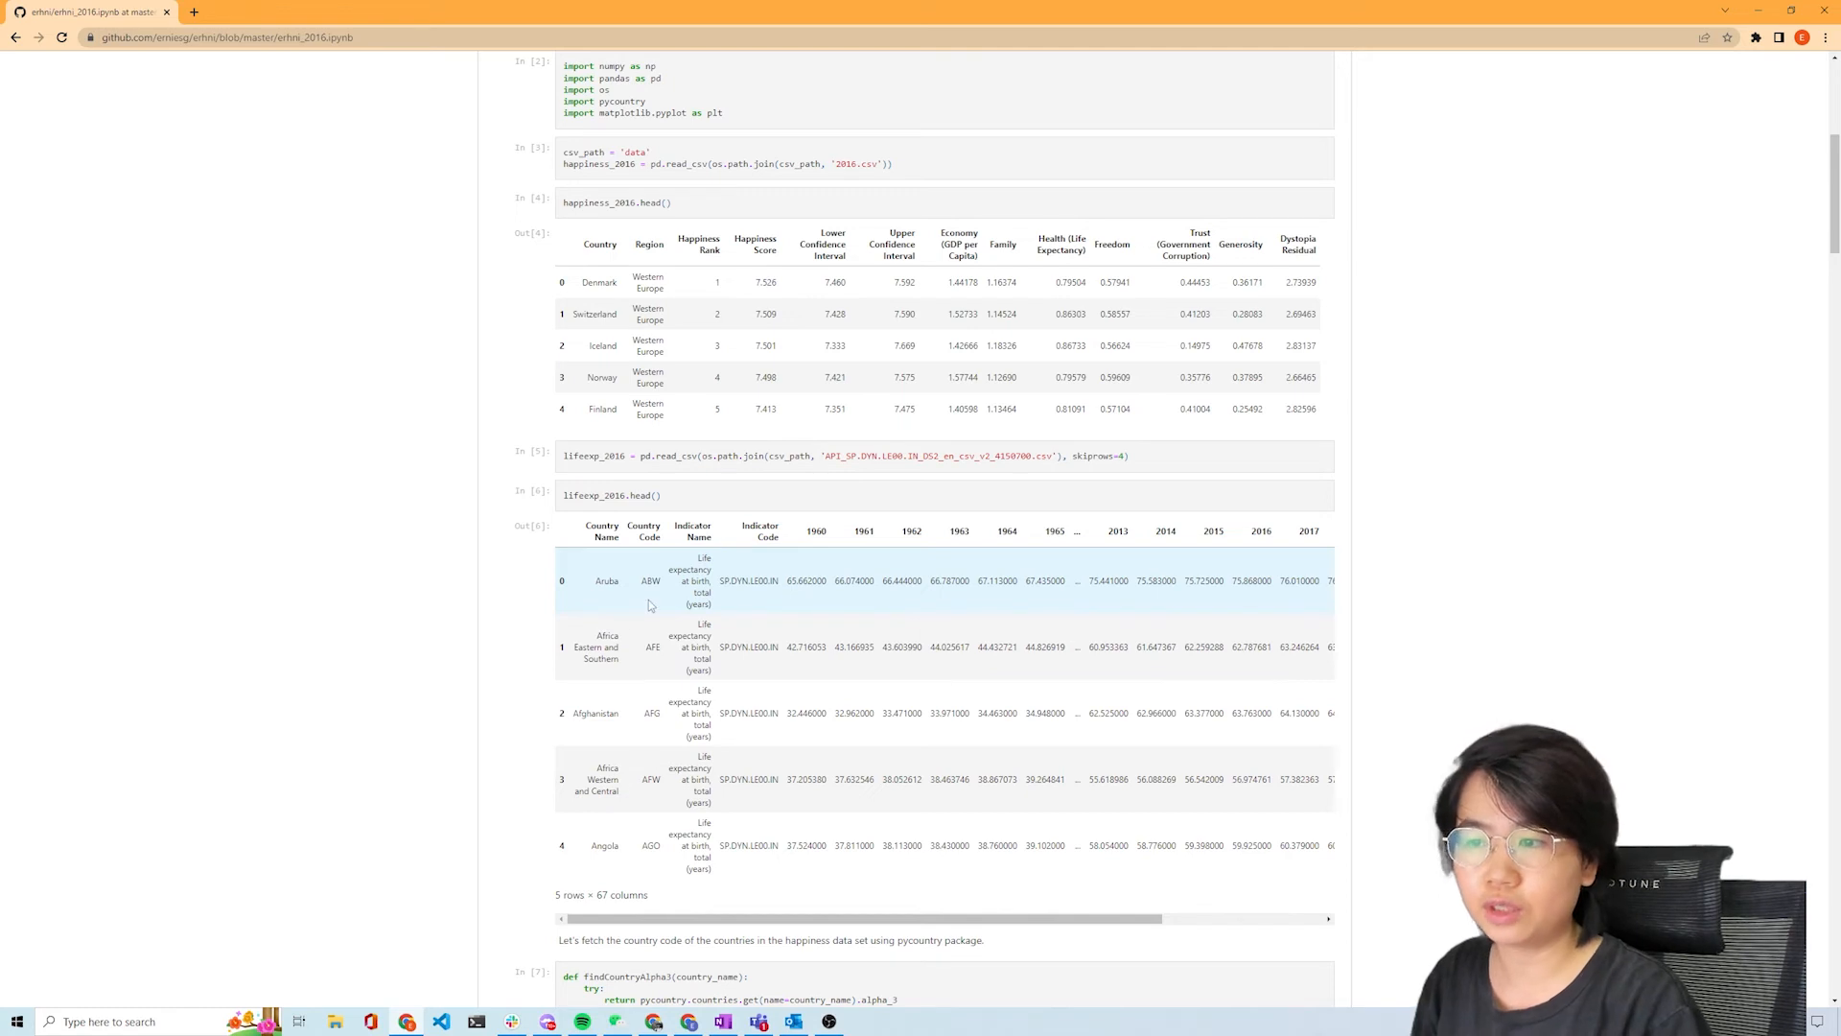
mouse_move(813, 628)
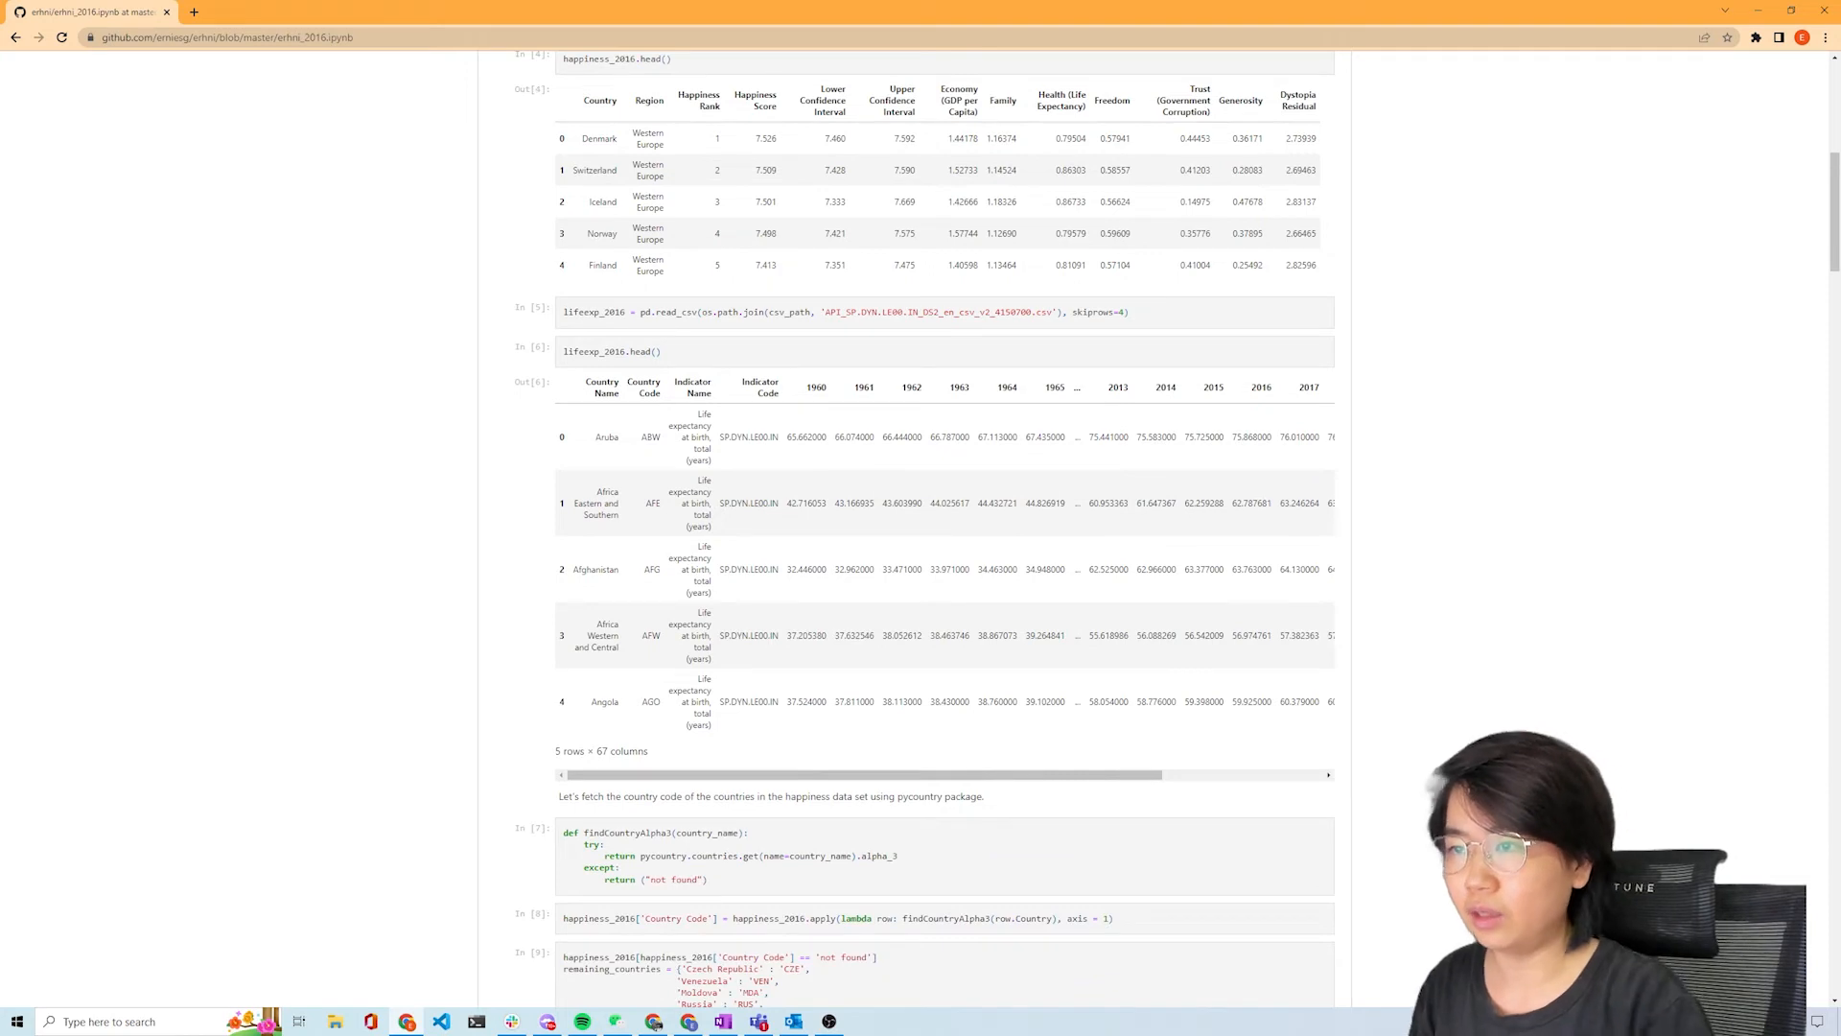
- Scroll to the pycountry cells that map unmatched countries like Venezuela and Syria by hand
scroll(down, 3)
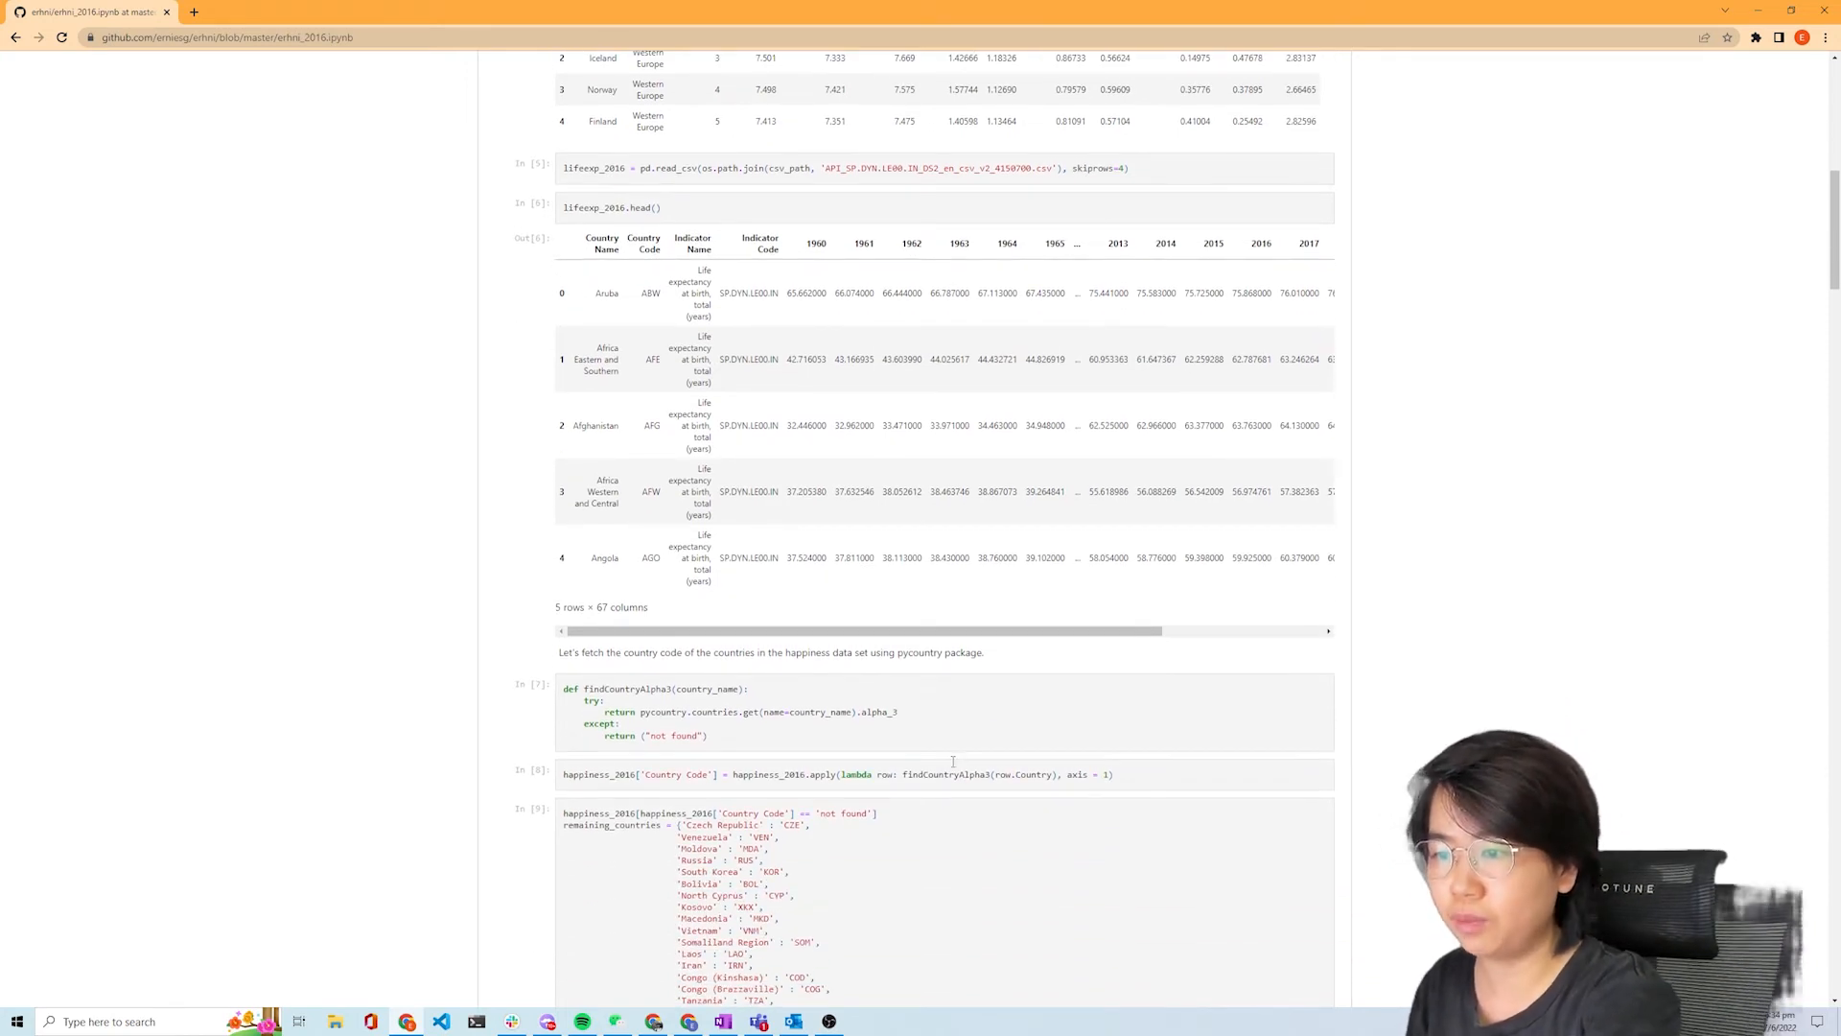
scroll(down, 3)
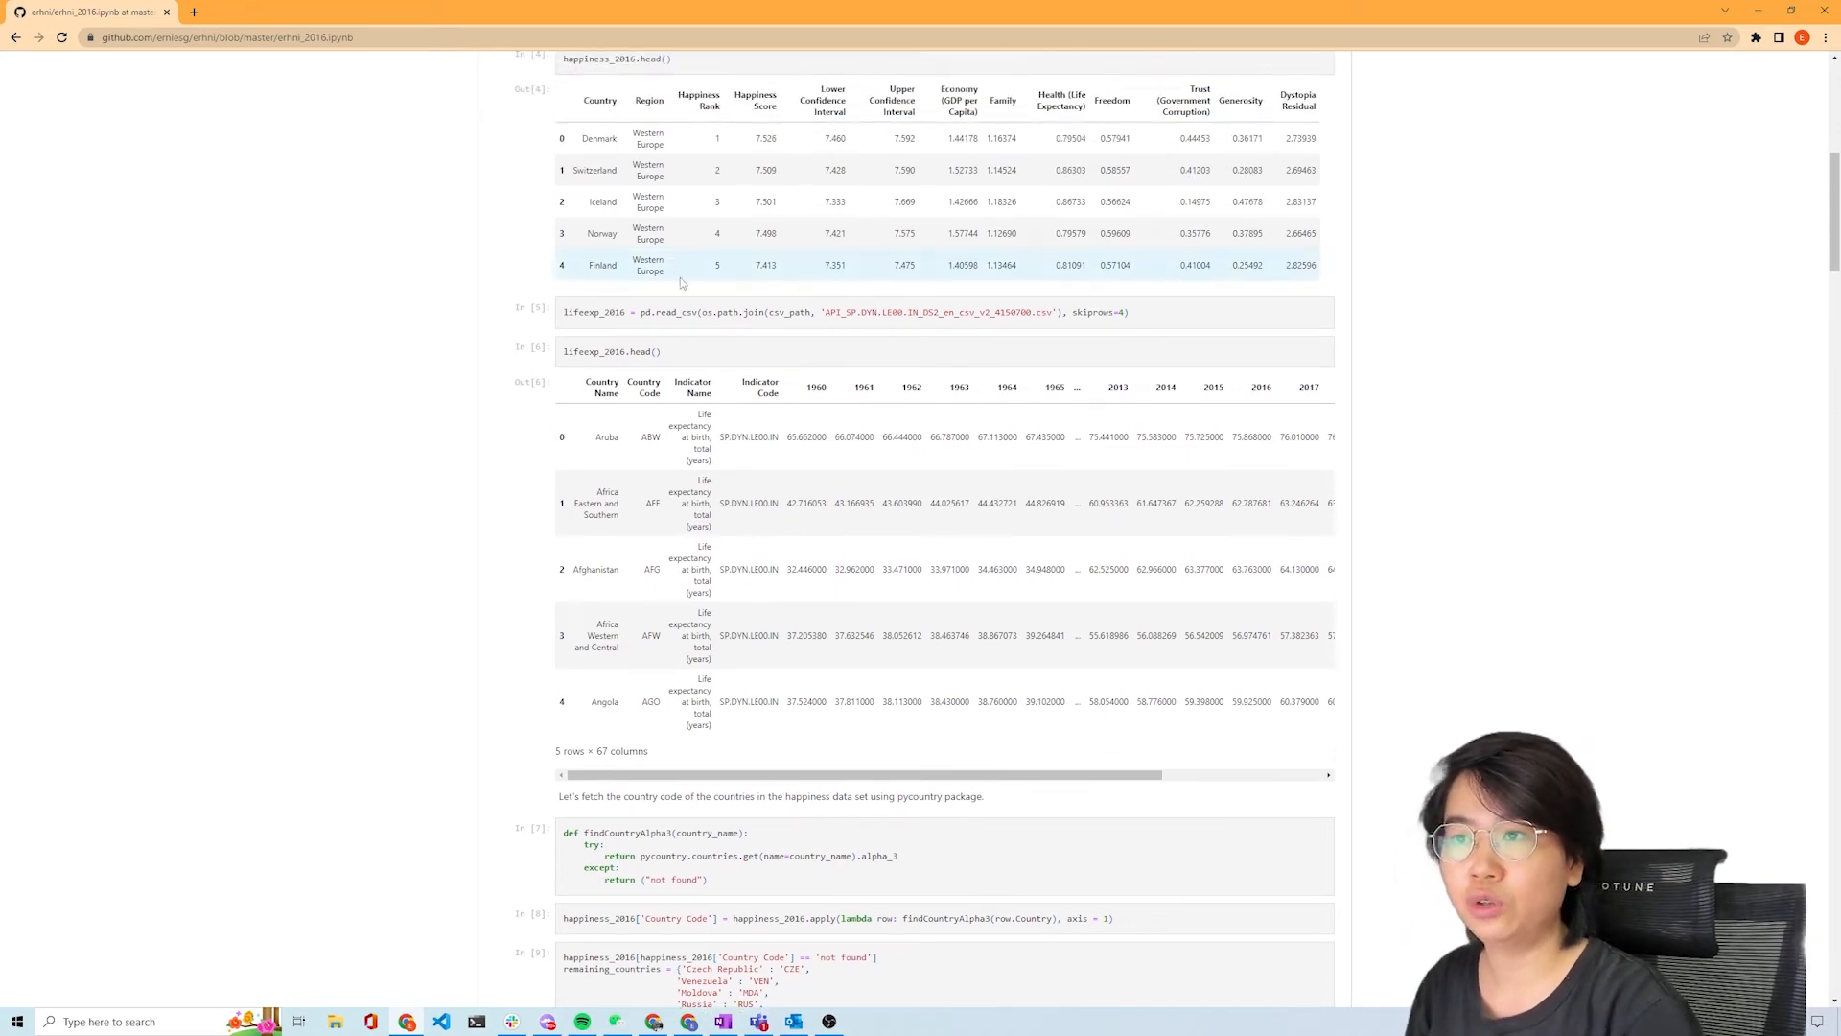
scroll(up, 3)
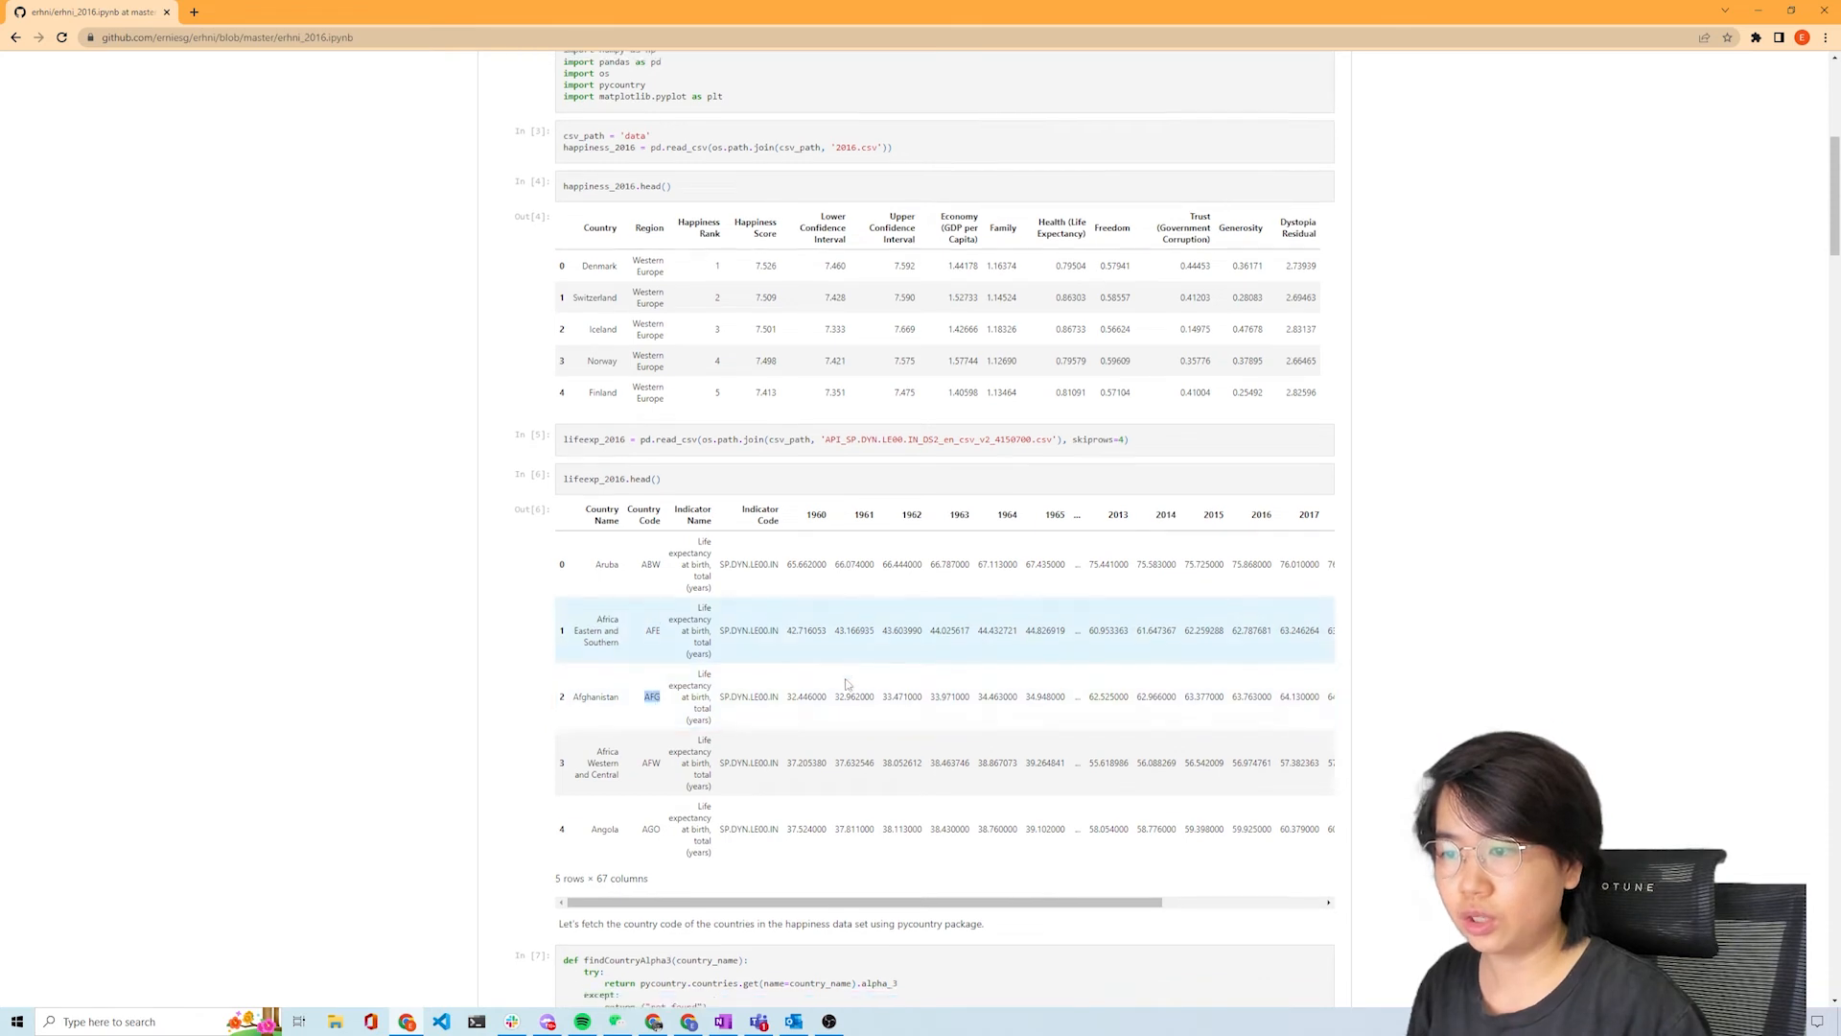
scroll(down, 3)
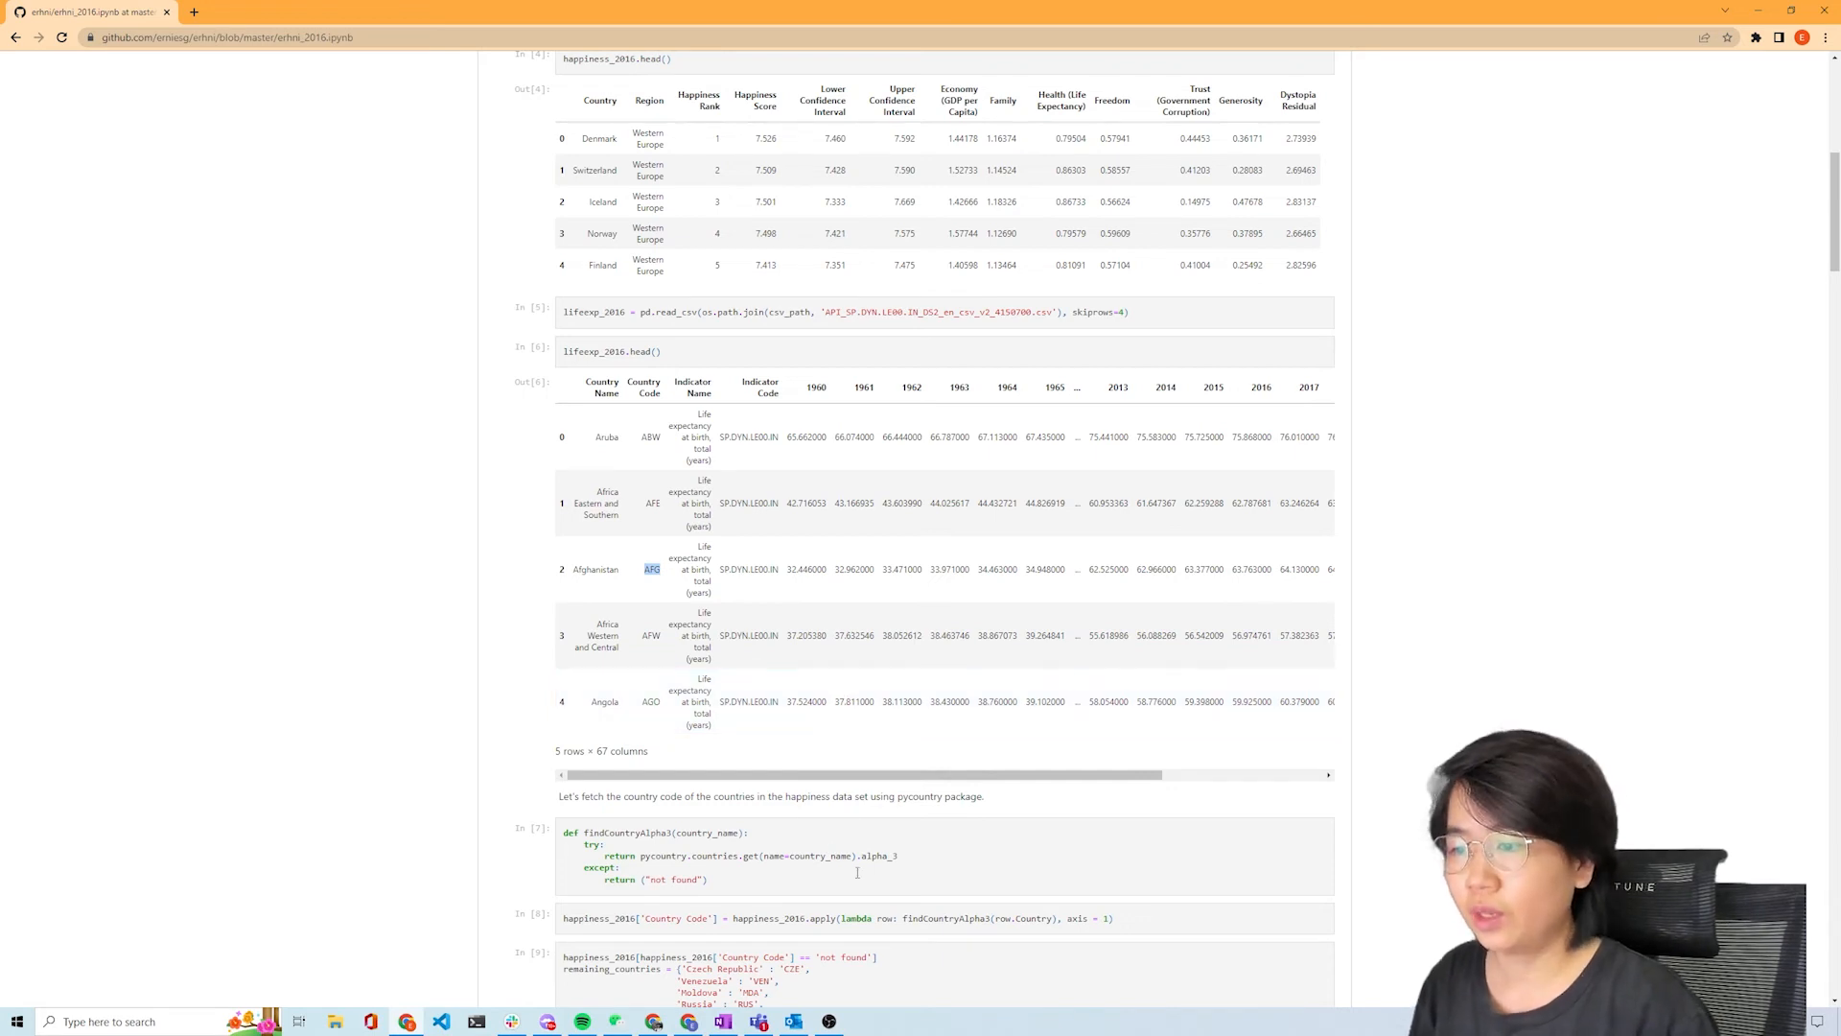
scroll(down, 3)
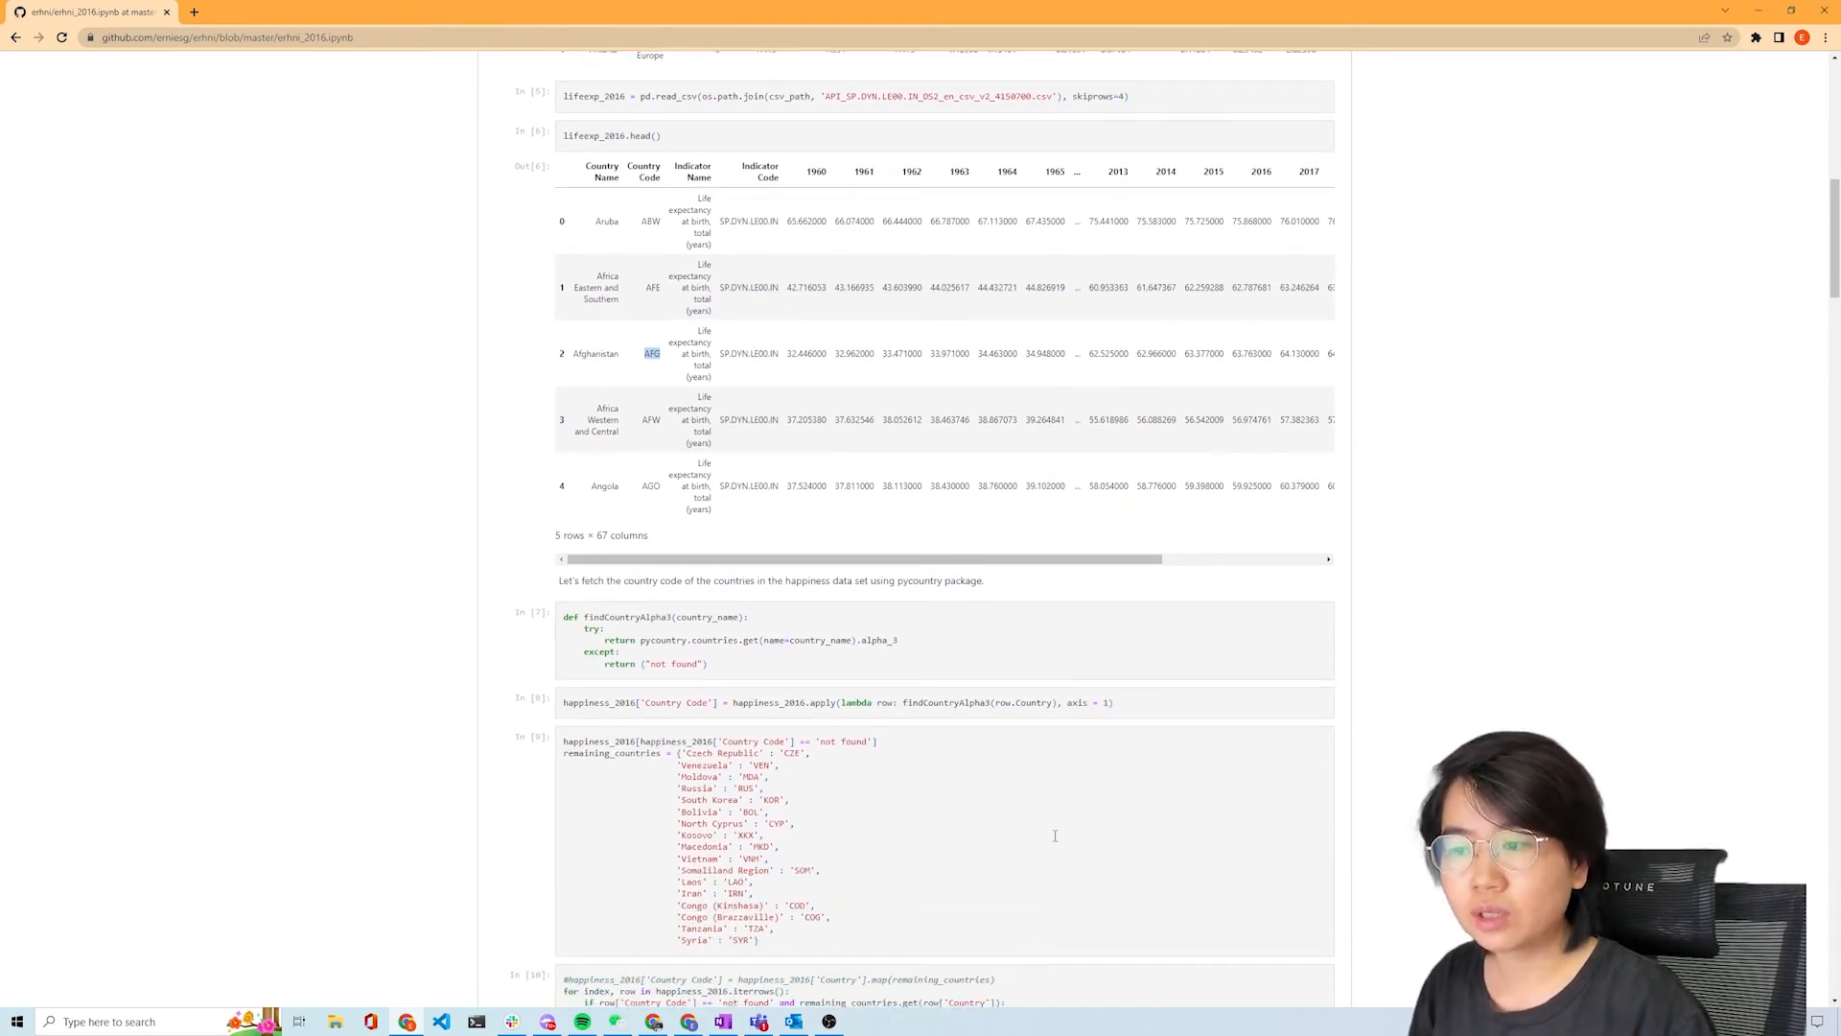
mouse_move(963, 869)
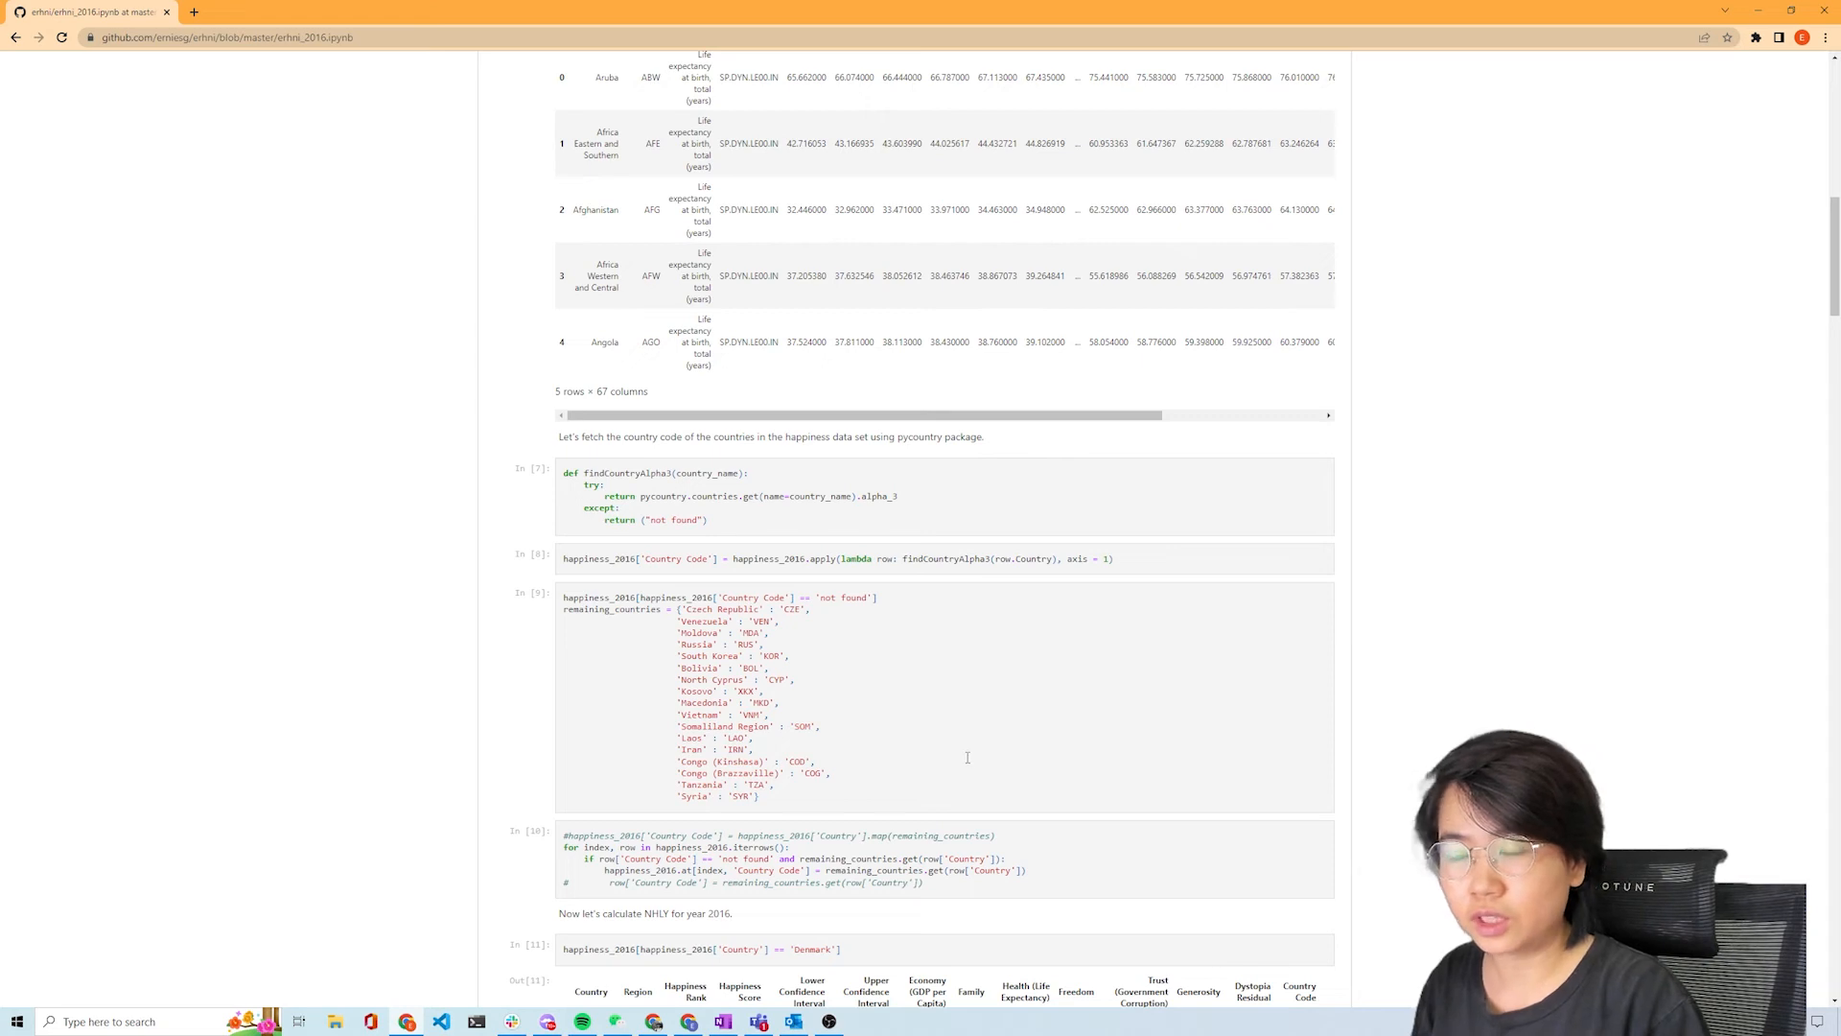
- Highlight the remaining_countries dictionary in cell 9, then scroll to the merged_2016.info() output
scroll(down, 3)
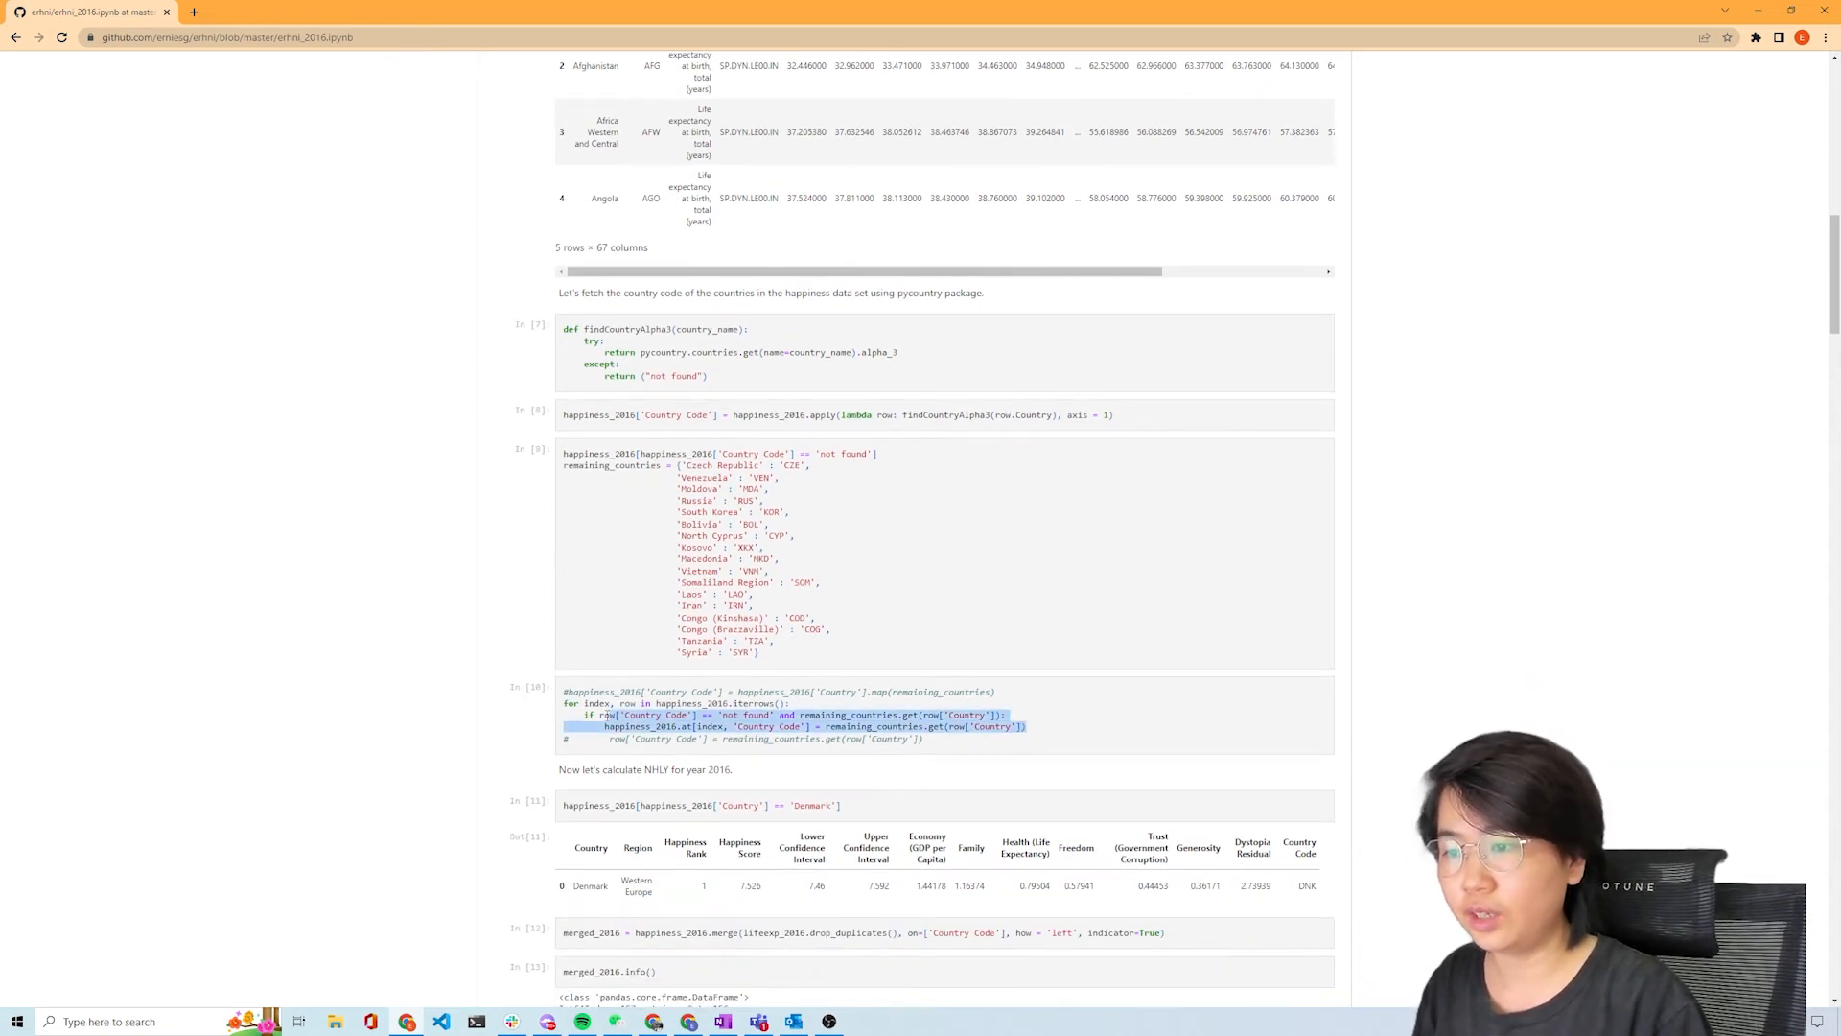
scroll(down, 3)
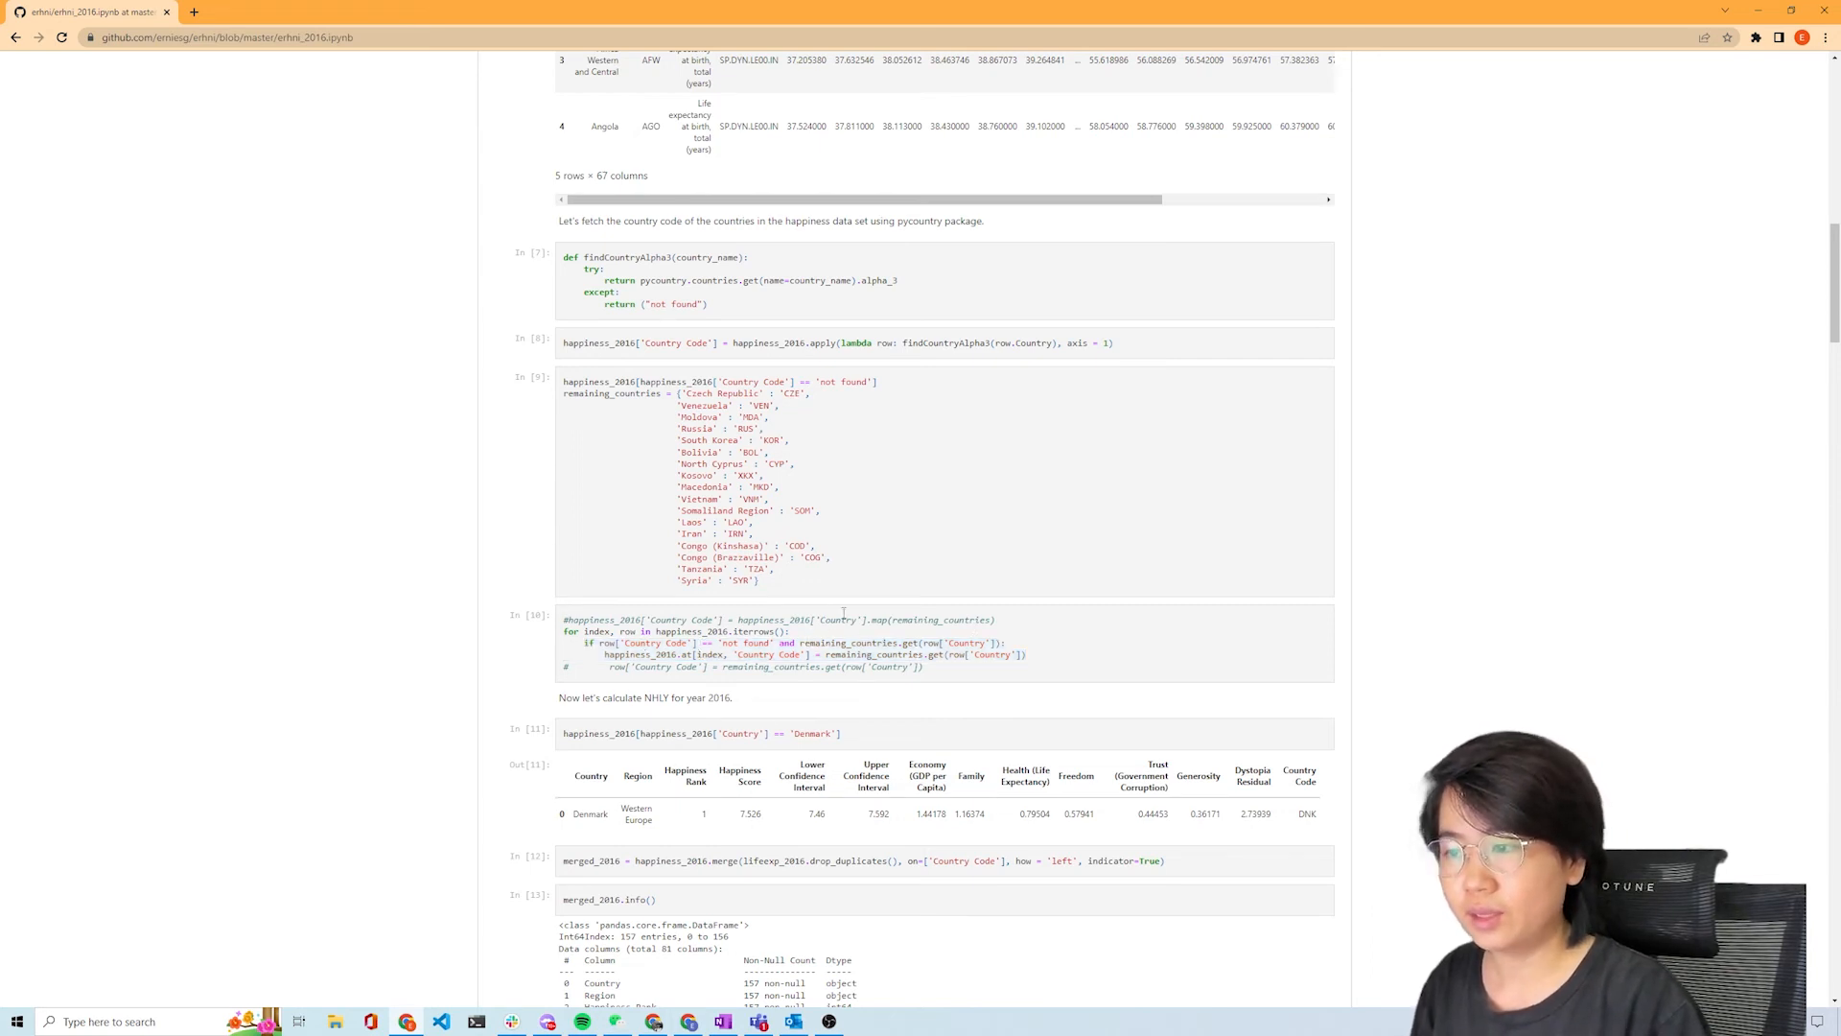
drag(687, 393, 769, 569)
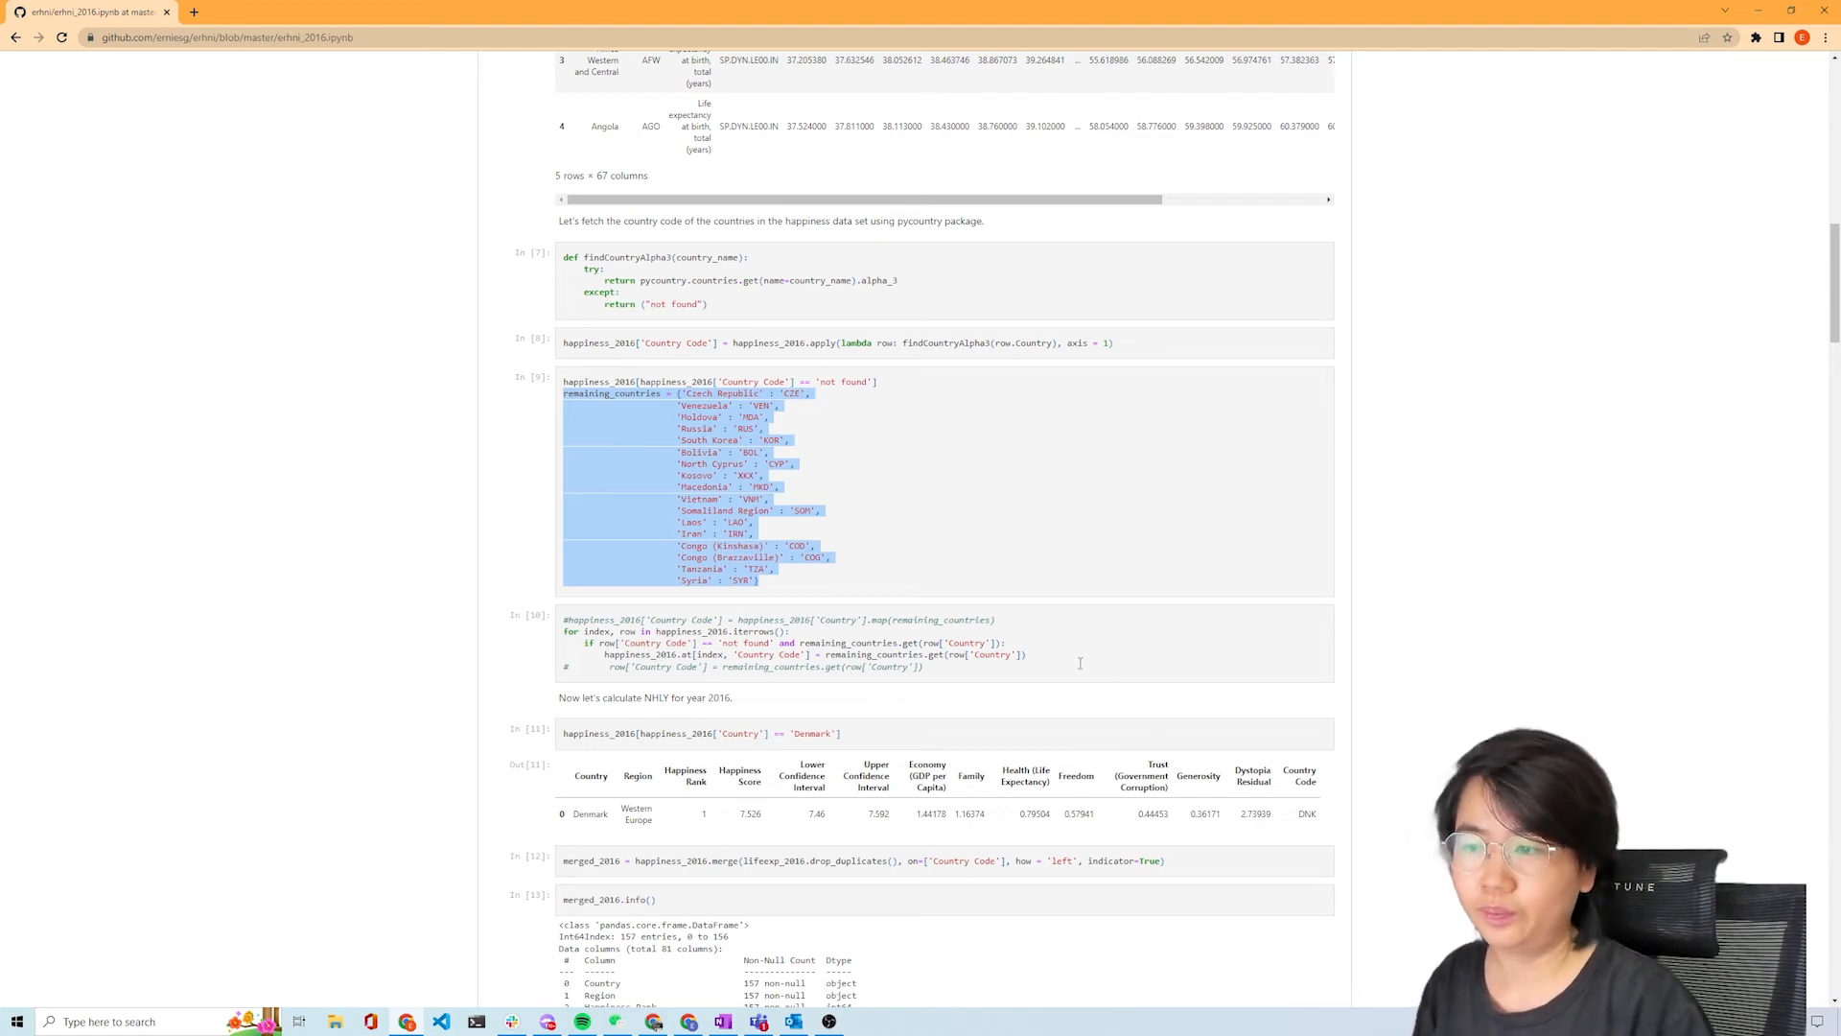
scroll(down, 3)
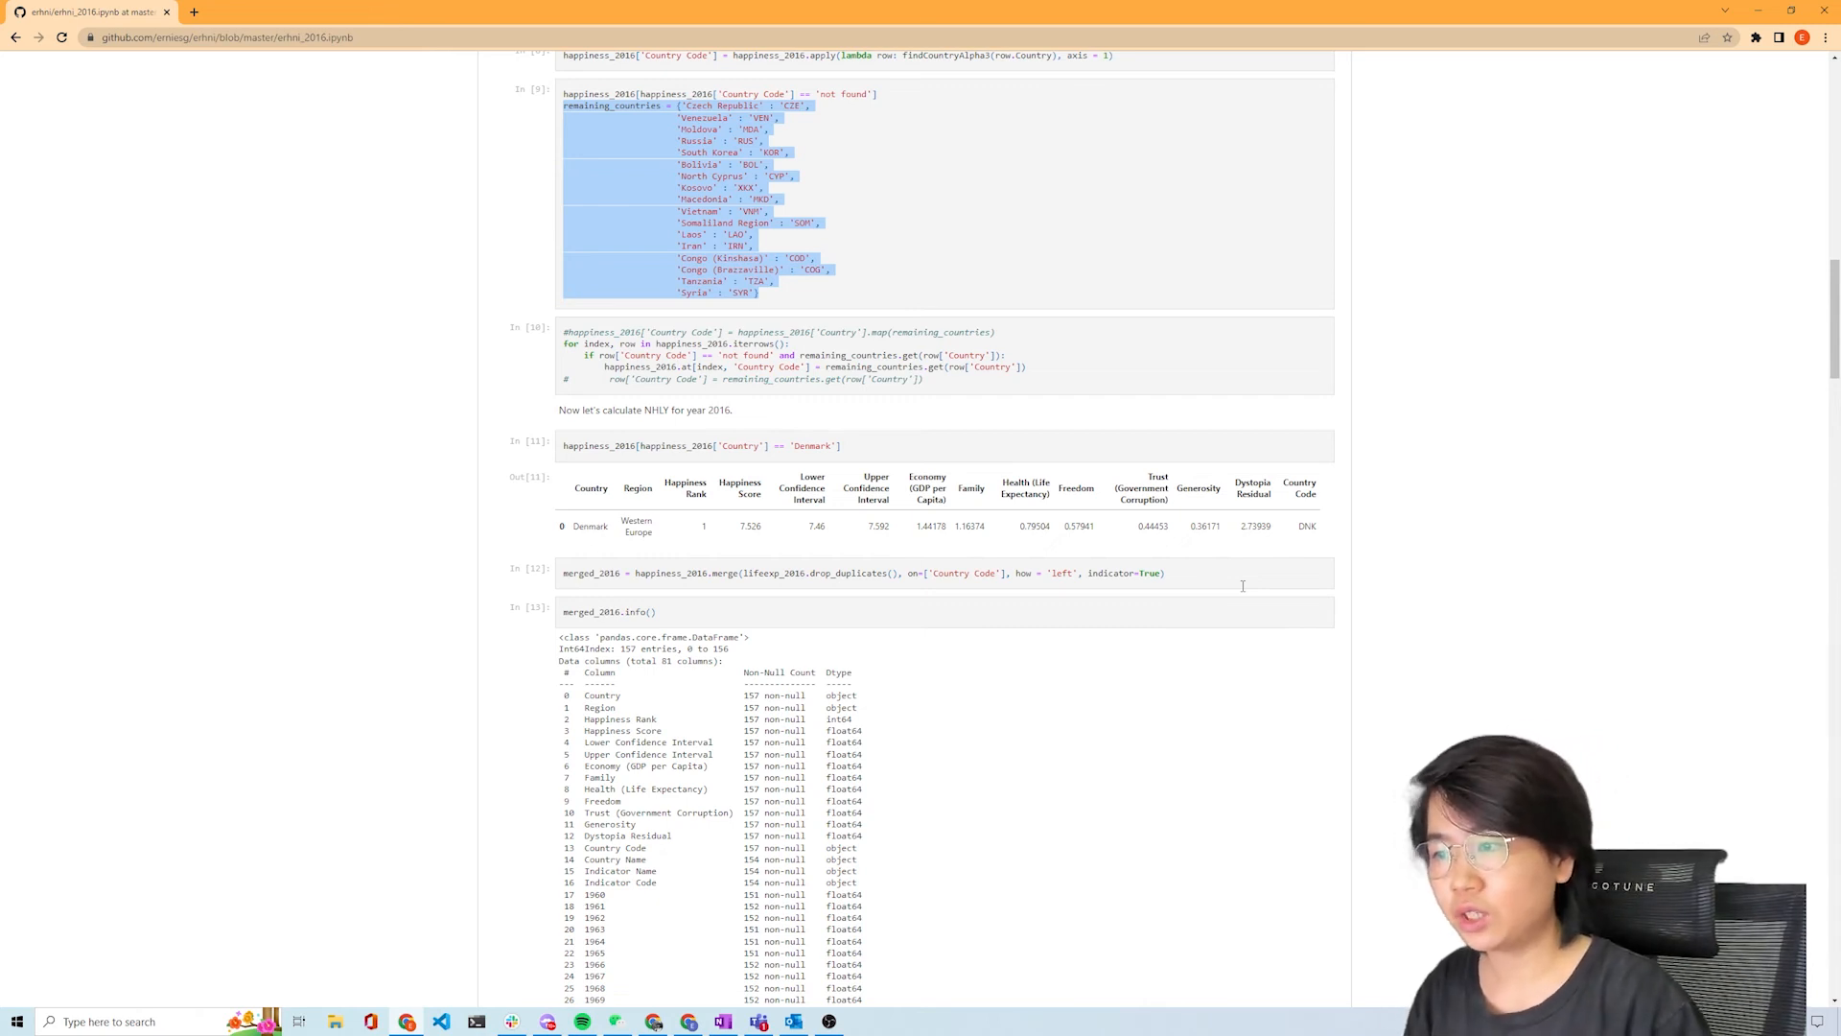
- Scroll past the merged column list to 'Now we can calculate NHLY for 154 countries'
scroll(down, 3)
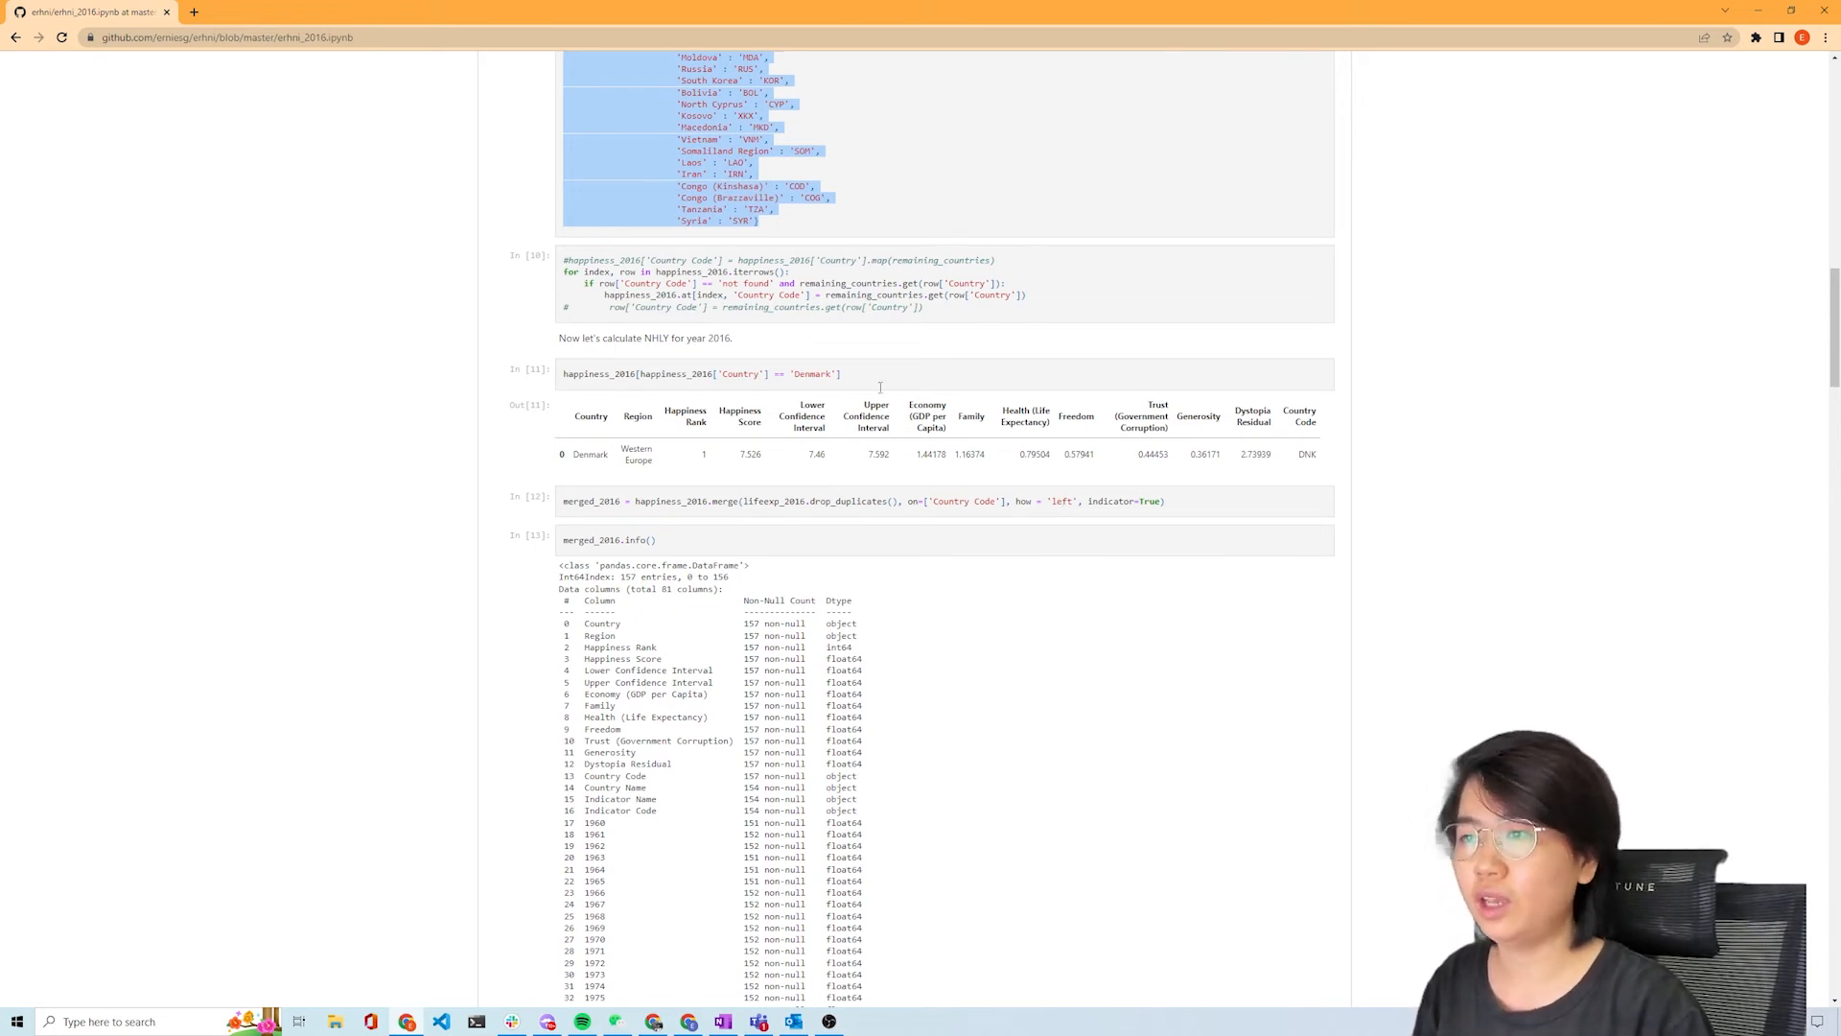
scroll(down, 3)
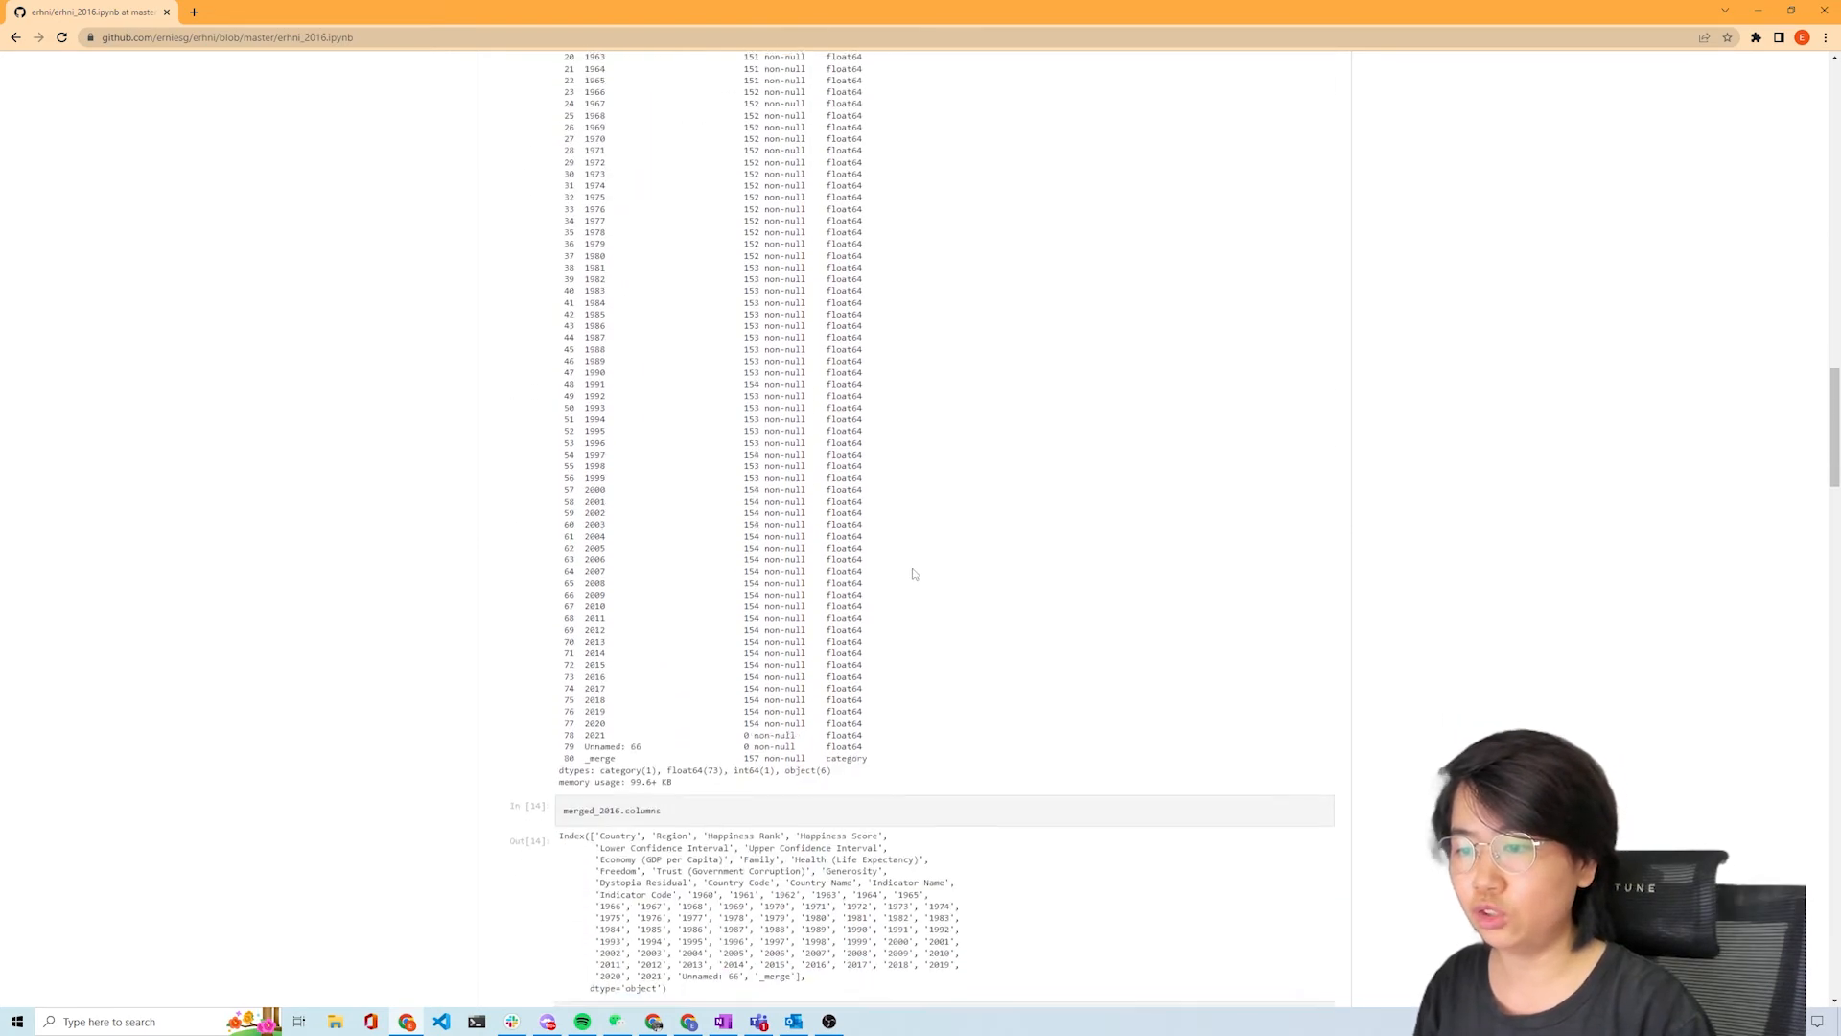
scroll(down, 3)
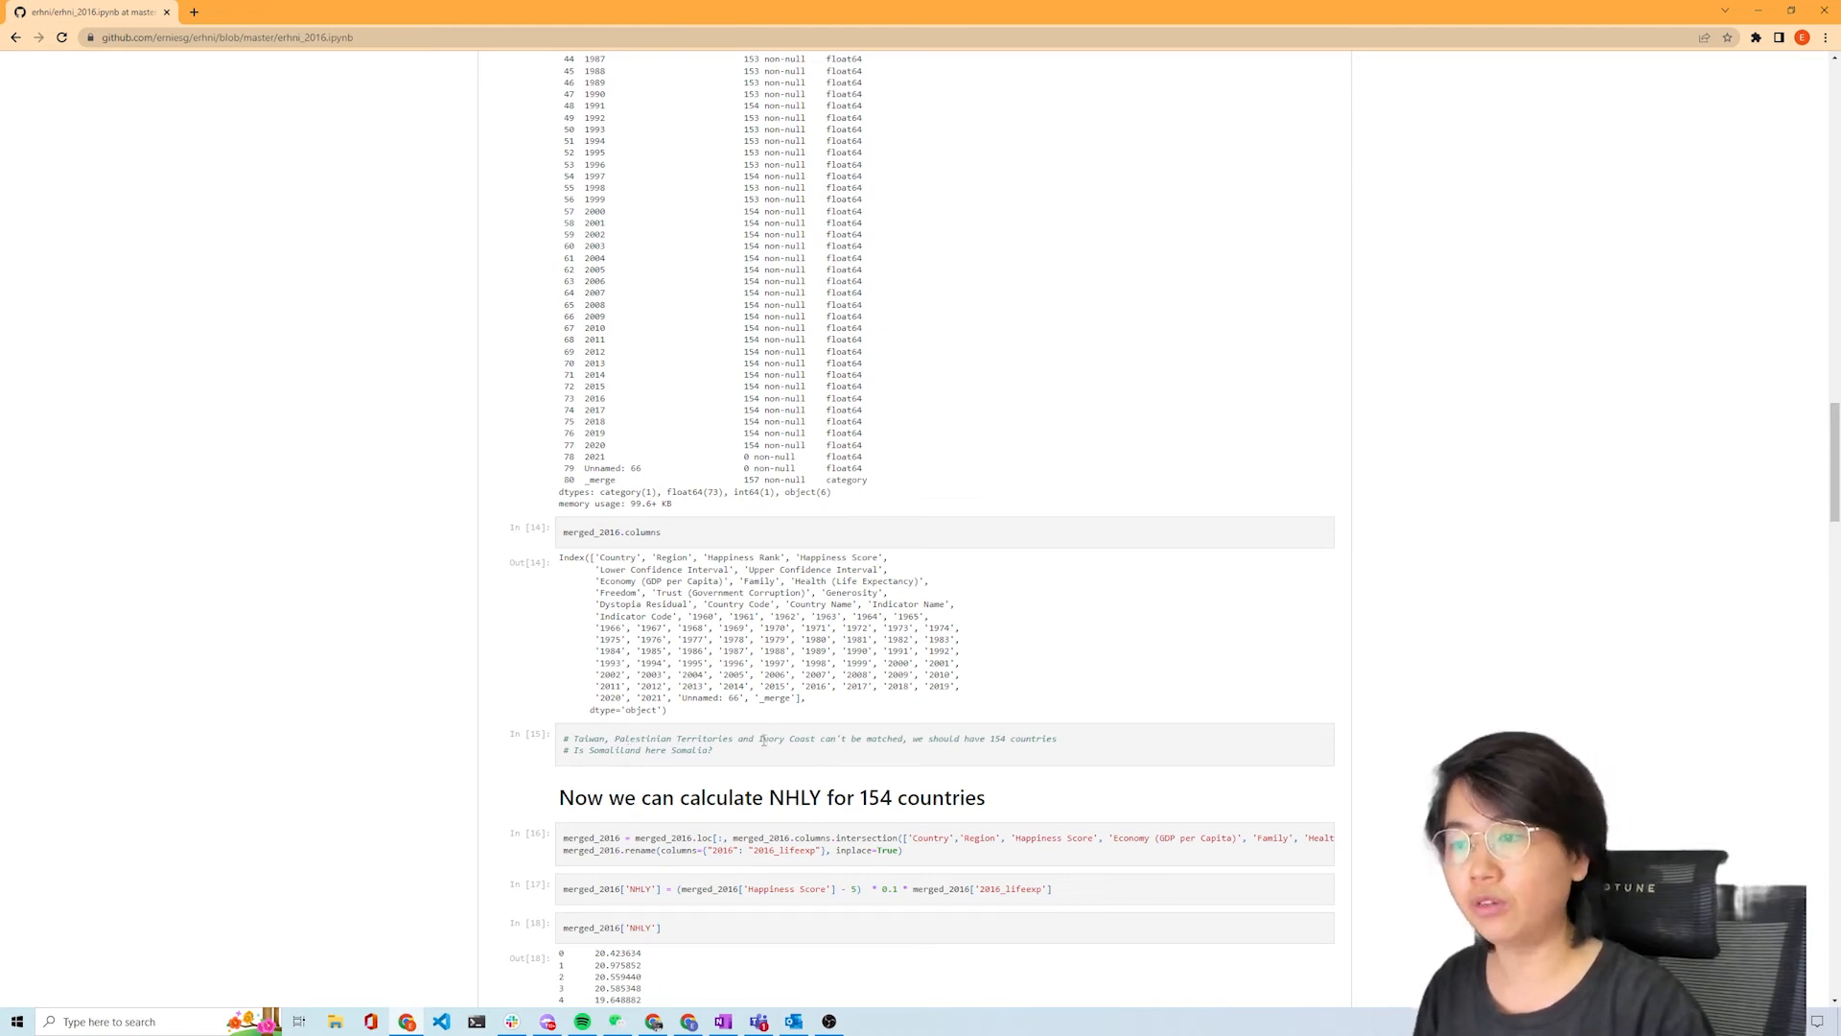
scroll(down, 3)
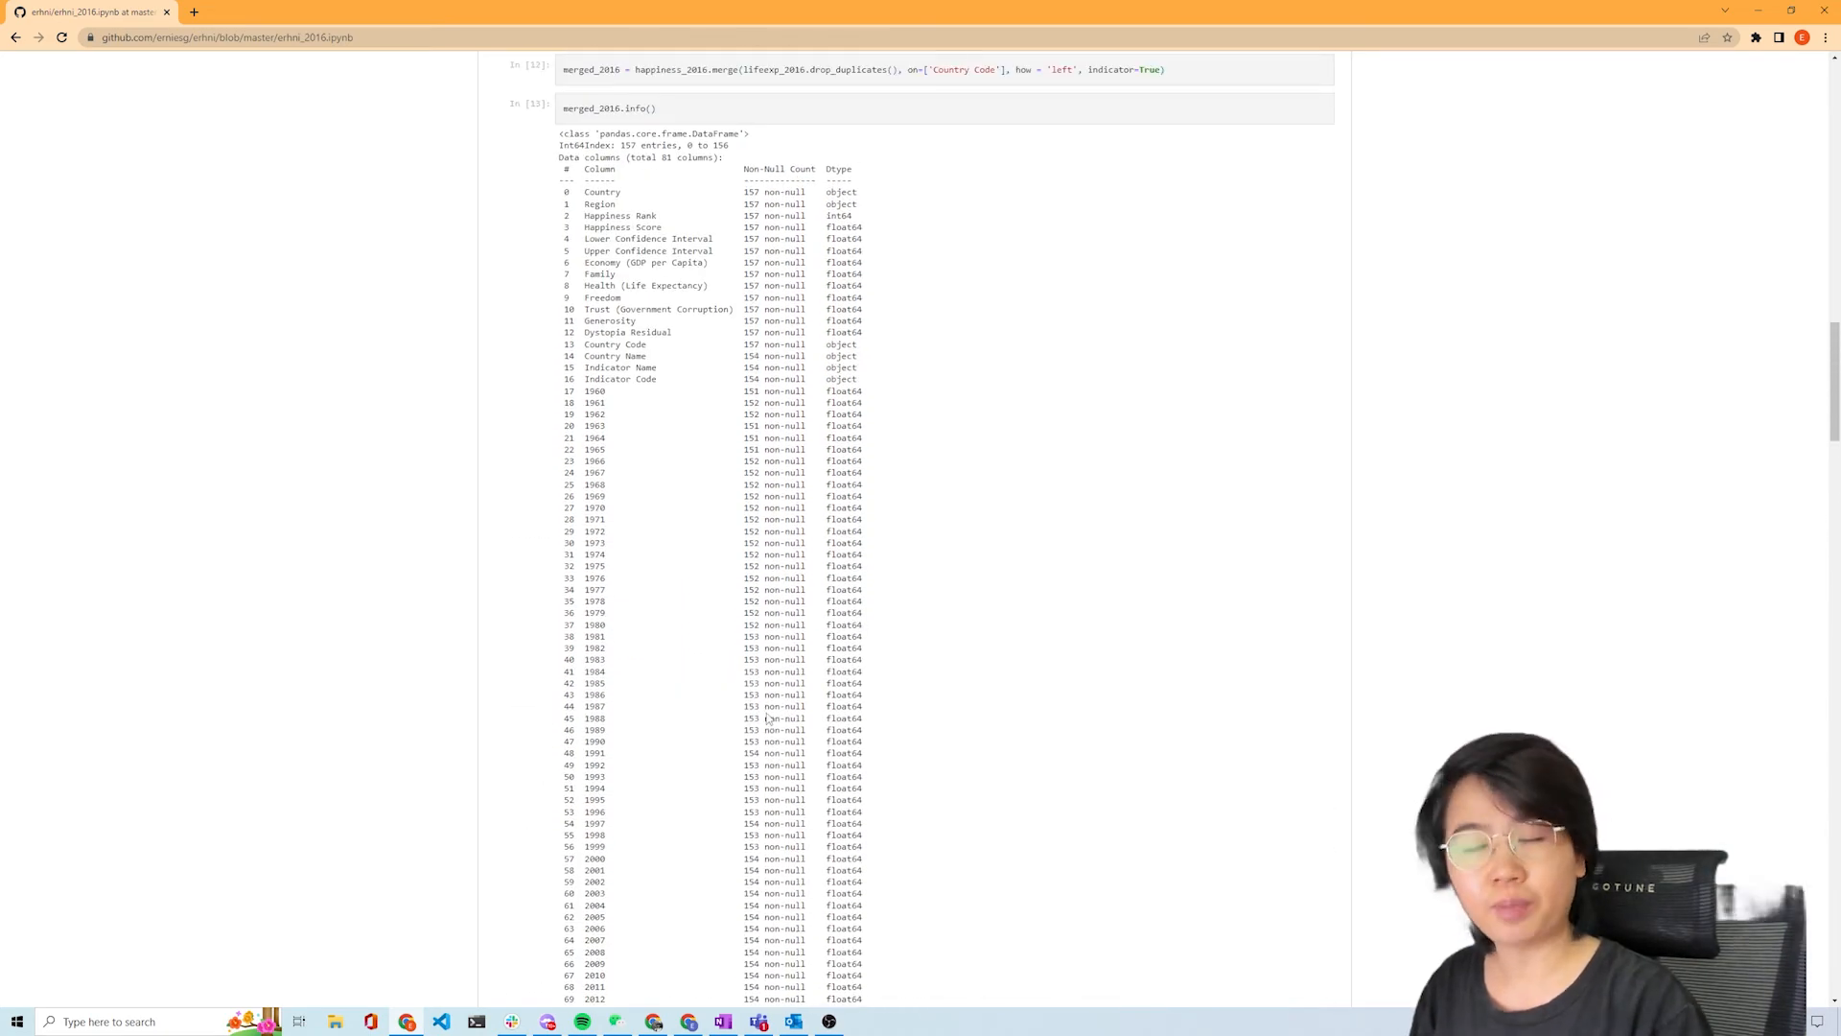
scroll(down, 3)
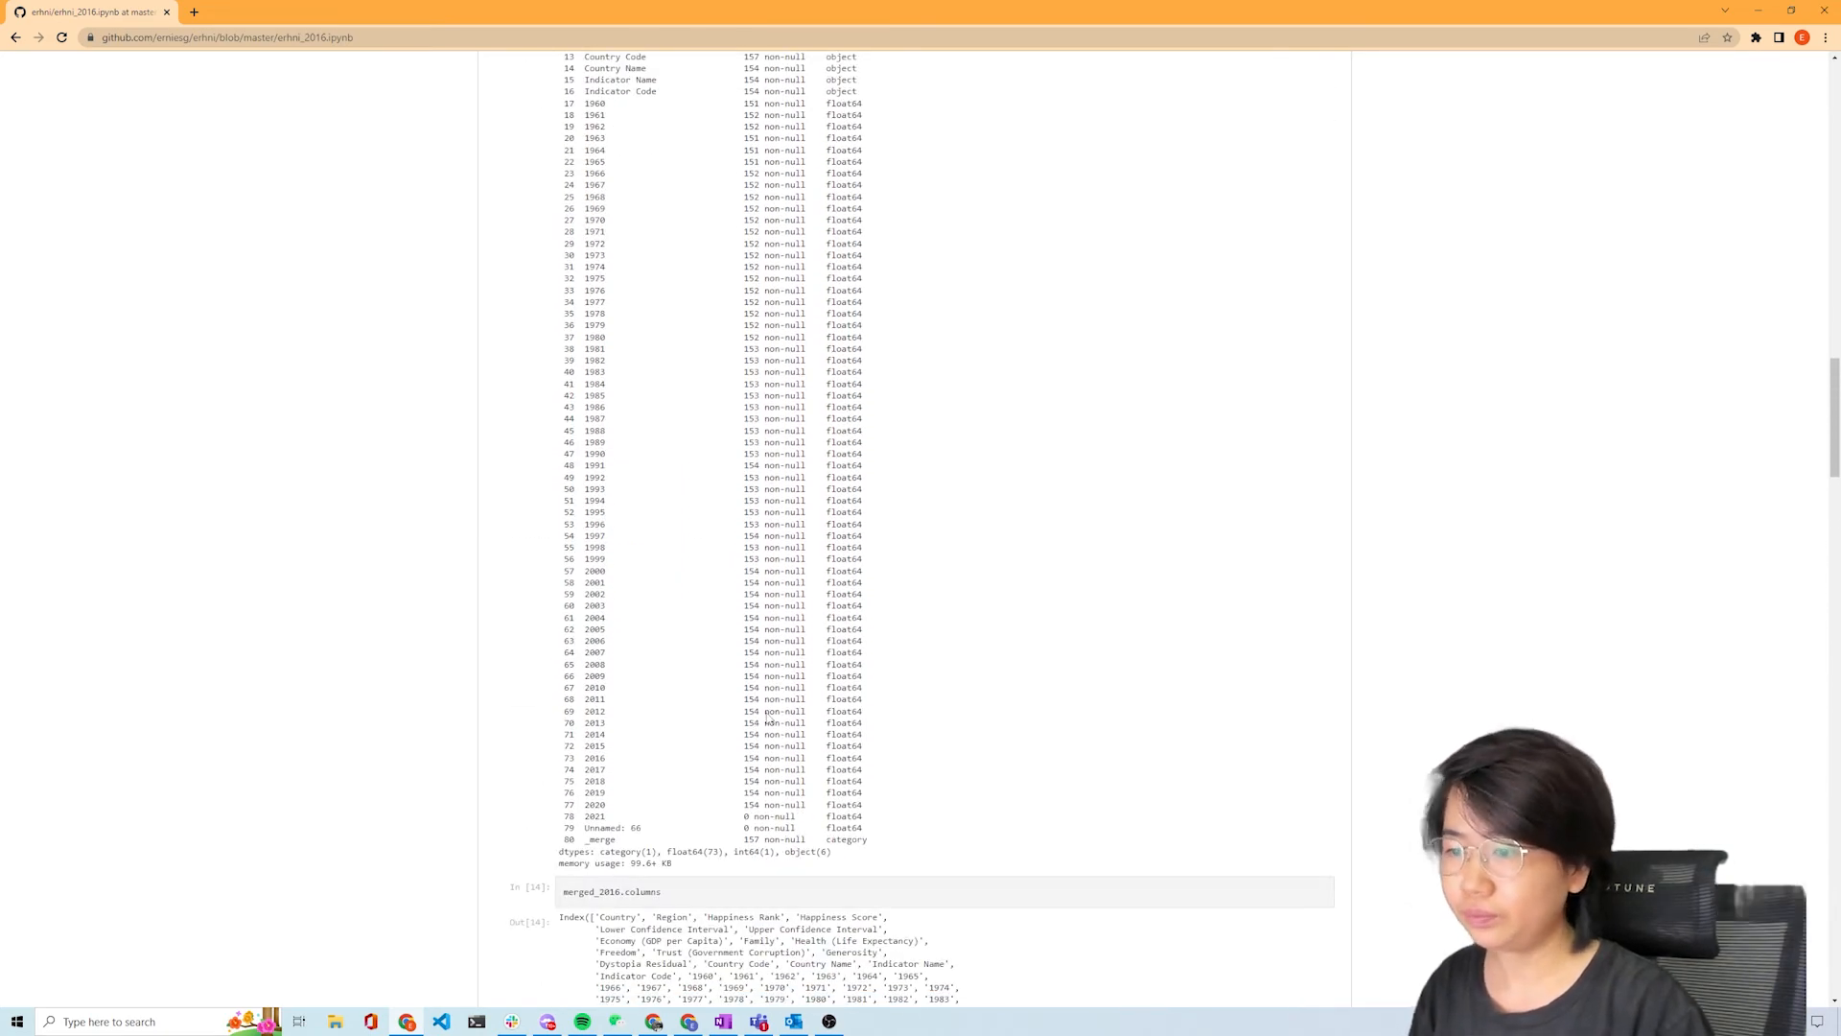
scroll(down, 3)
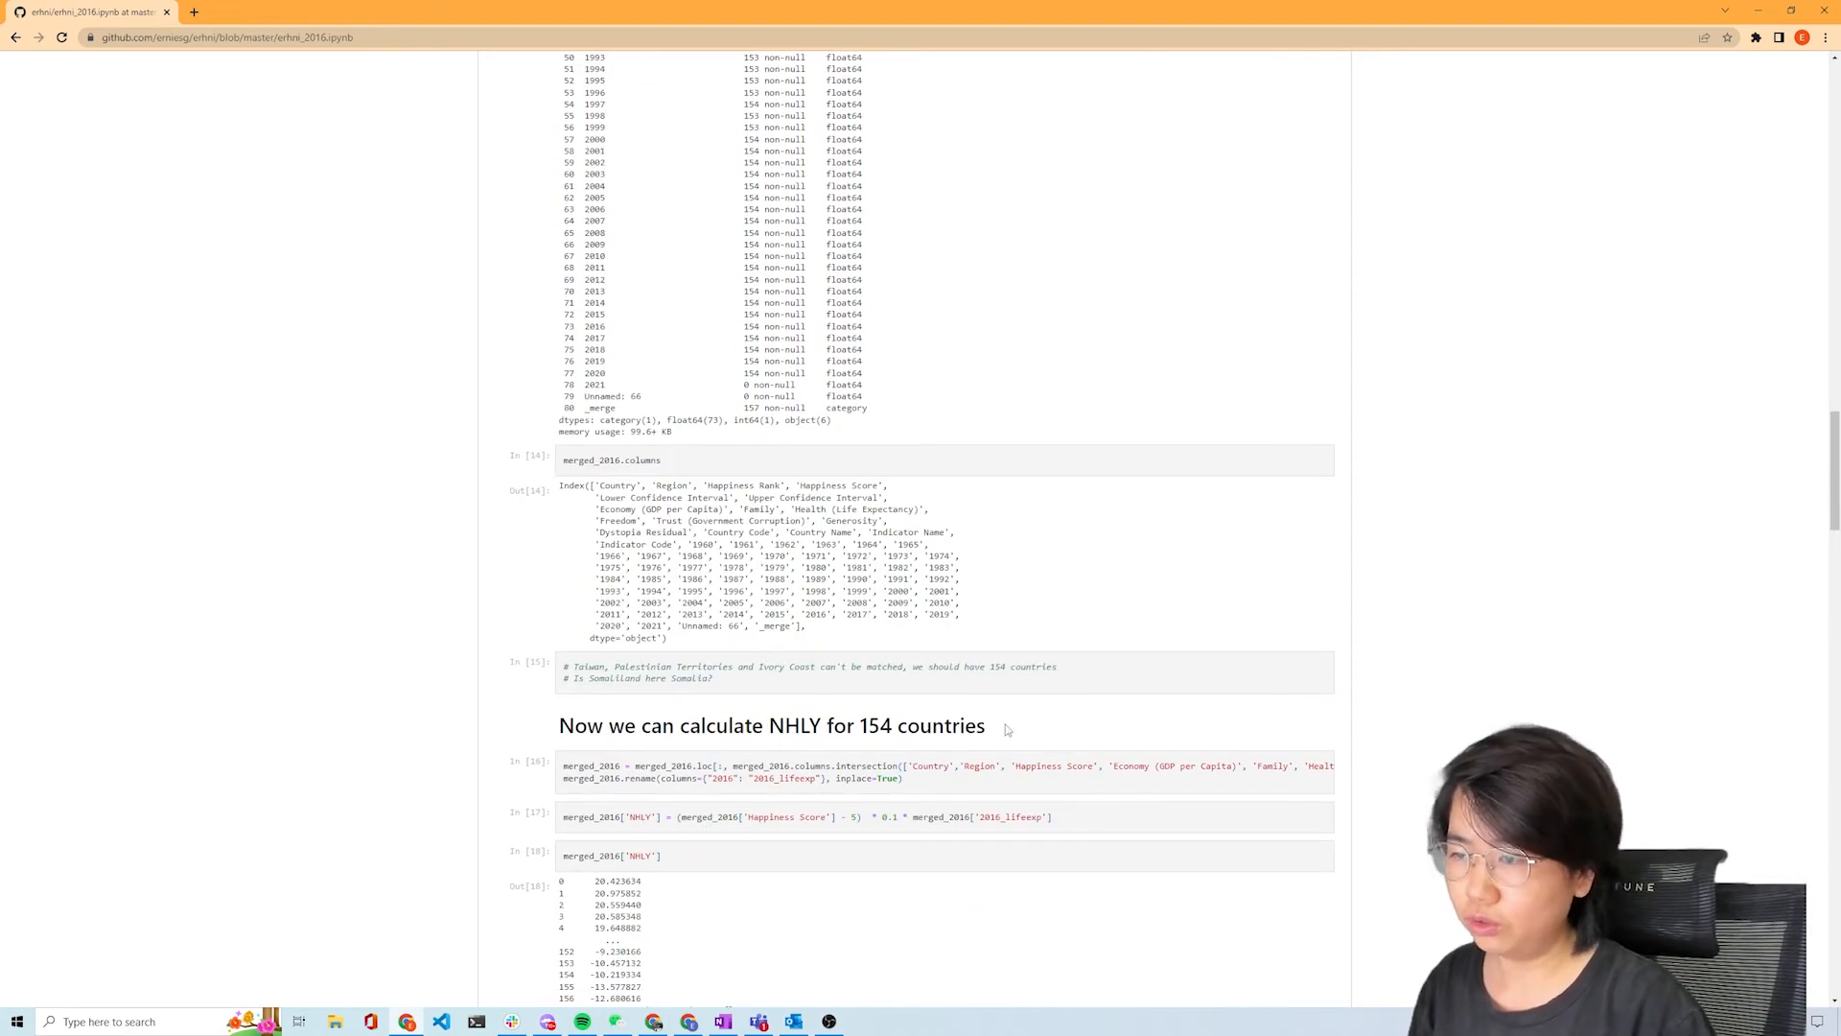
- Highlight the NHLY column name and its happiness score and life expectancy formula in cell 17
scroll(down, 3)
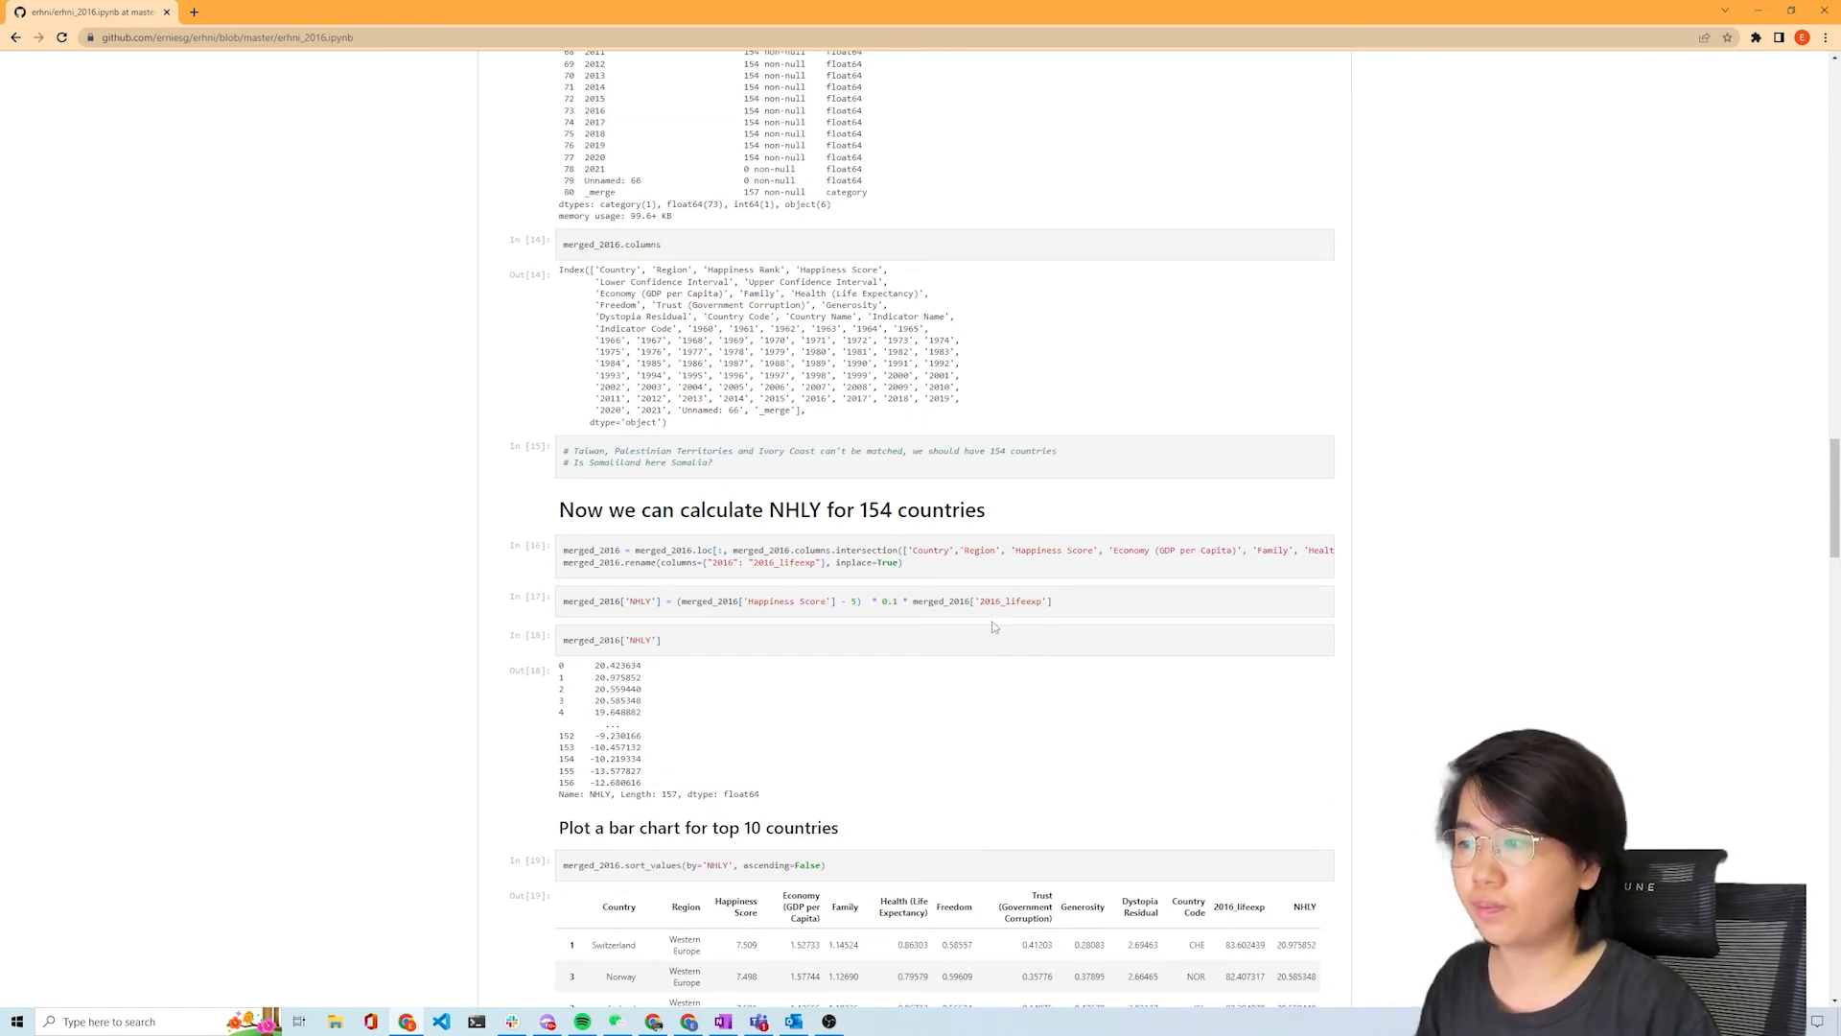
mouse_move(883, 769)
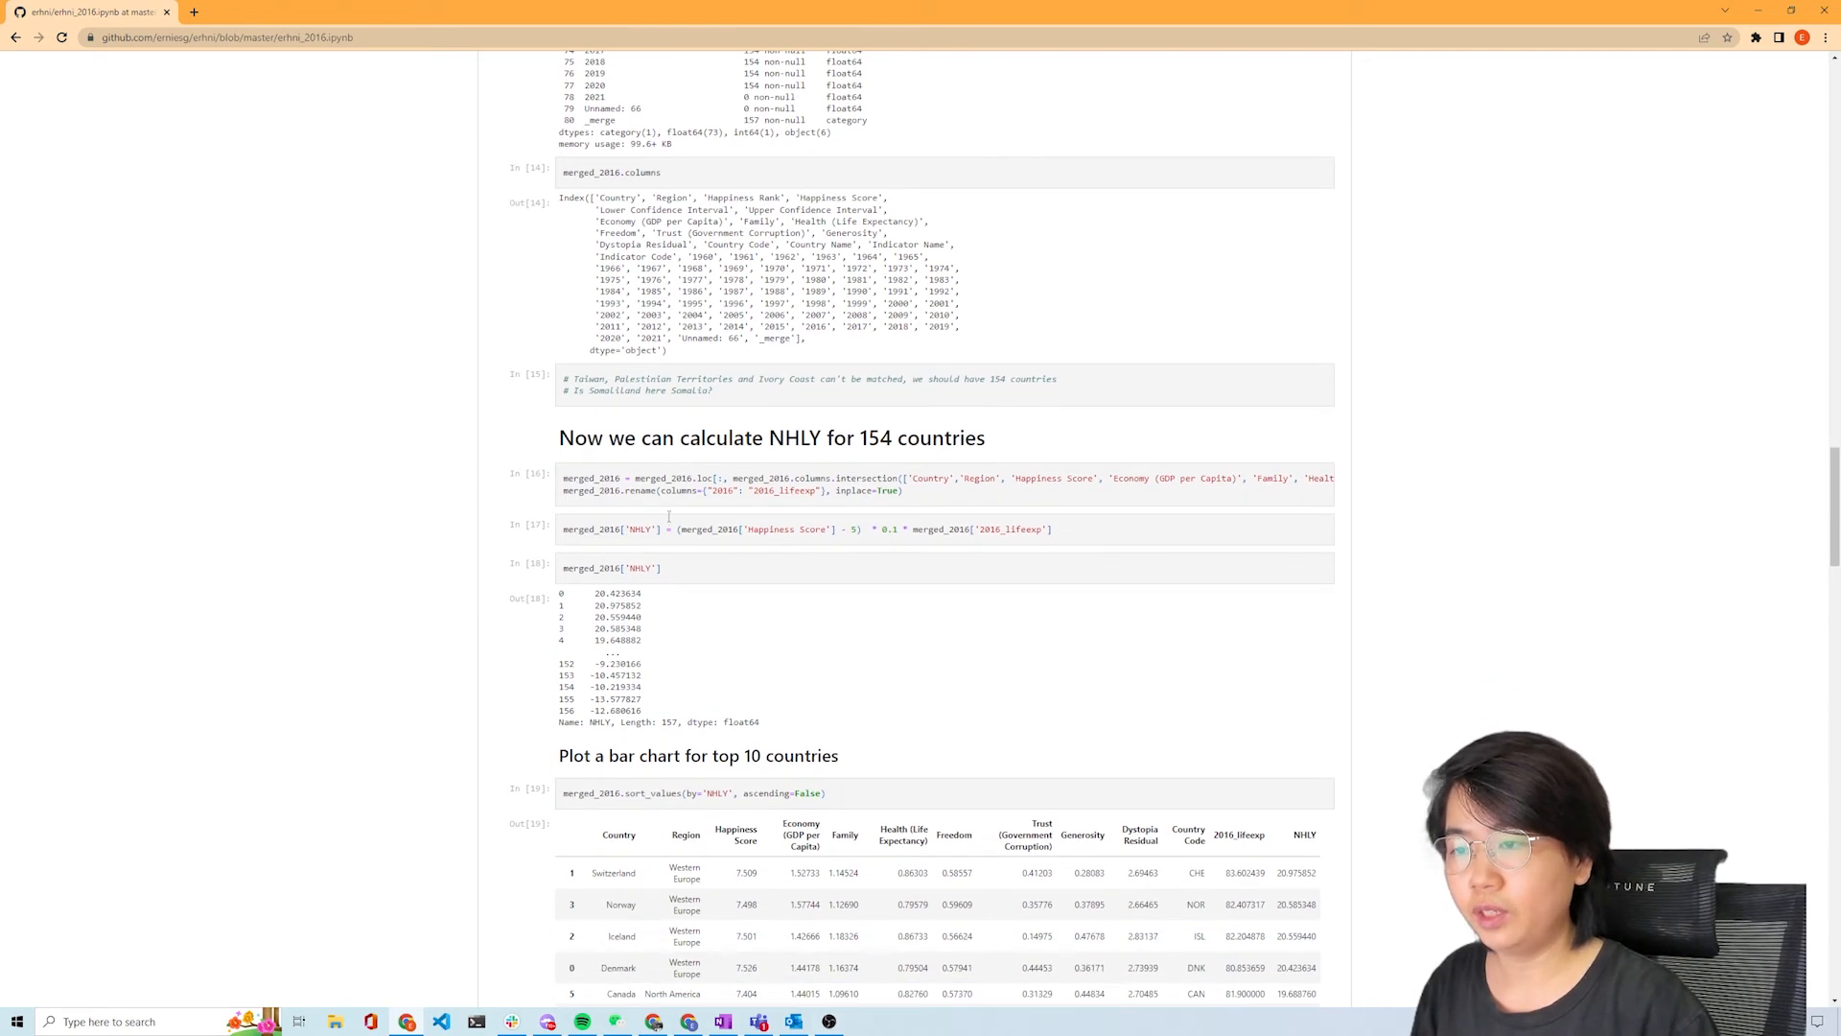
double_click(639, 528)
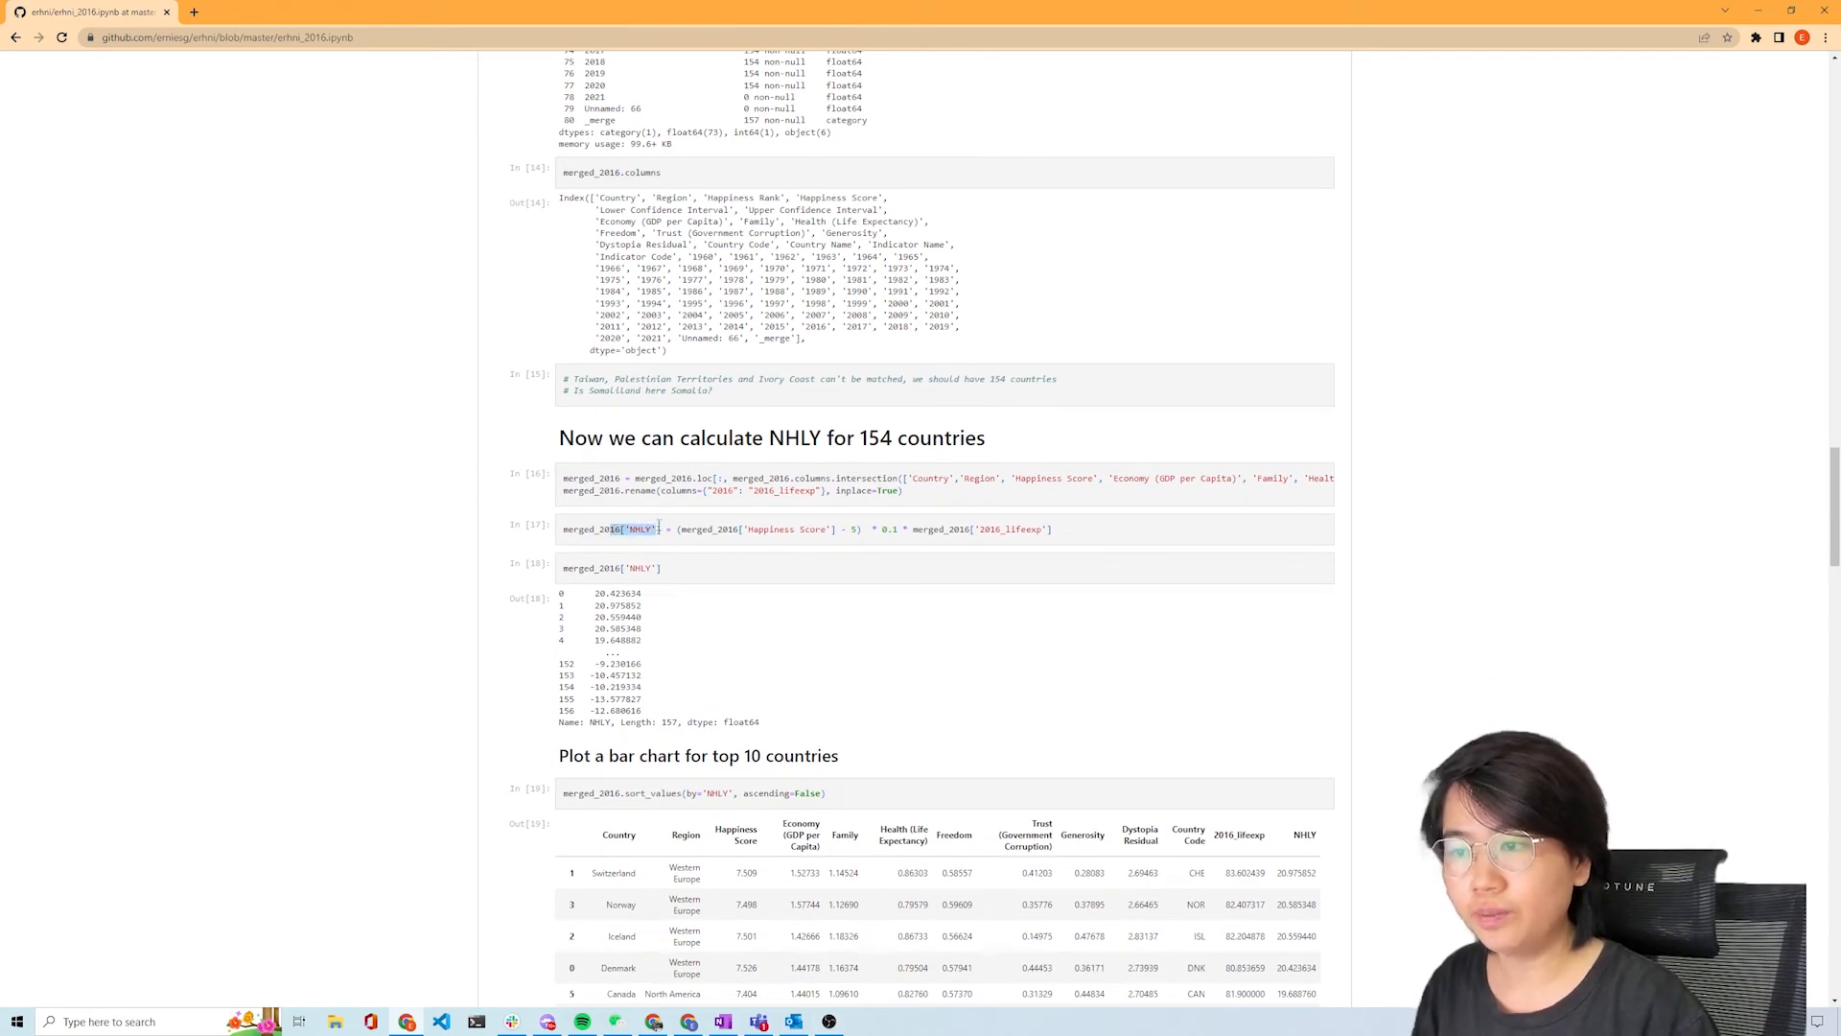
drag(628, 528, 864, 528)
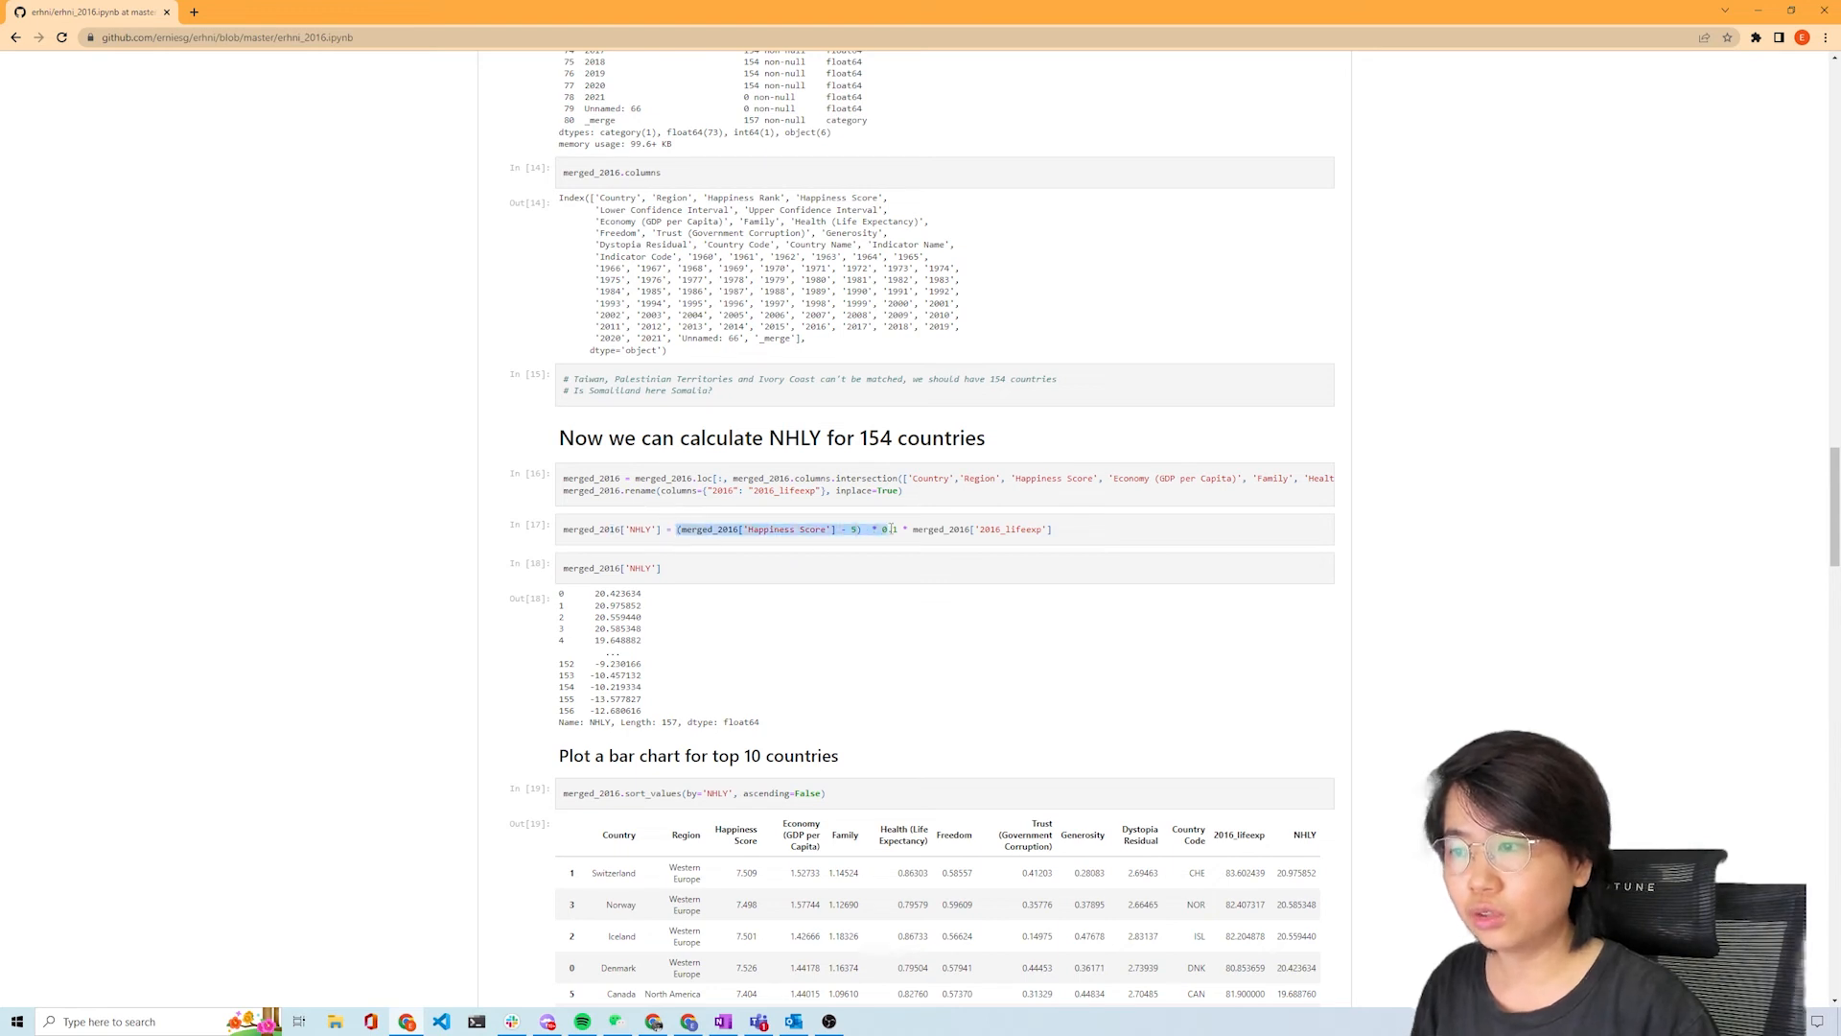
click(1109, 529)
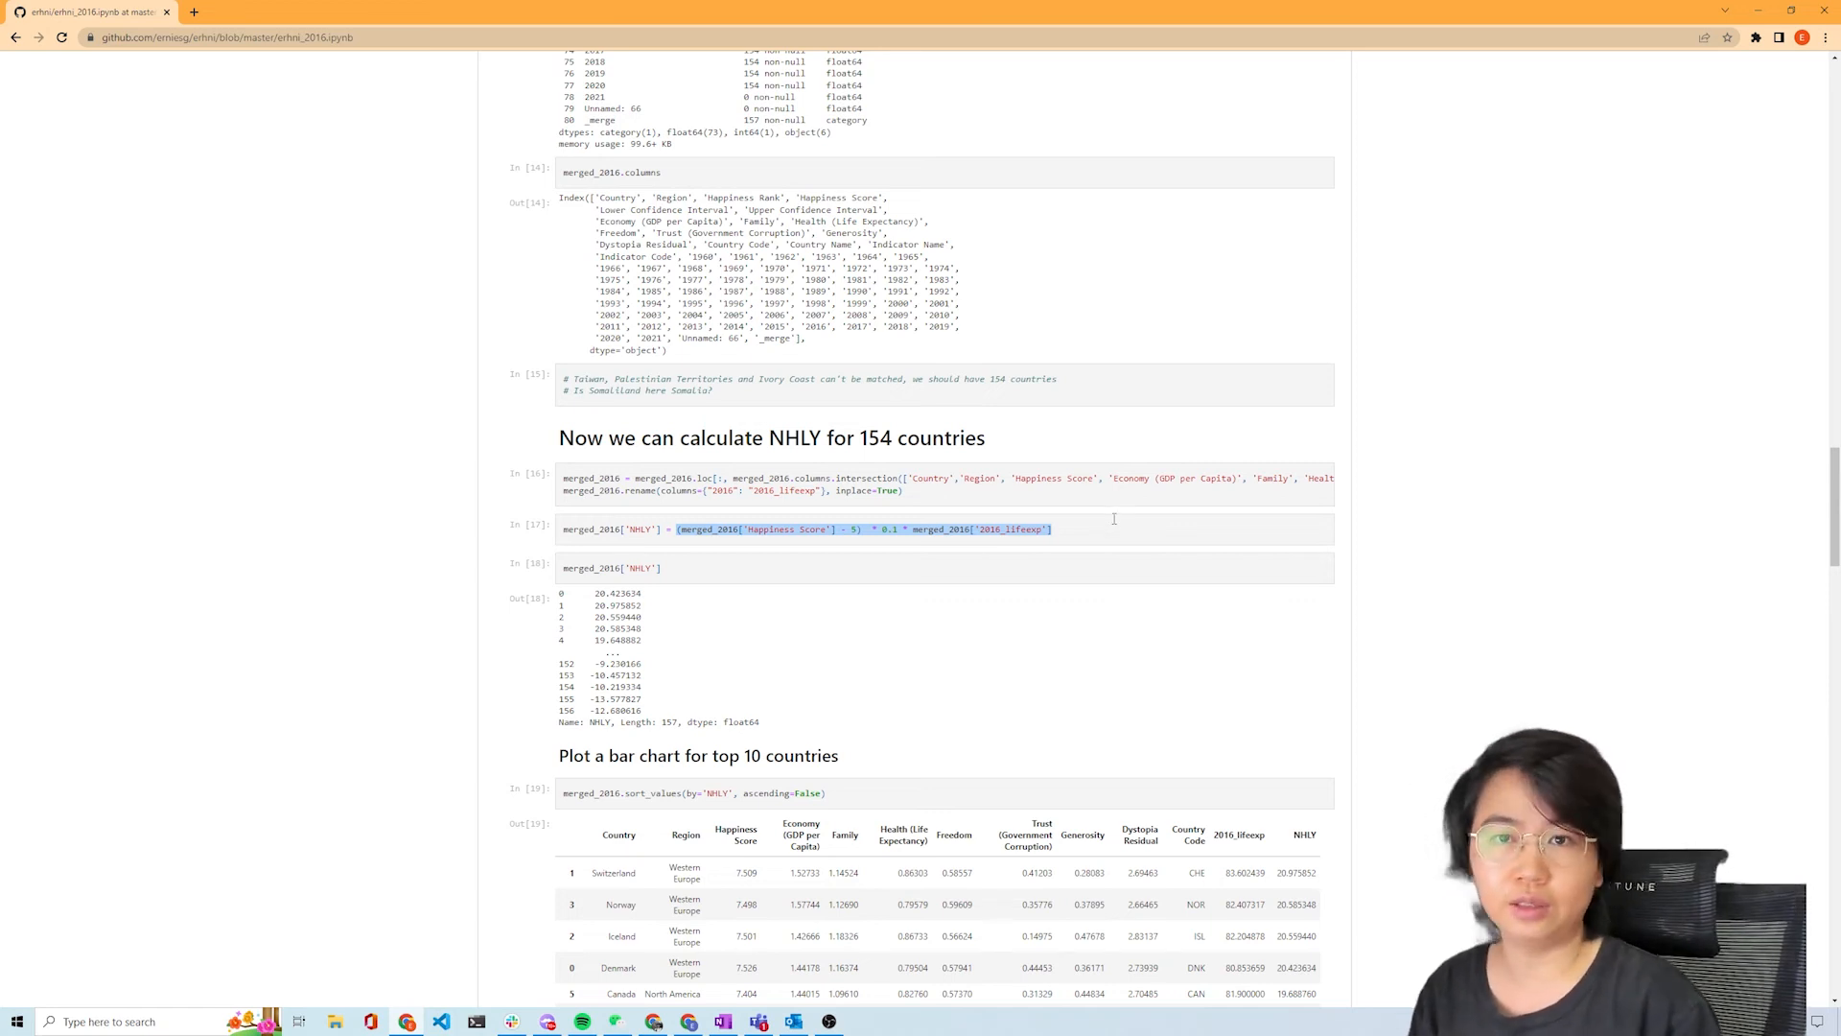
mouse_move(1072, 652)
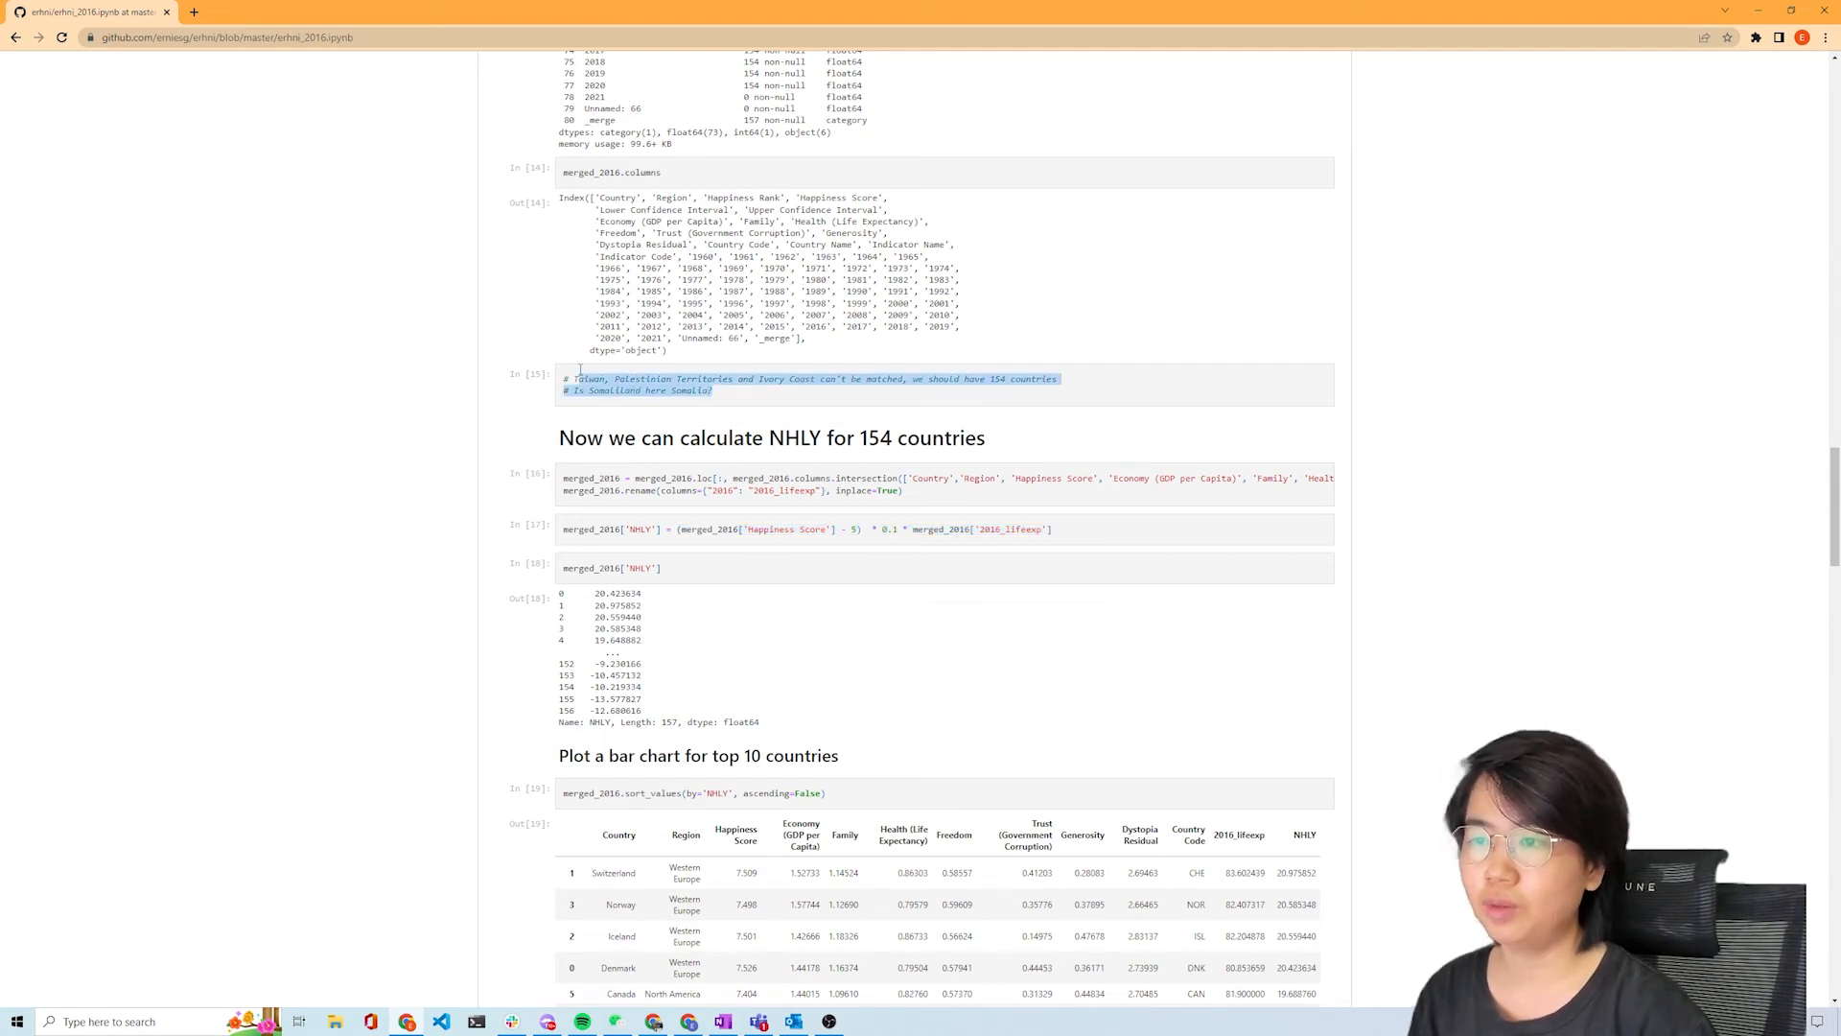
- Scroll to the top_10 NHLY table and its bar chart
scroll(down, 3)
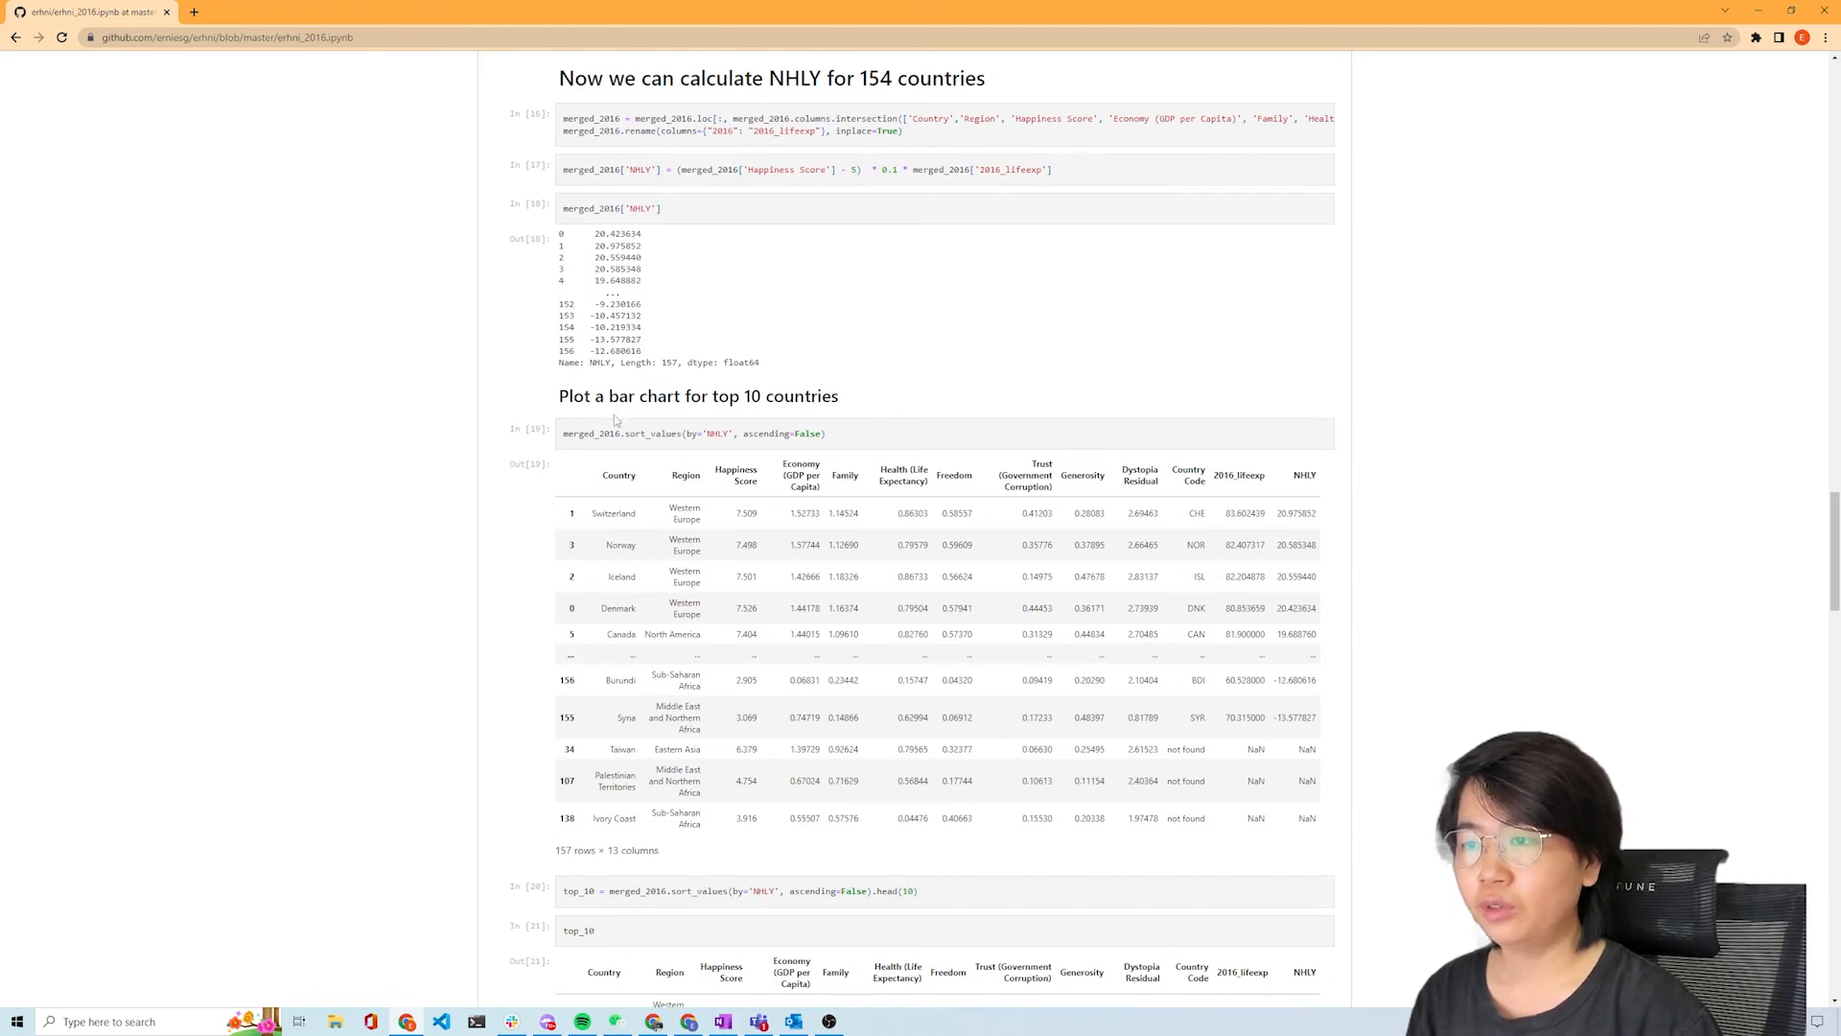
mouse_move(700, 422)
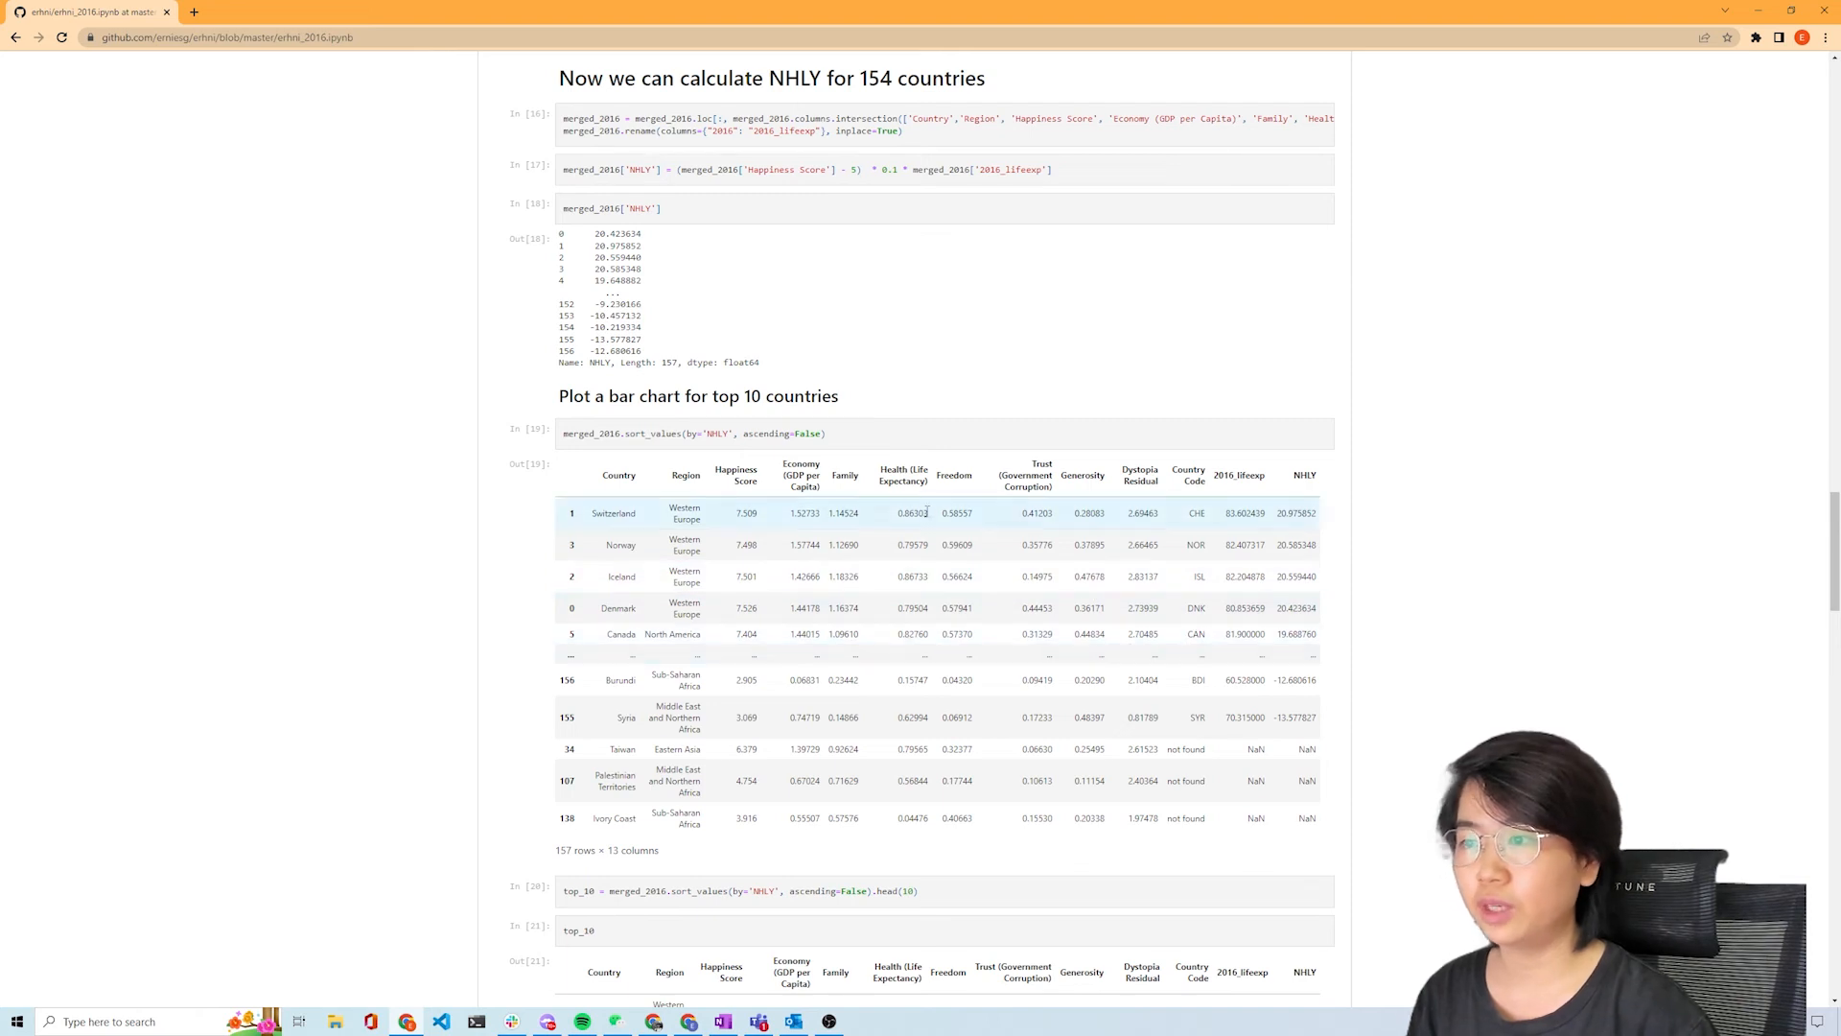
scroll(down, 3)
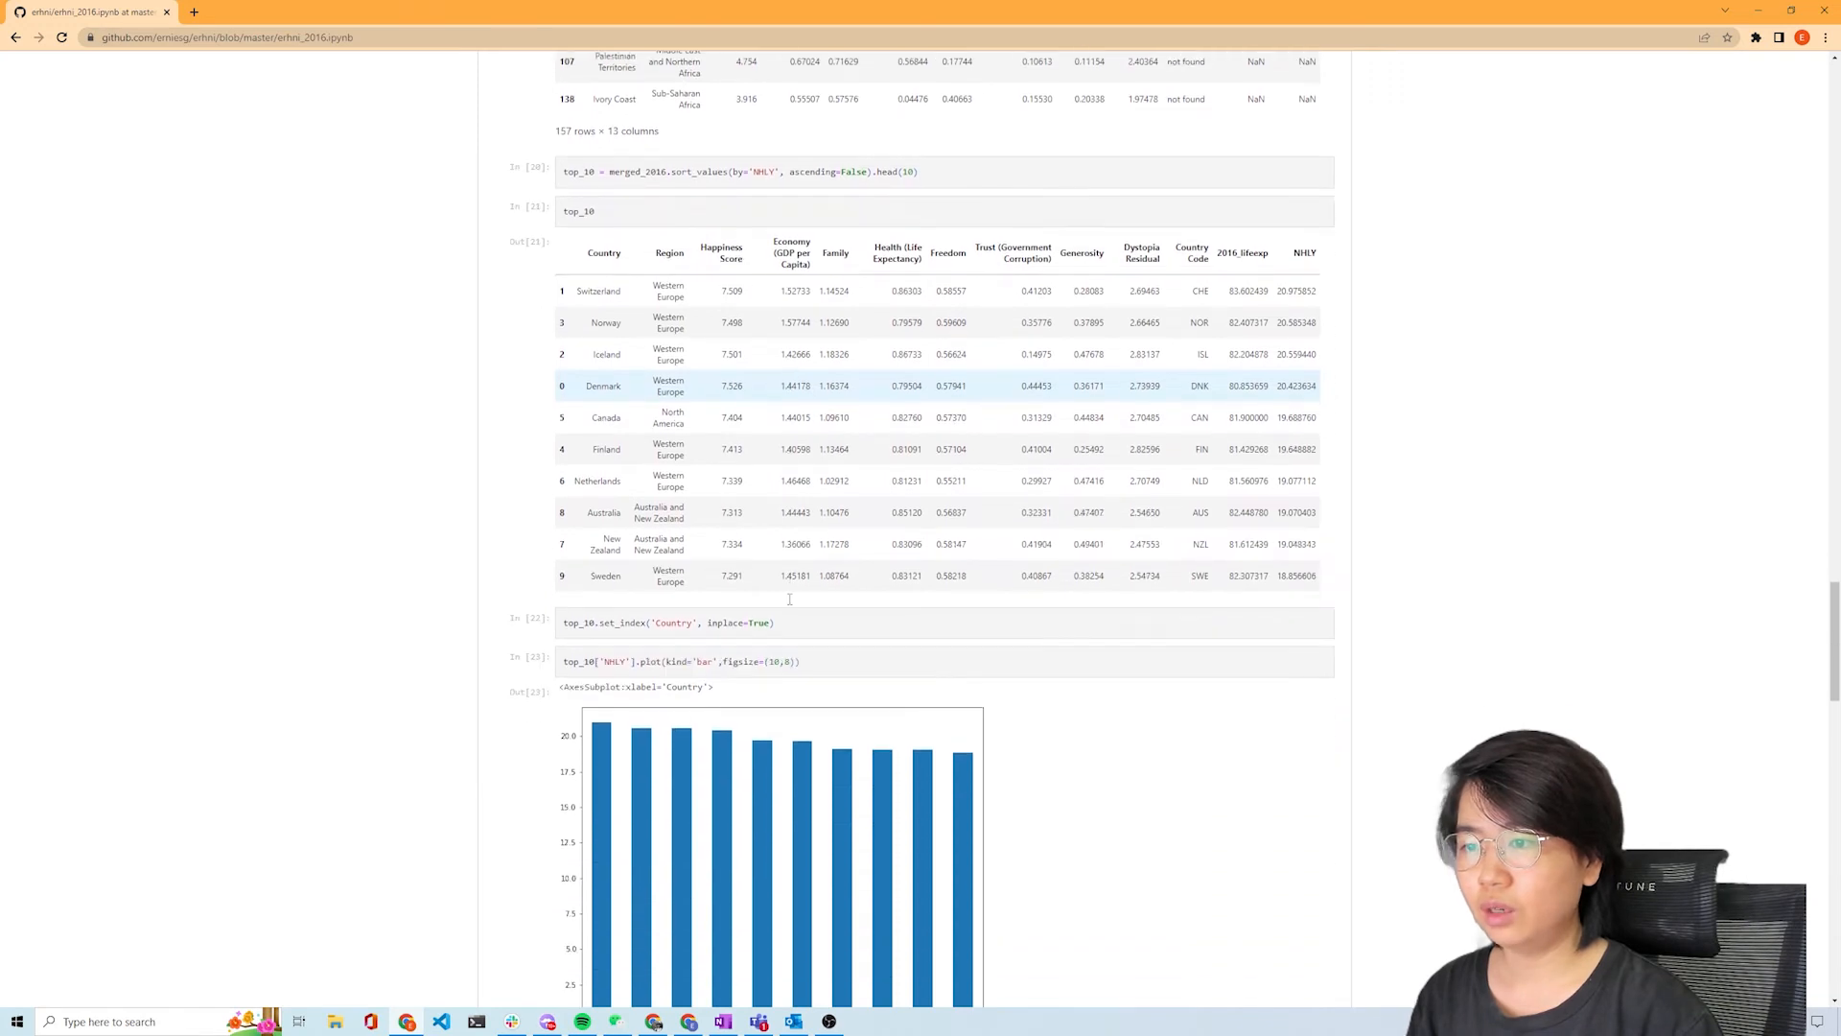
scroll(down, 3)
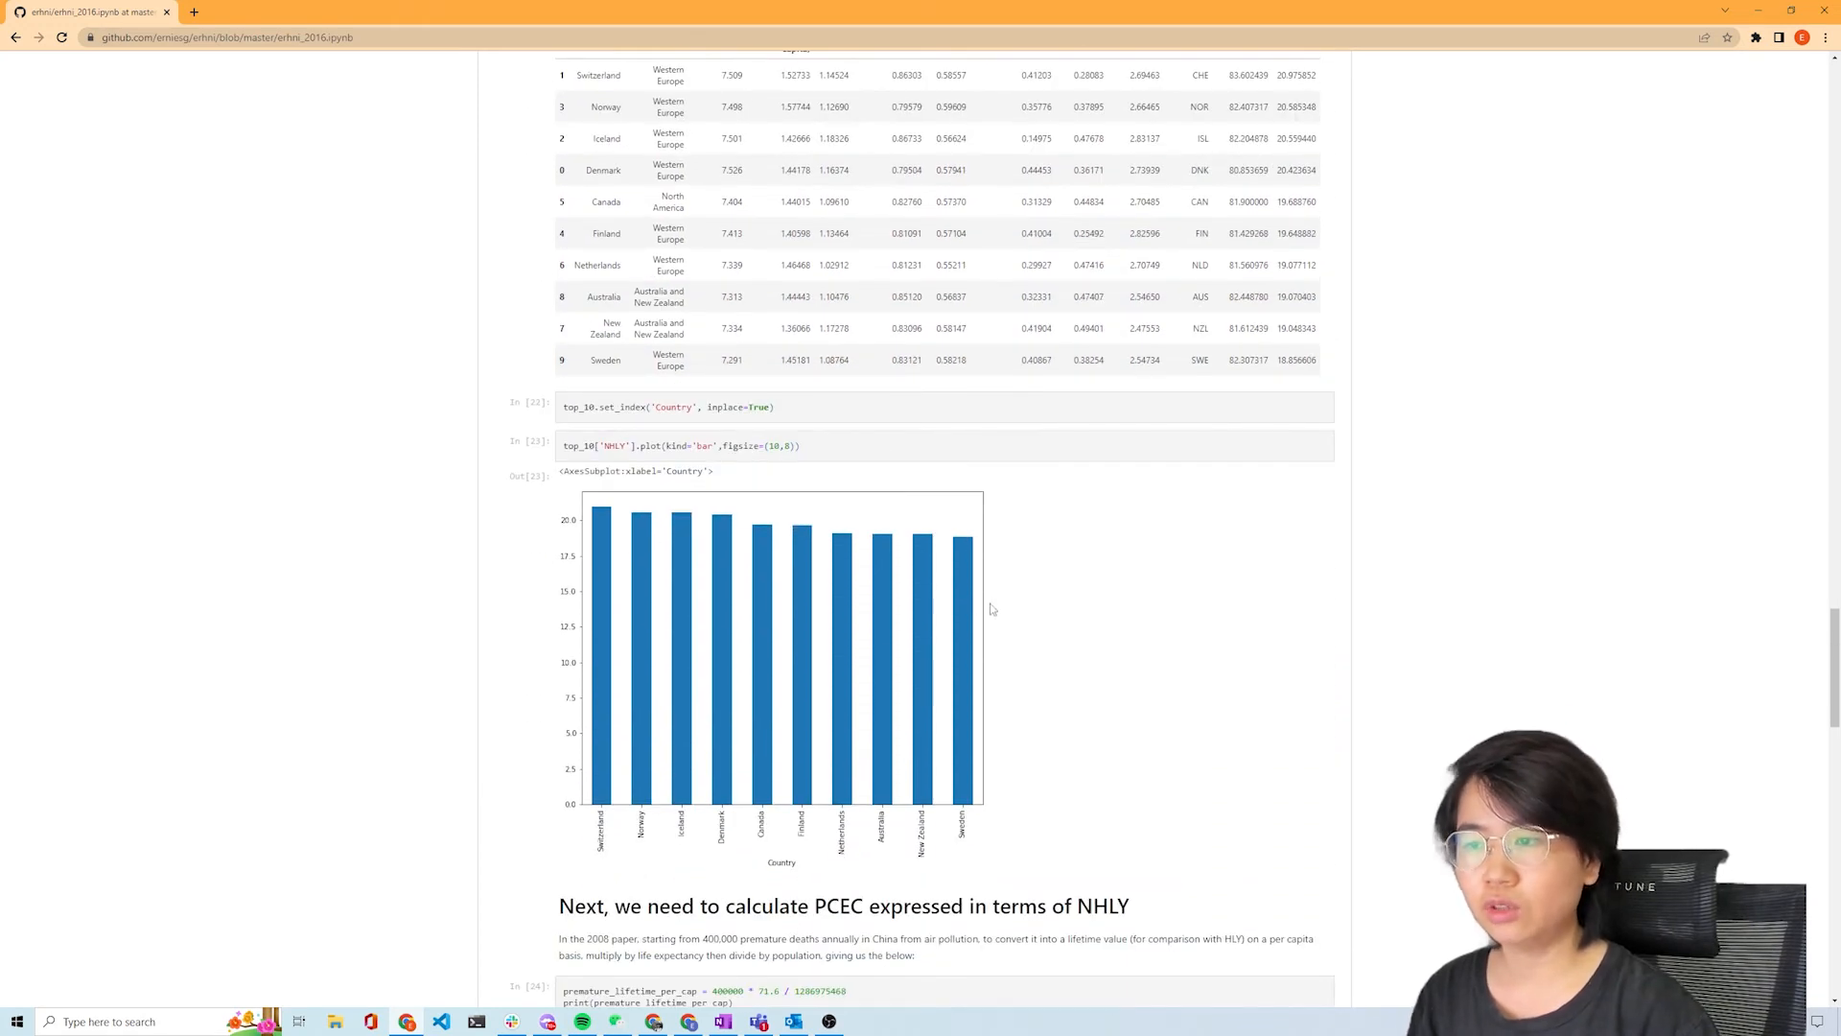
- Scroll through the PCEC parameter list to the mu calculation and revised 2016 formula
scroll(down, 3)
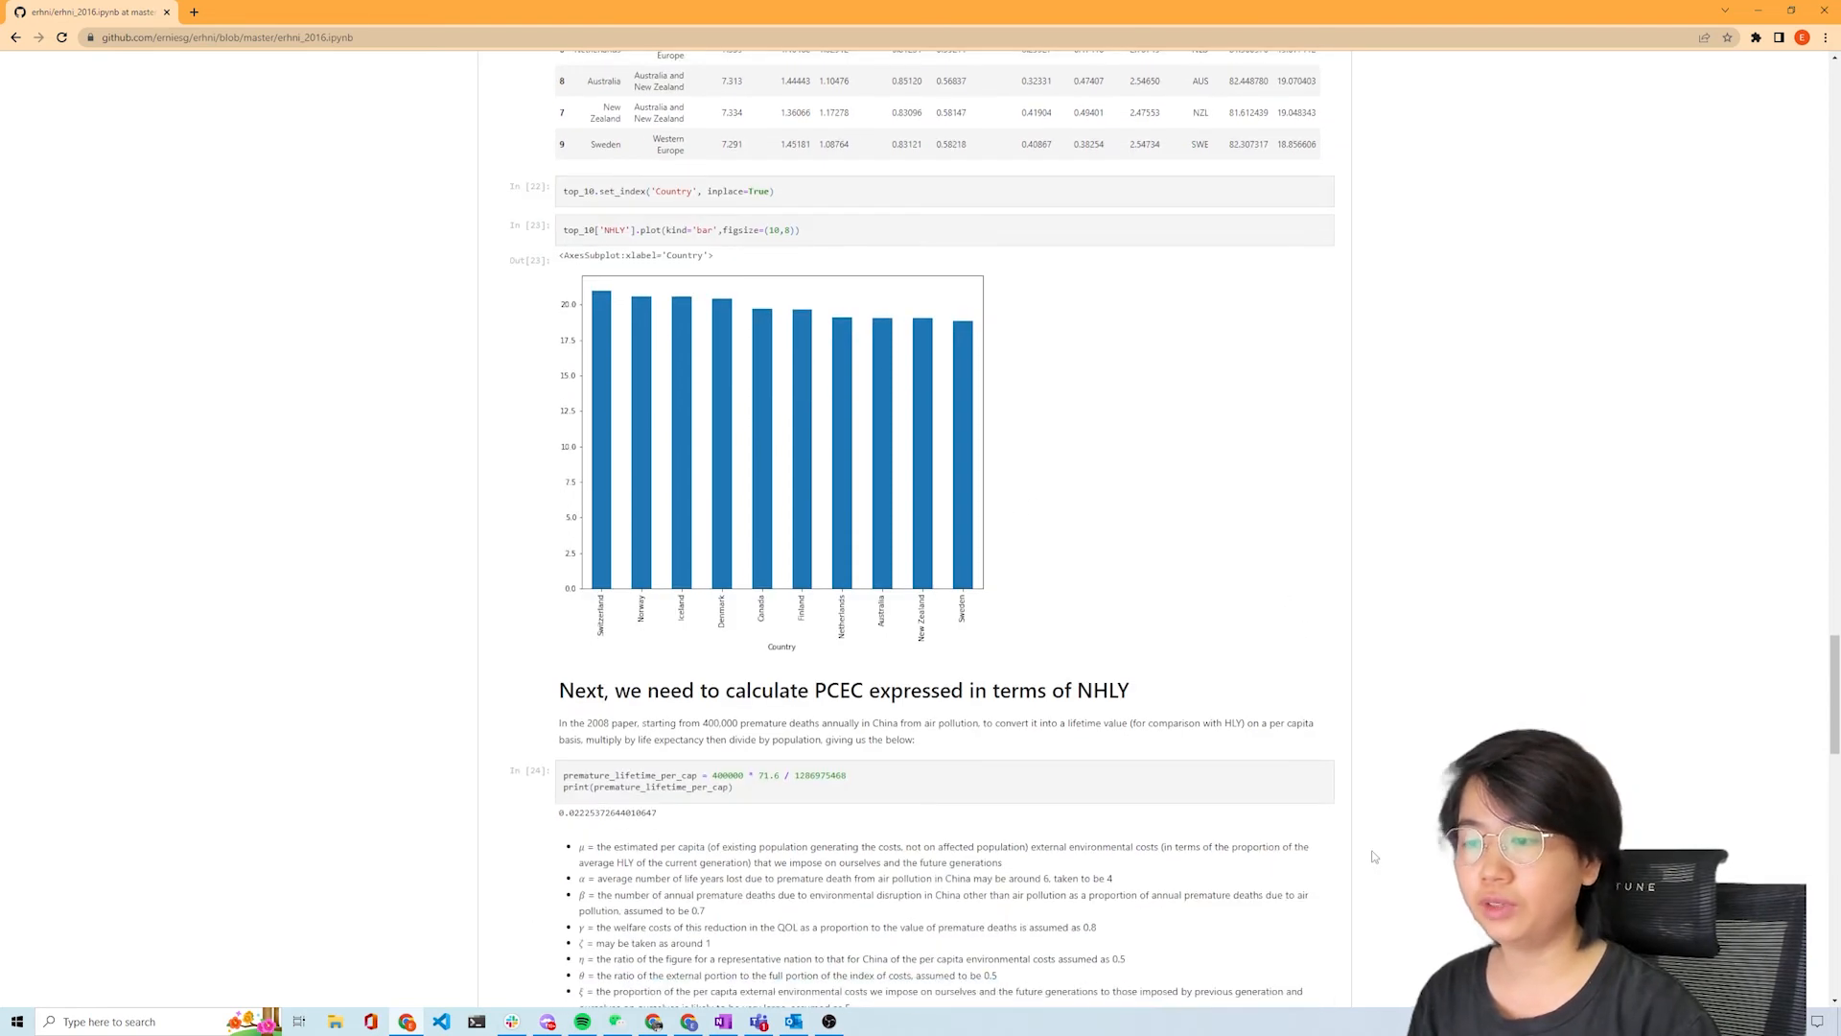
scroll(down, 3)
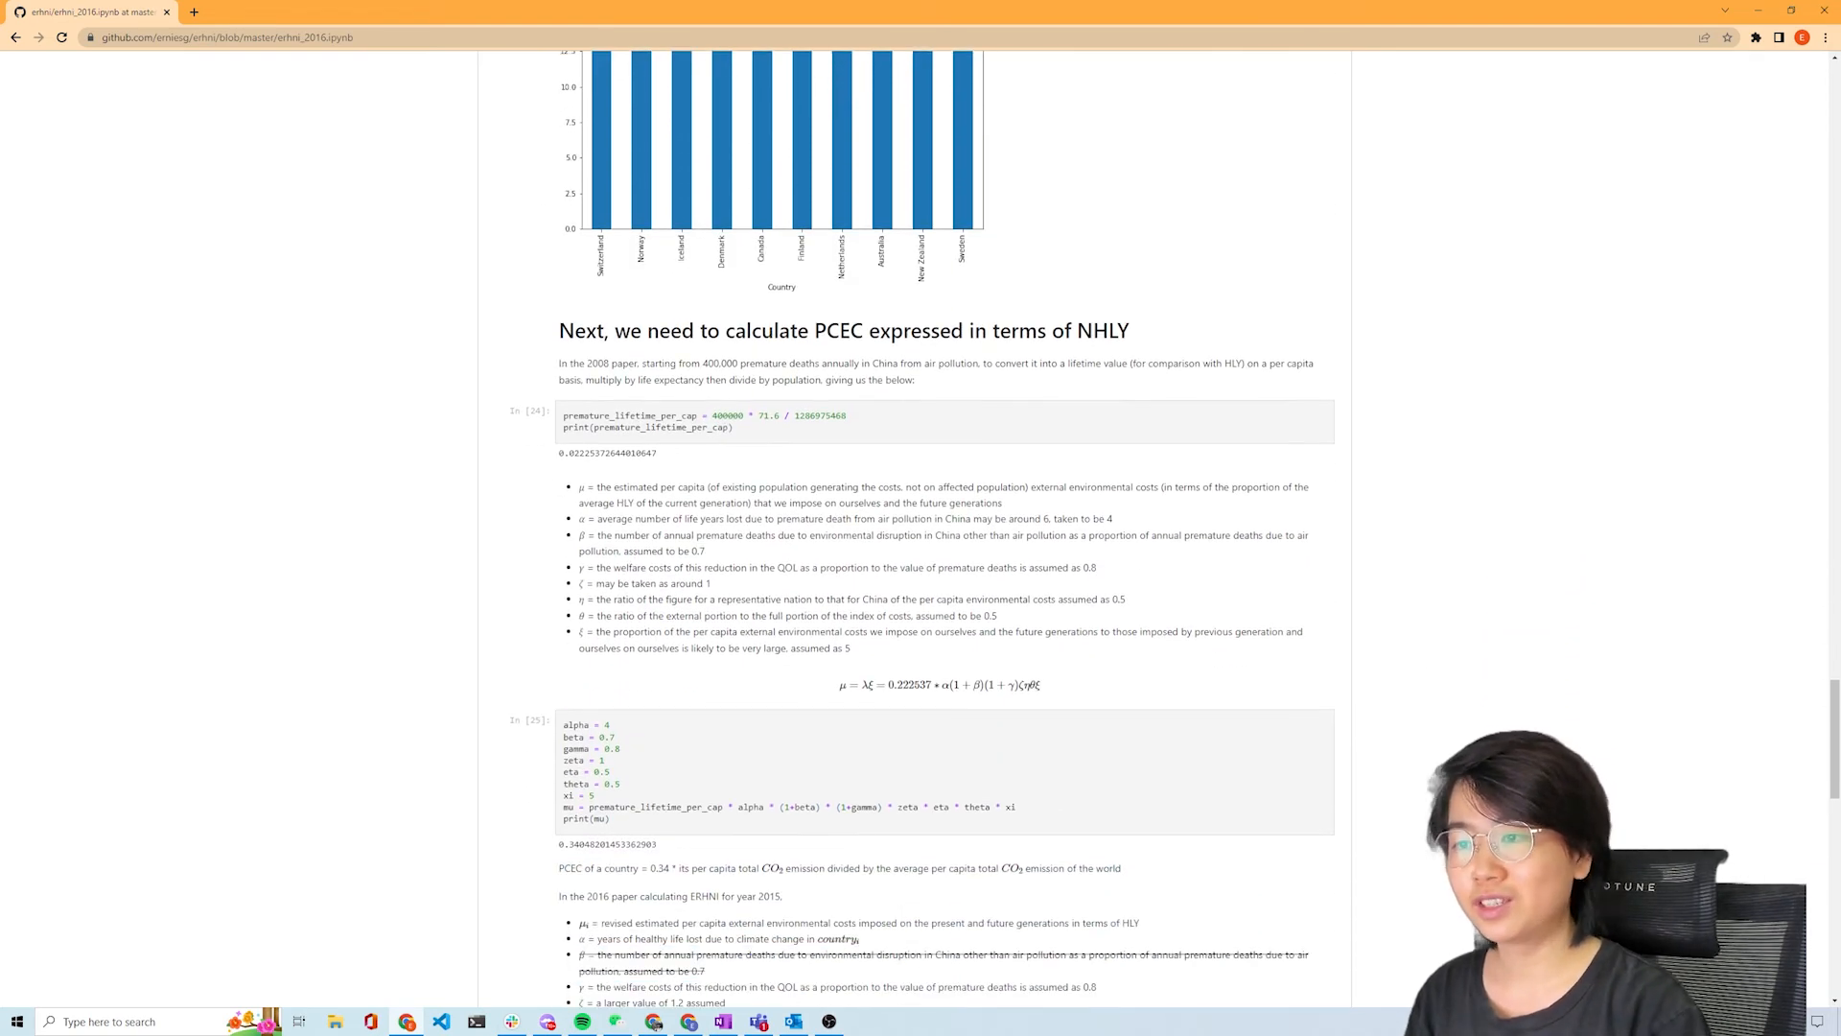
scroll(down, 3)
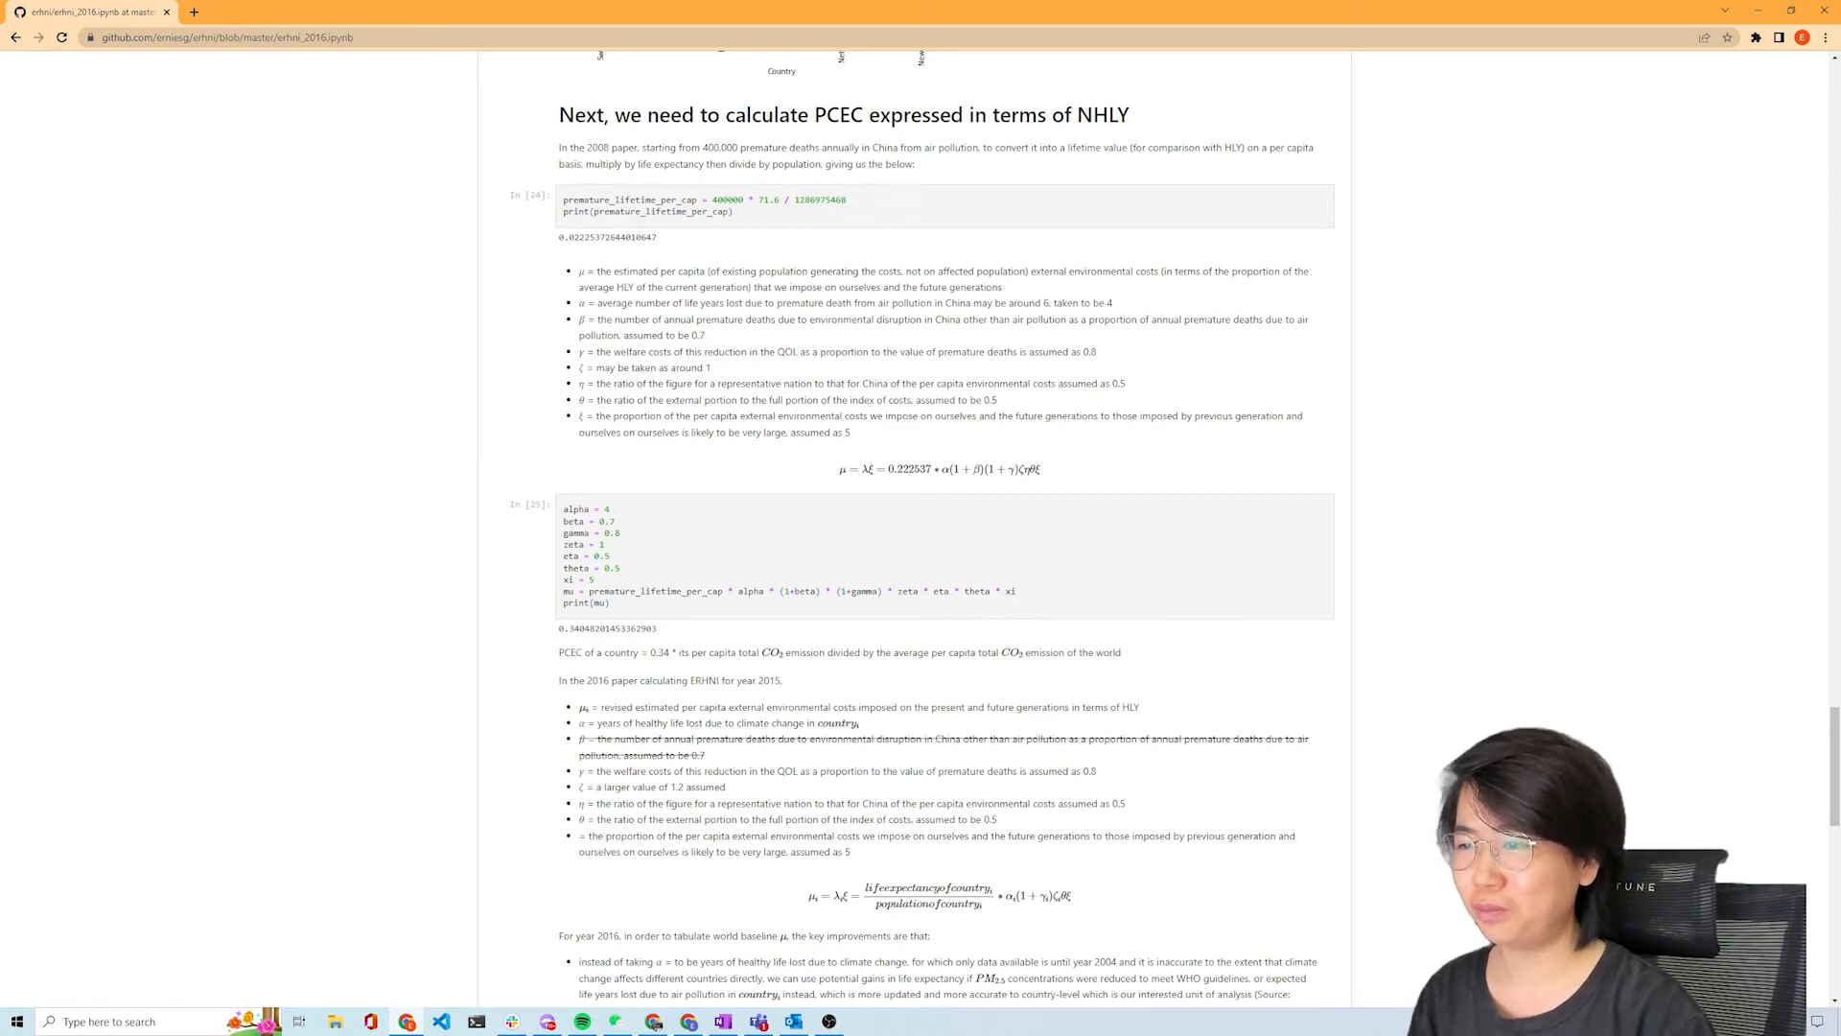
scroll(down, 3)
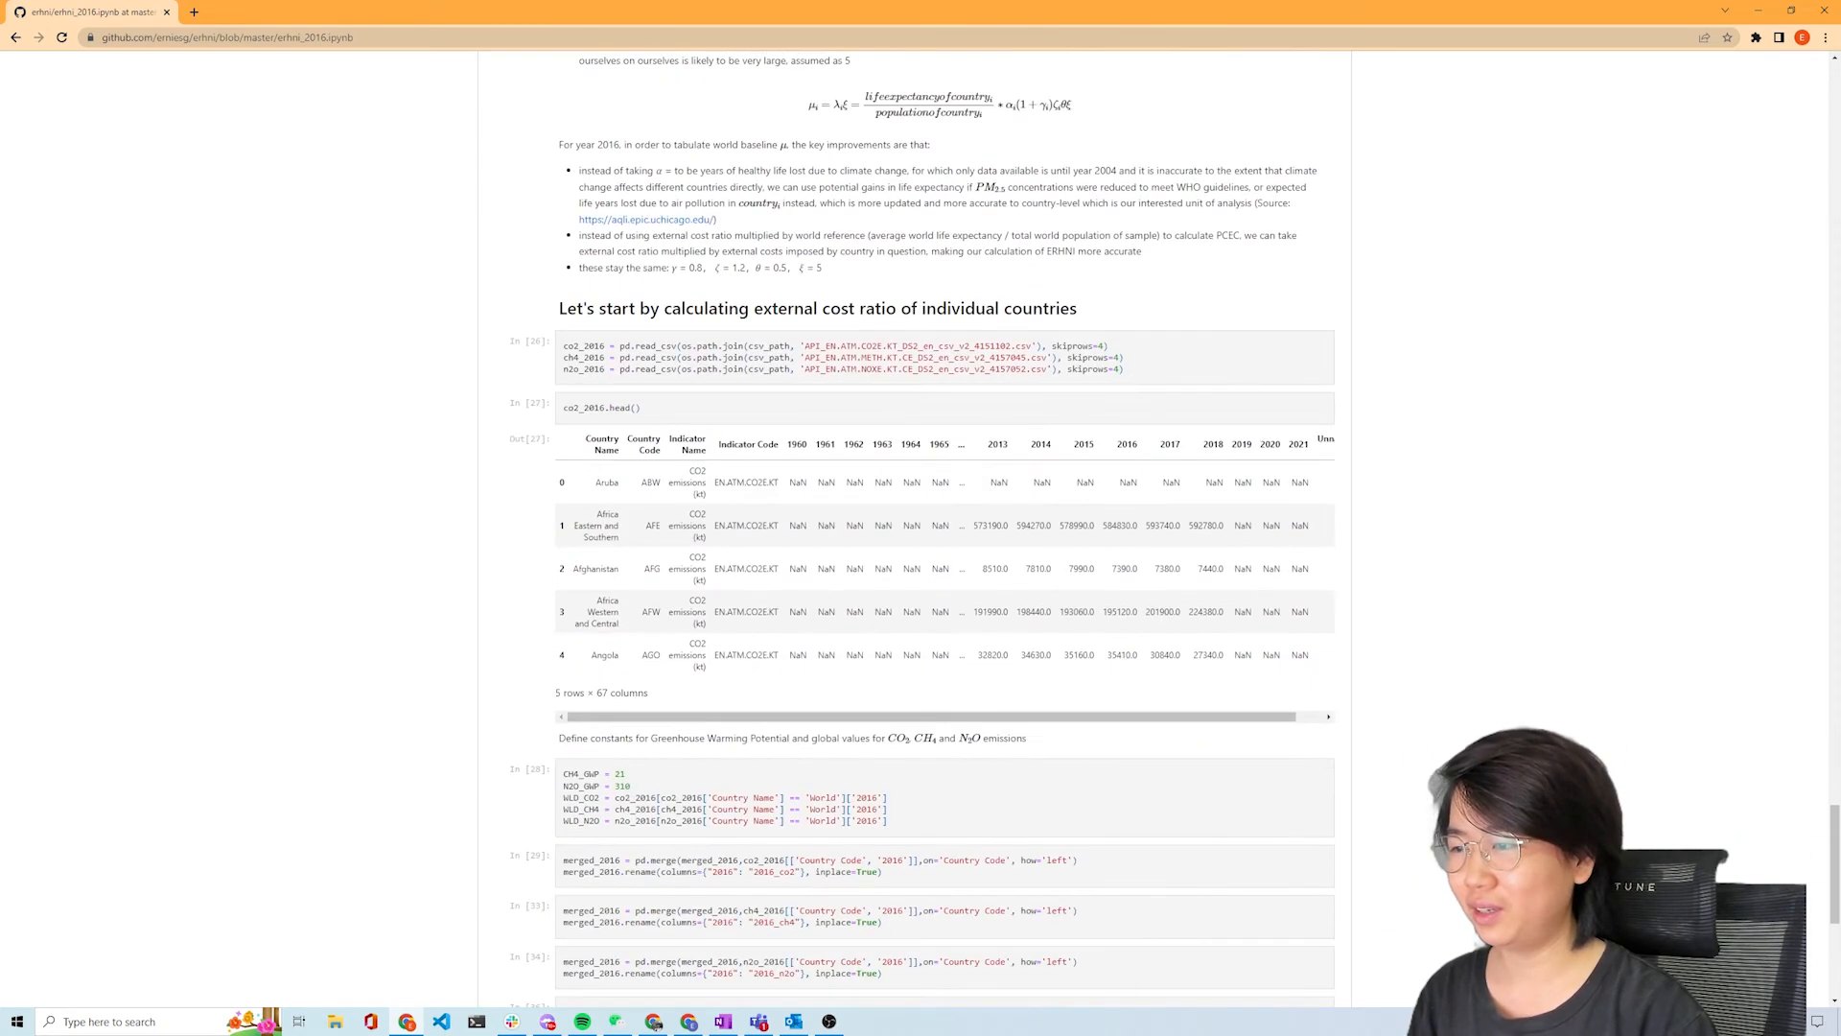
scroll(down, 3)
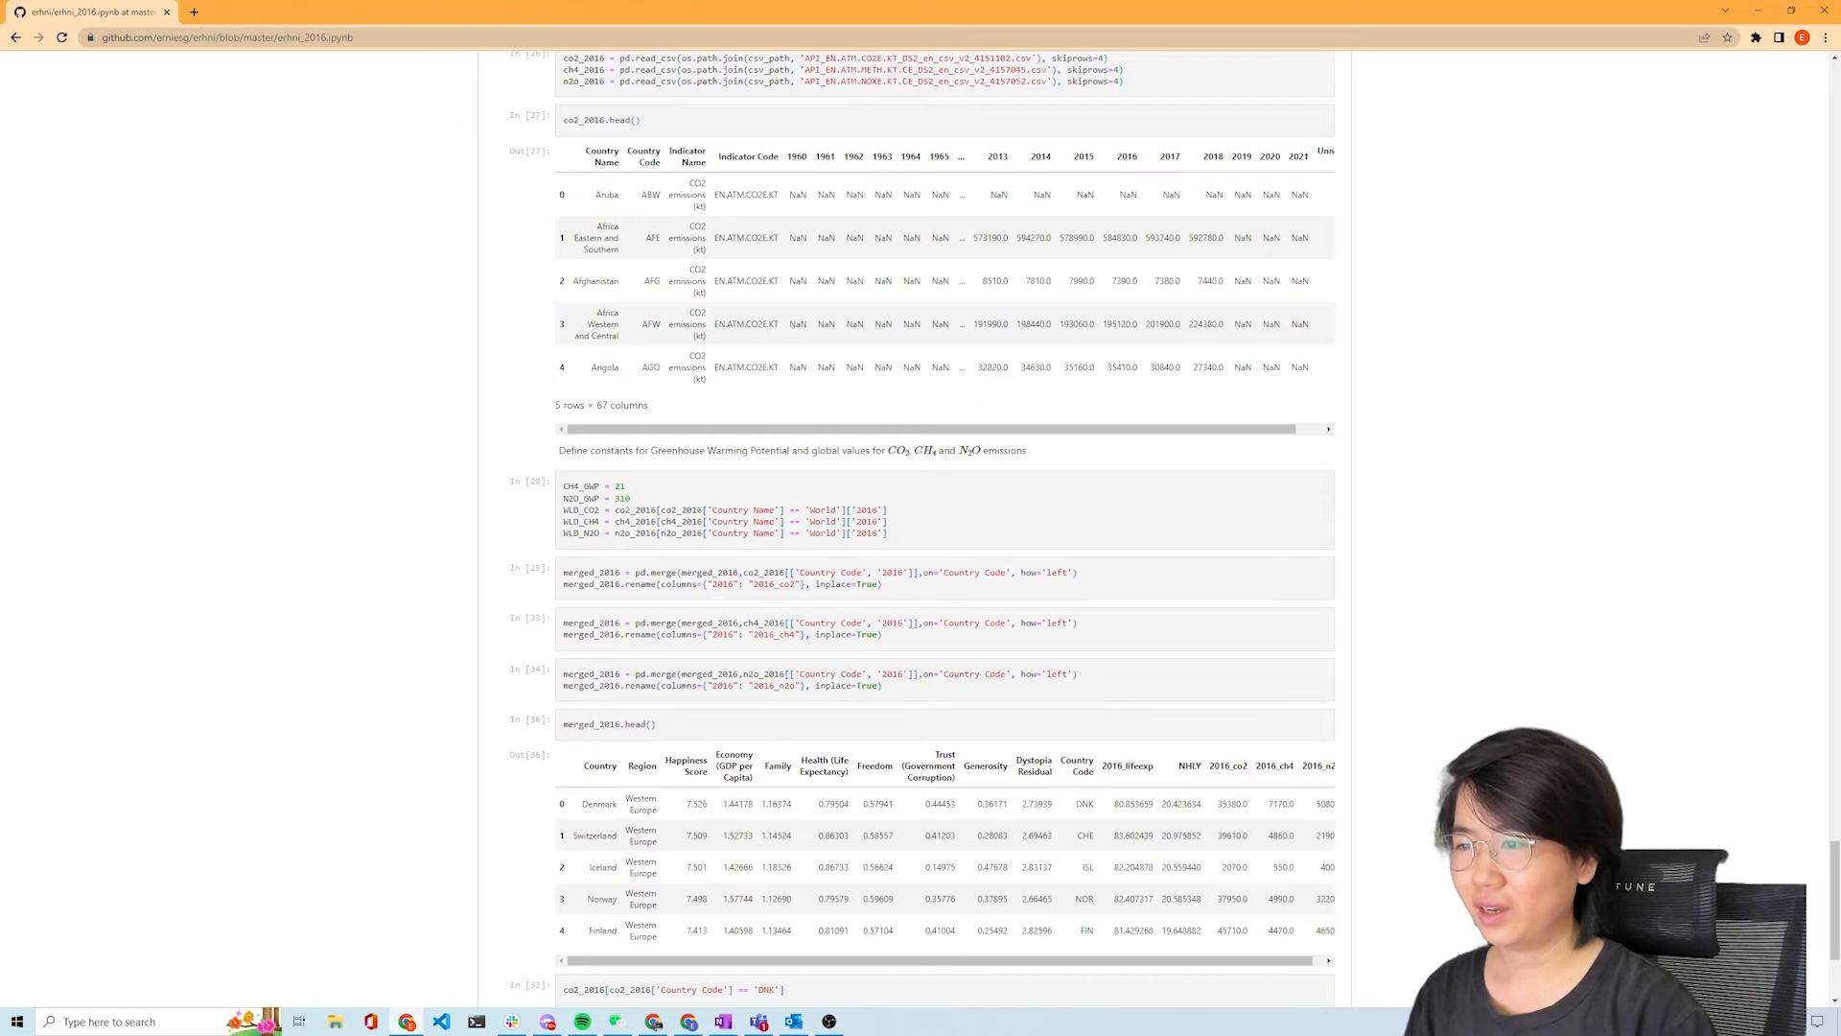
scroll(up, 3)
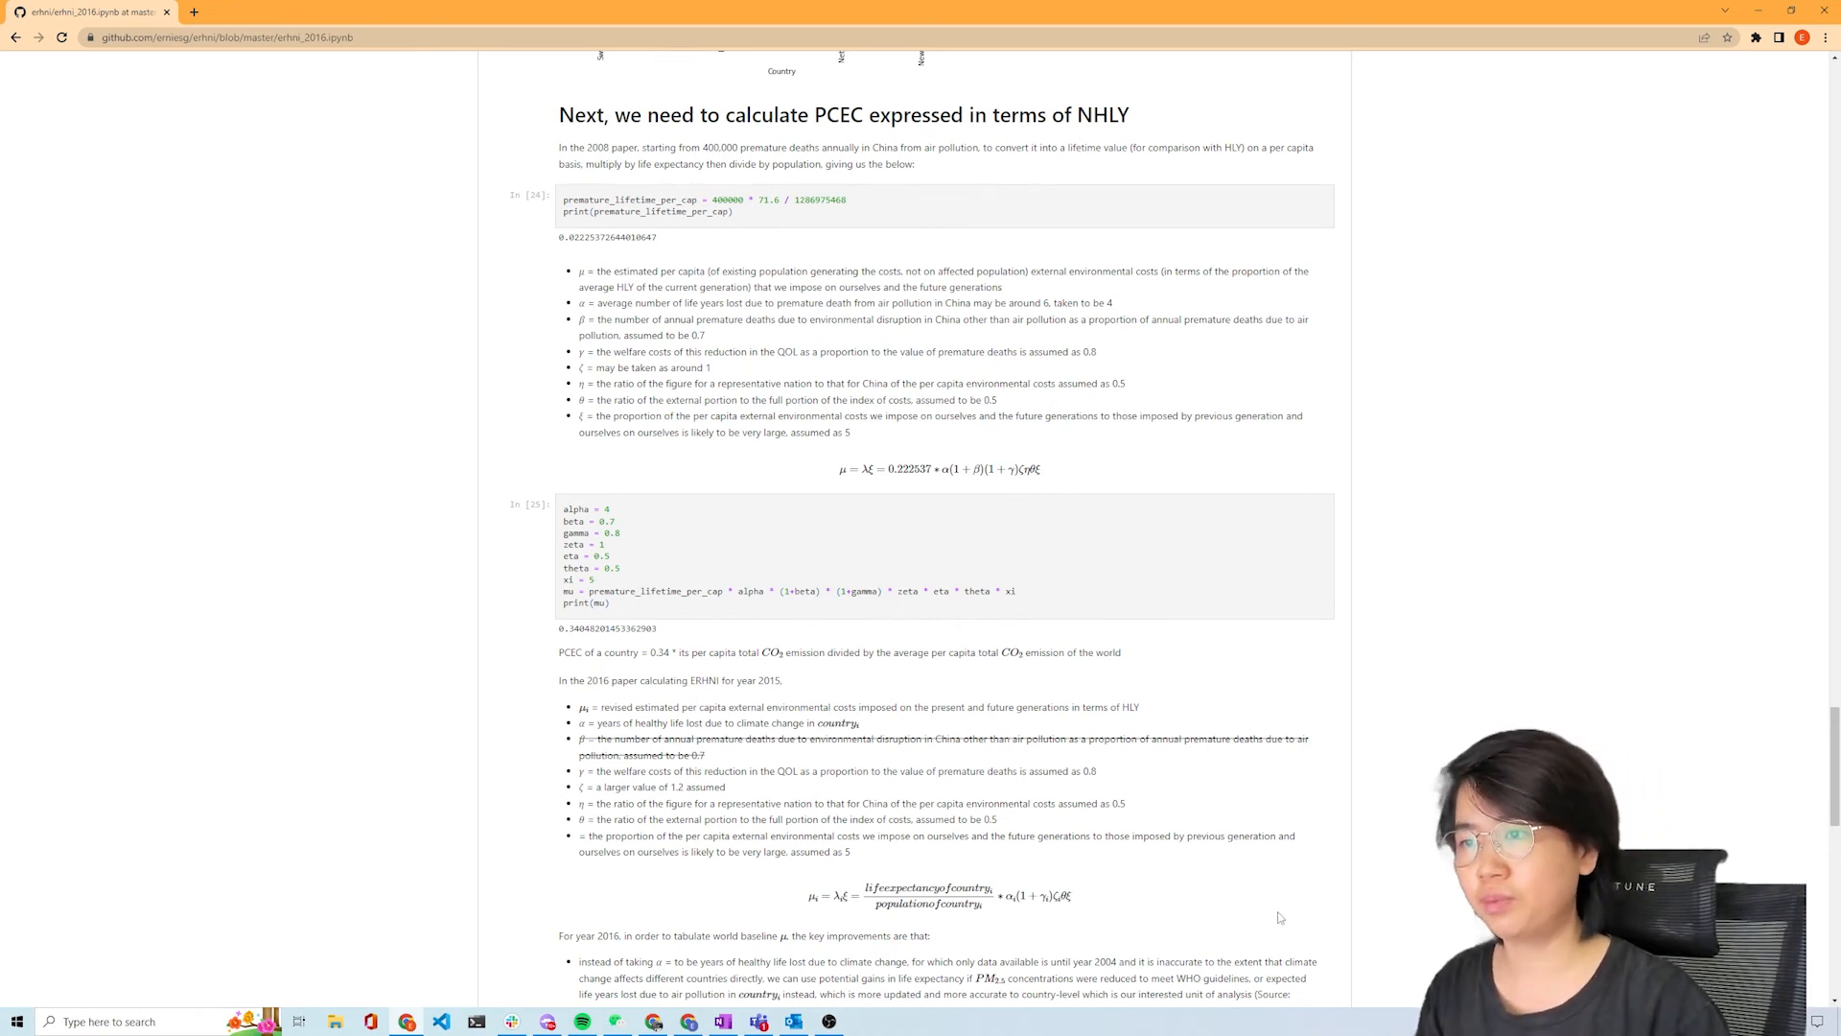
mouse_move(1202, 890)
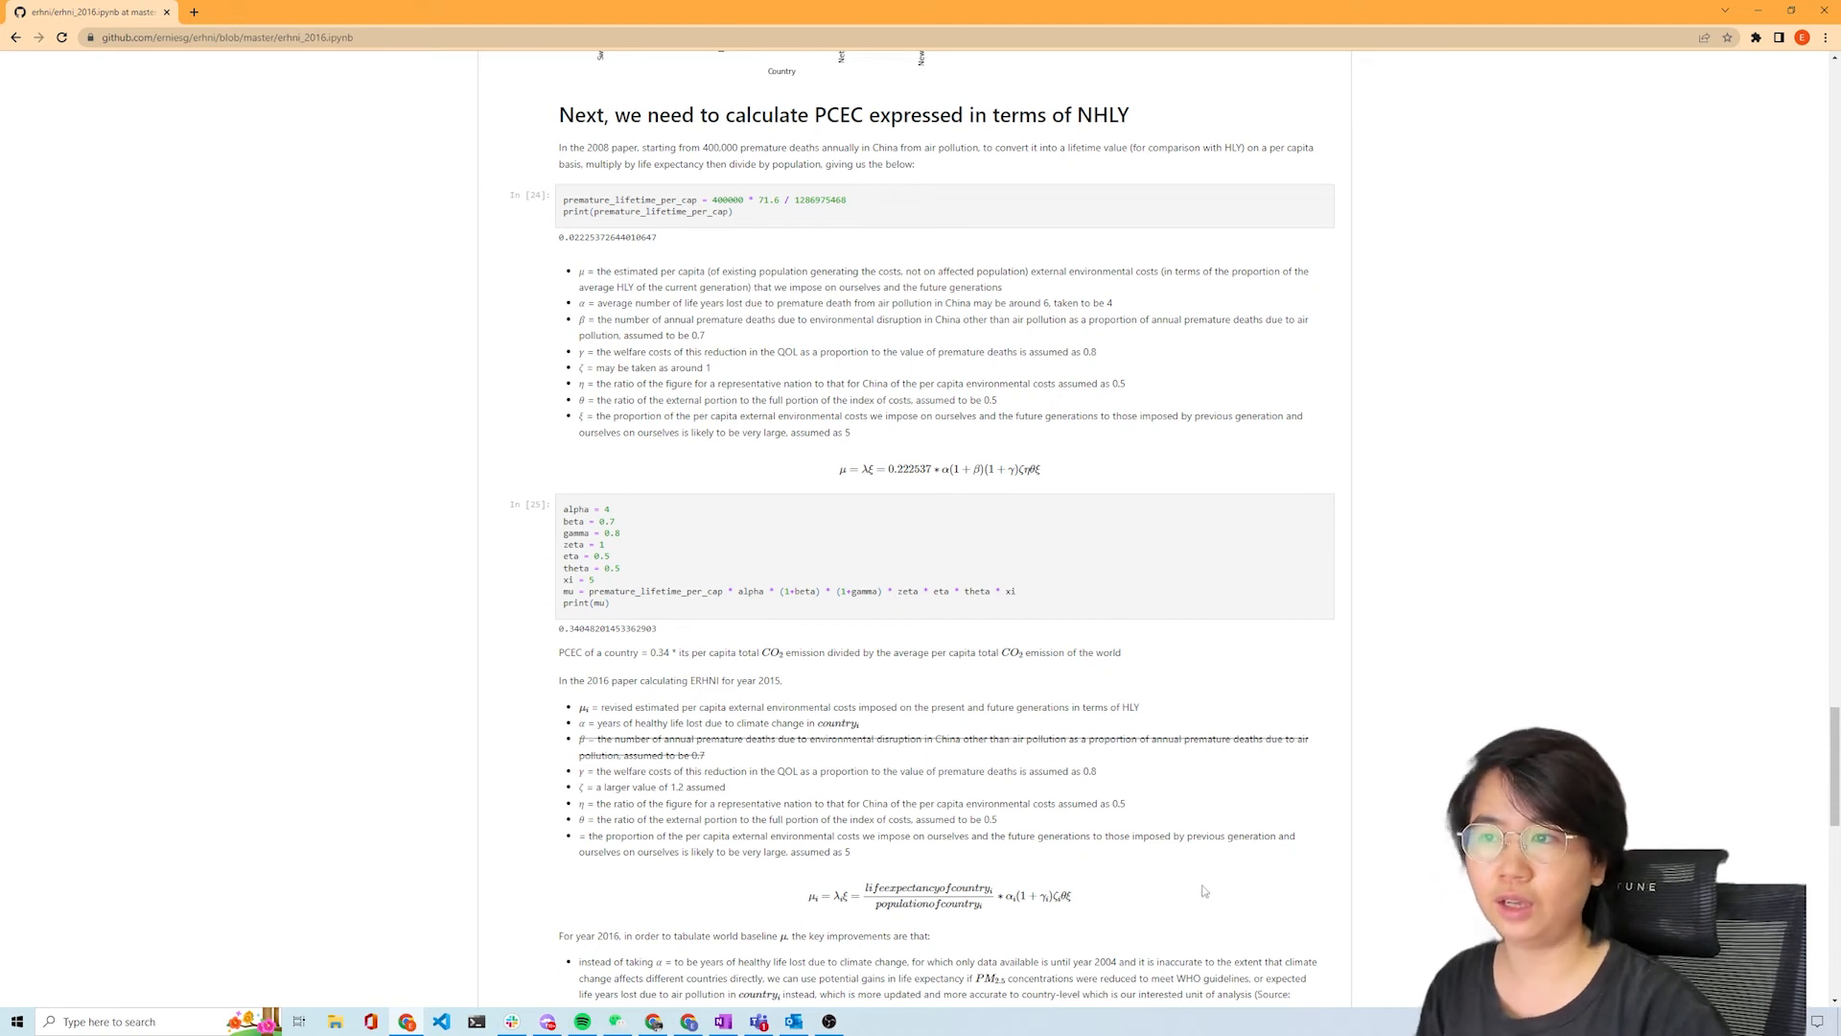
mouse_move(1043, 673)
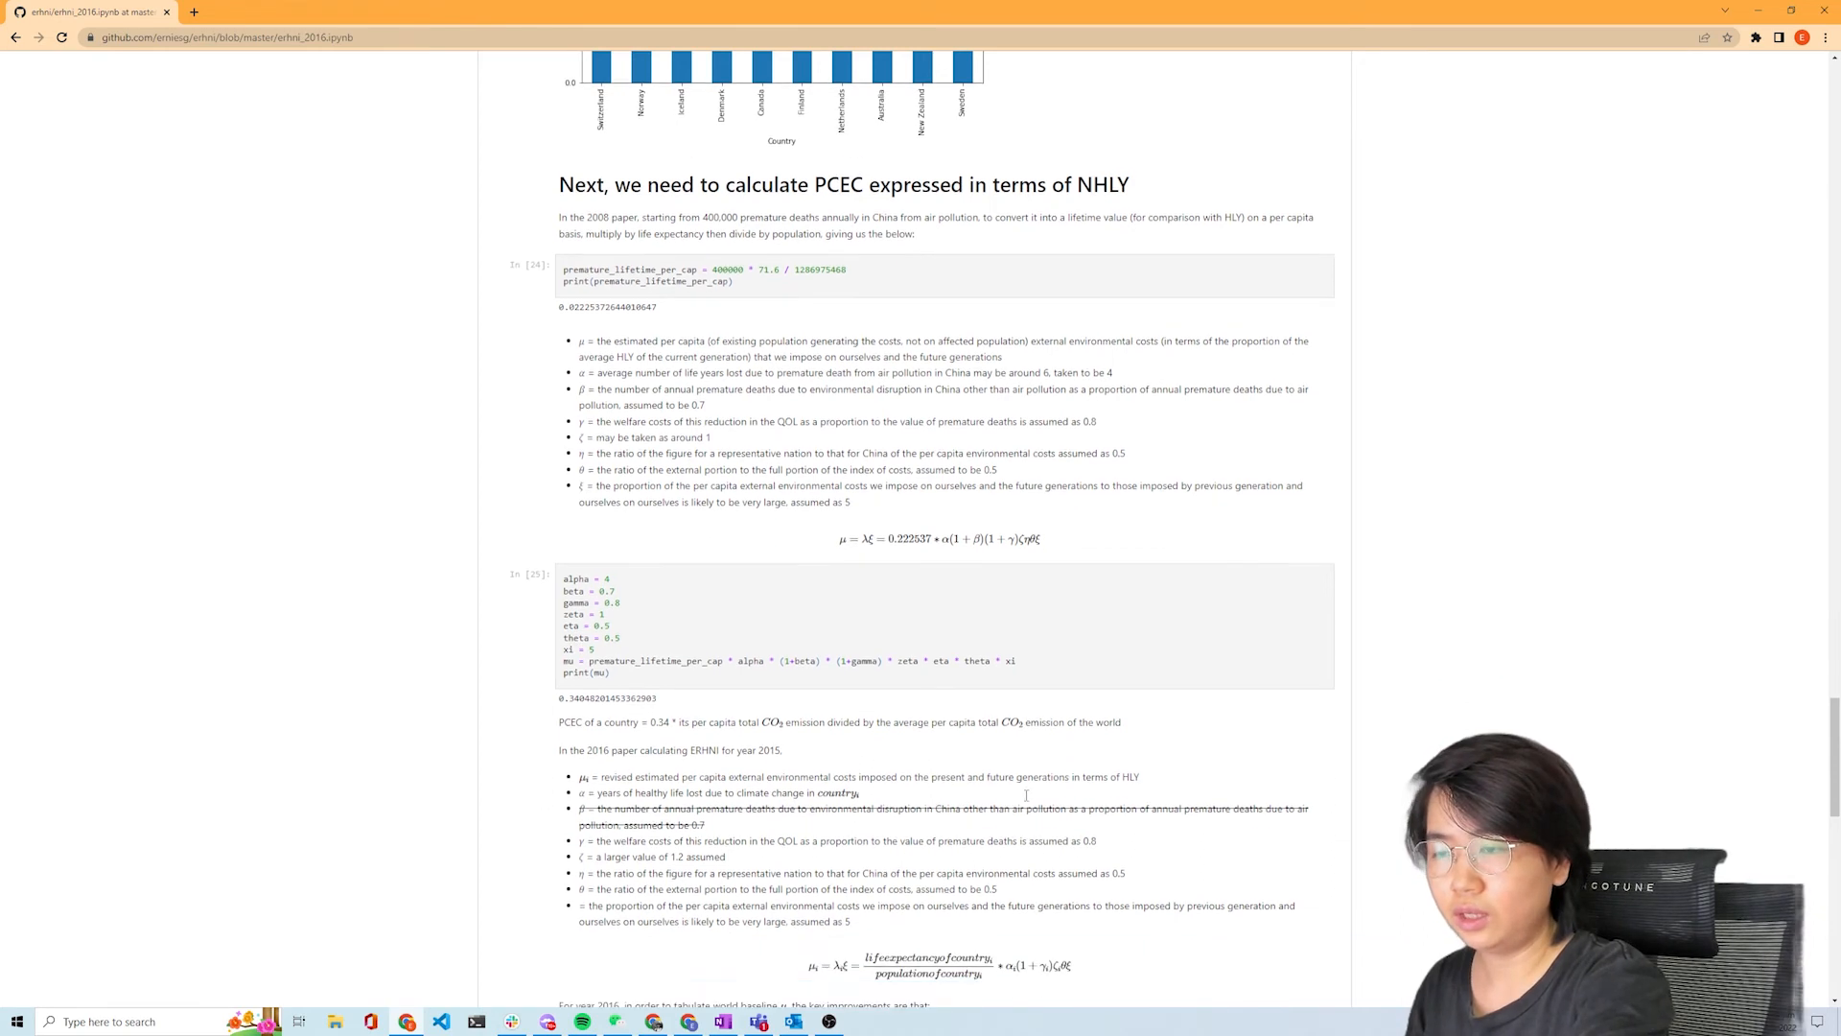
scroll(down, 3)
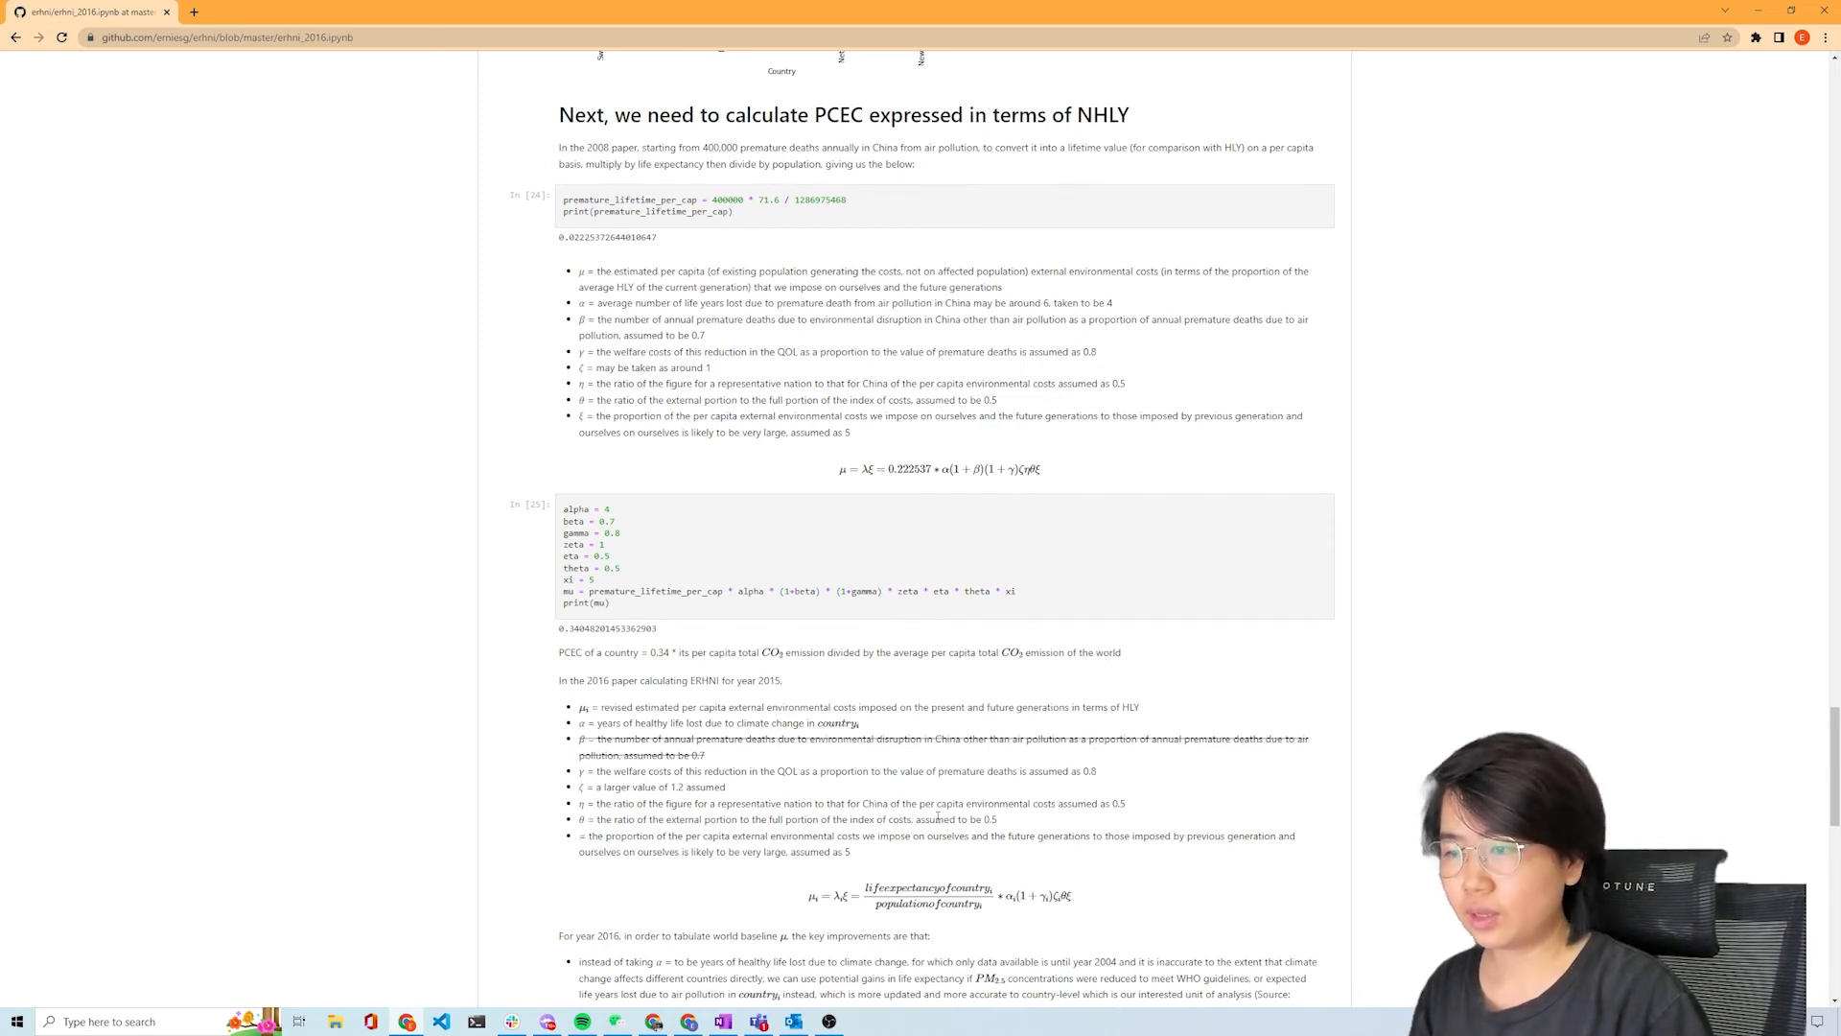
scroll(down, 3)
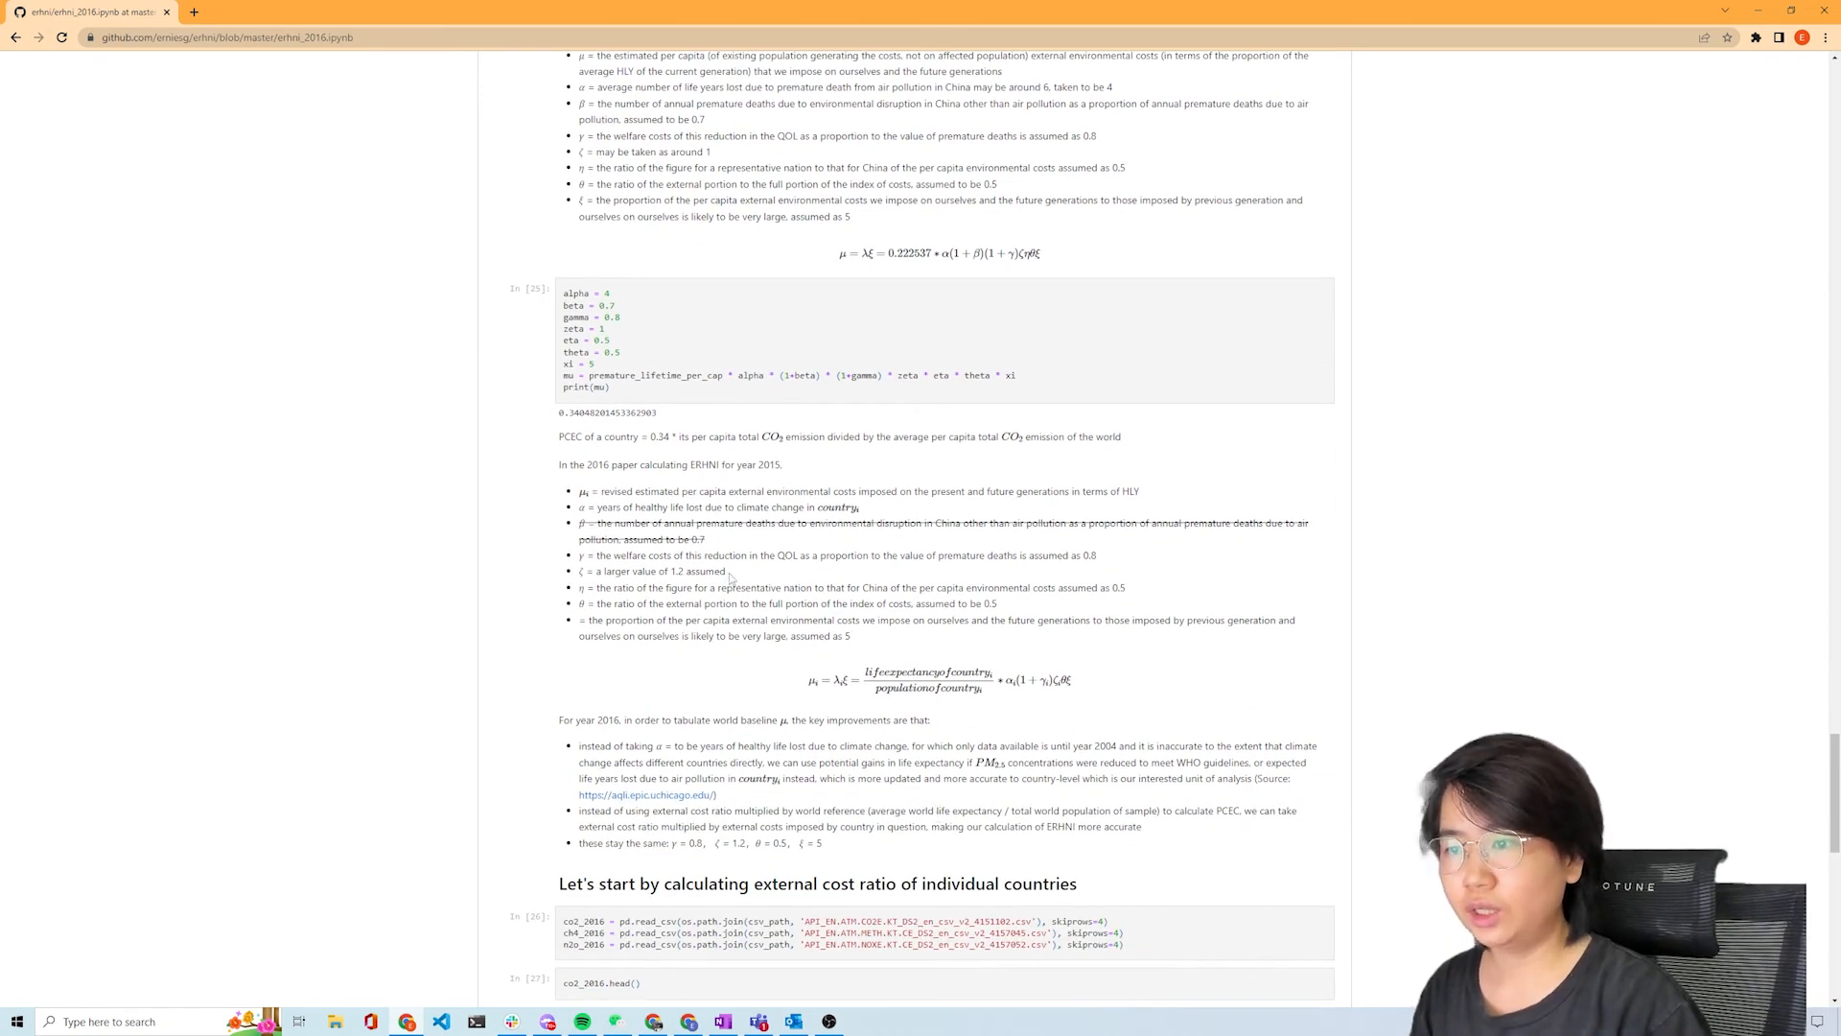
mouse_move(1166, 702)
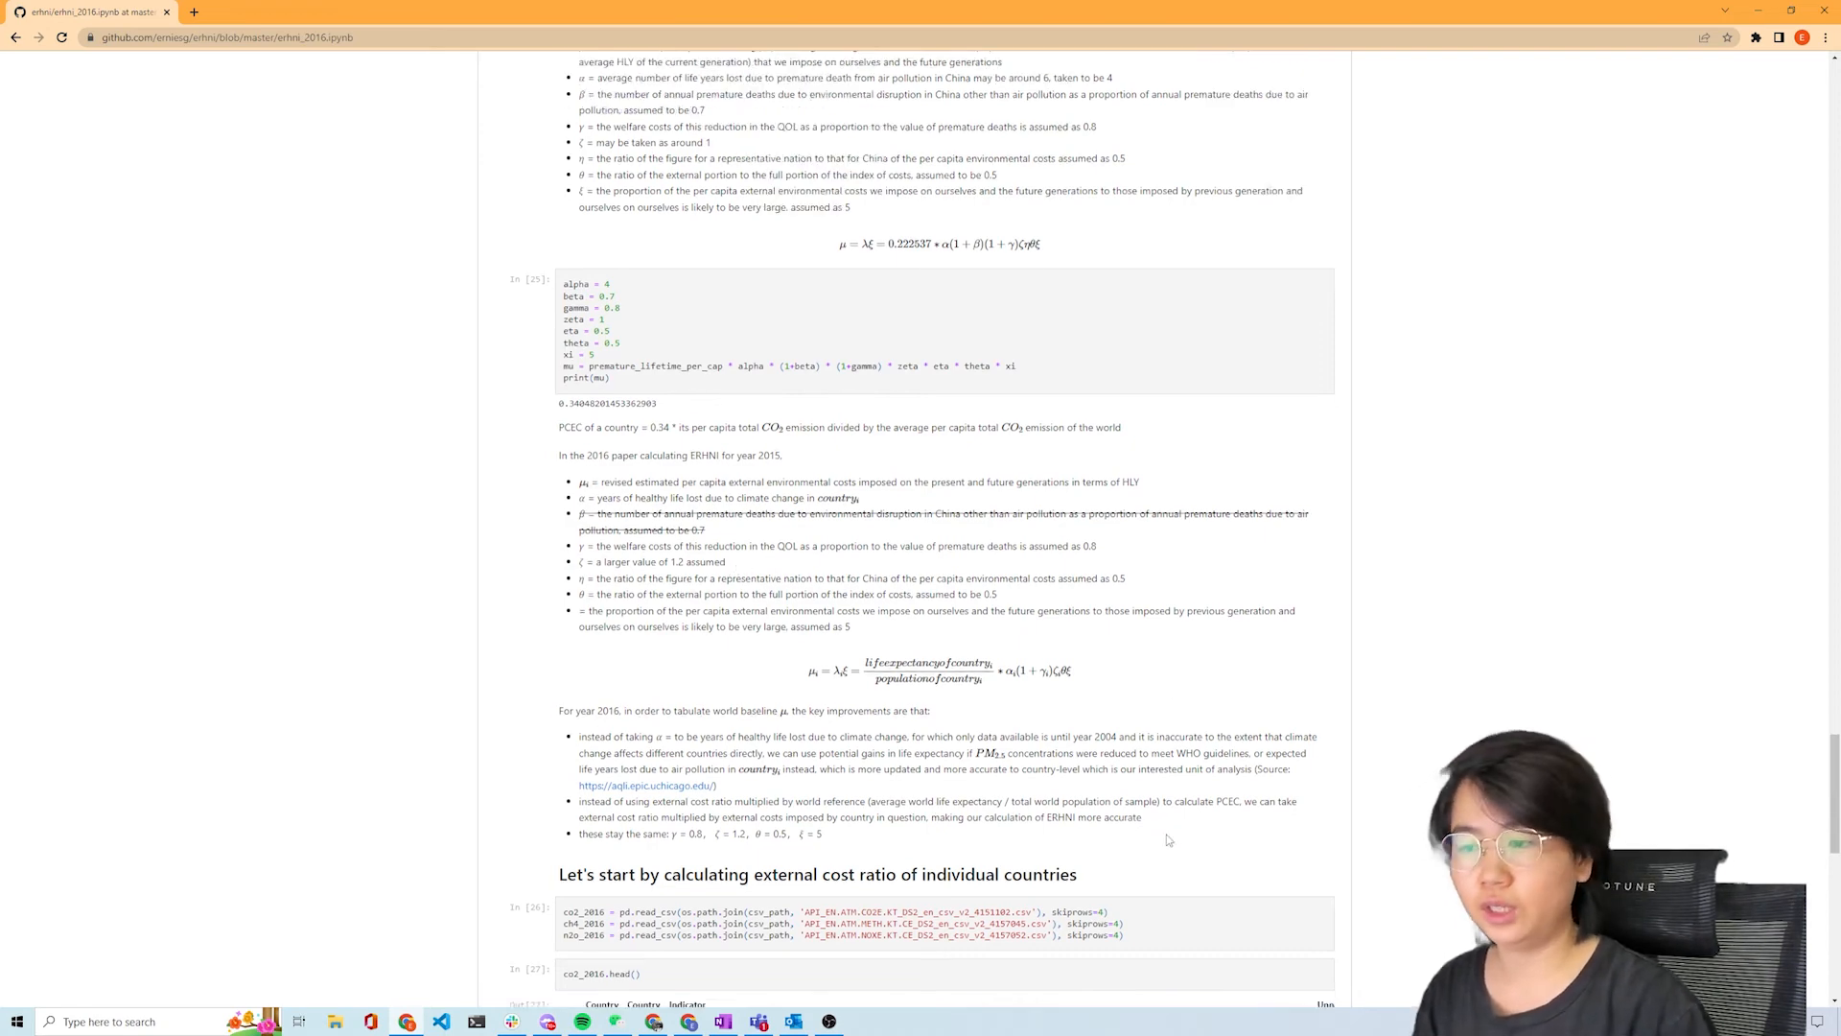
scroll(down, 3)
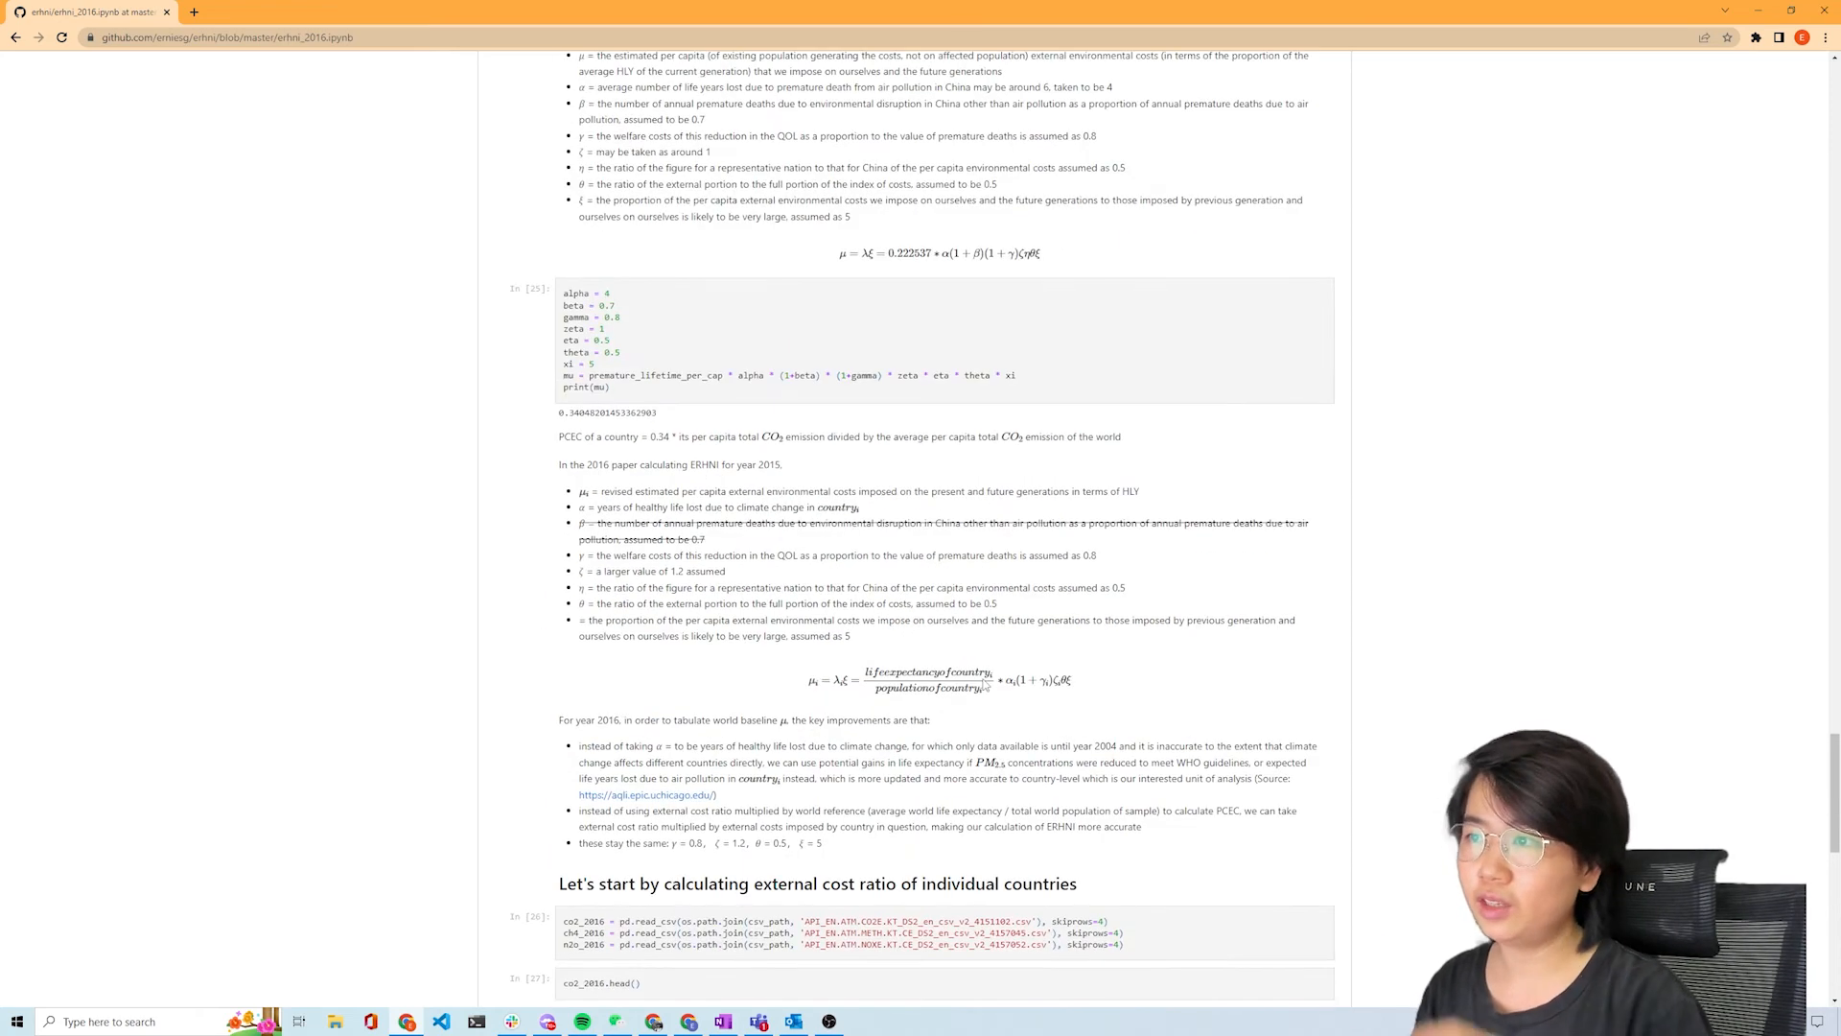
scroll(up, 3)
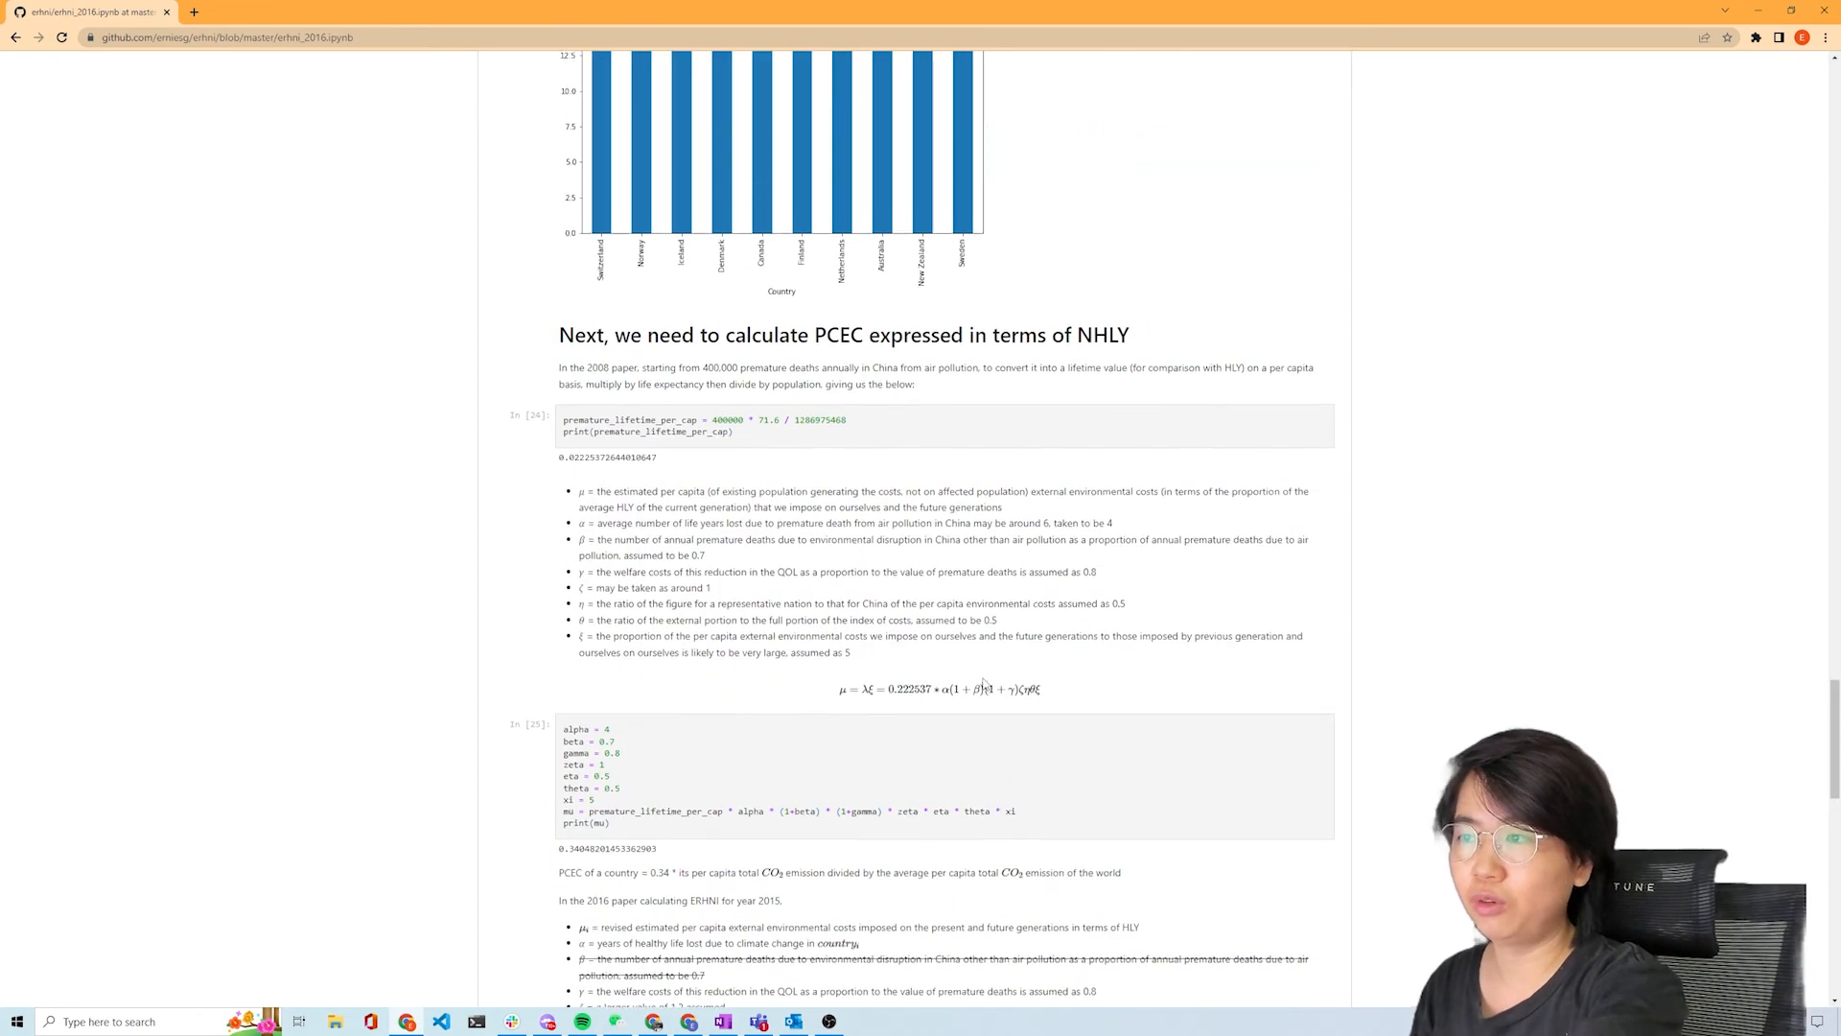
- Scroll to the external cost ratio section and the co2_2016 preview table
scroll(down, 3)
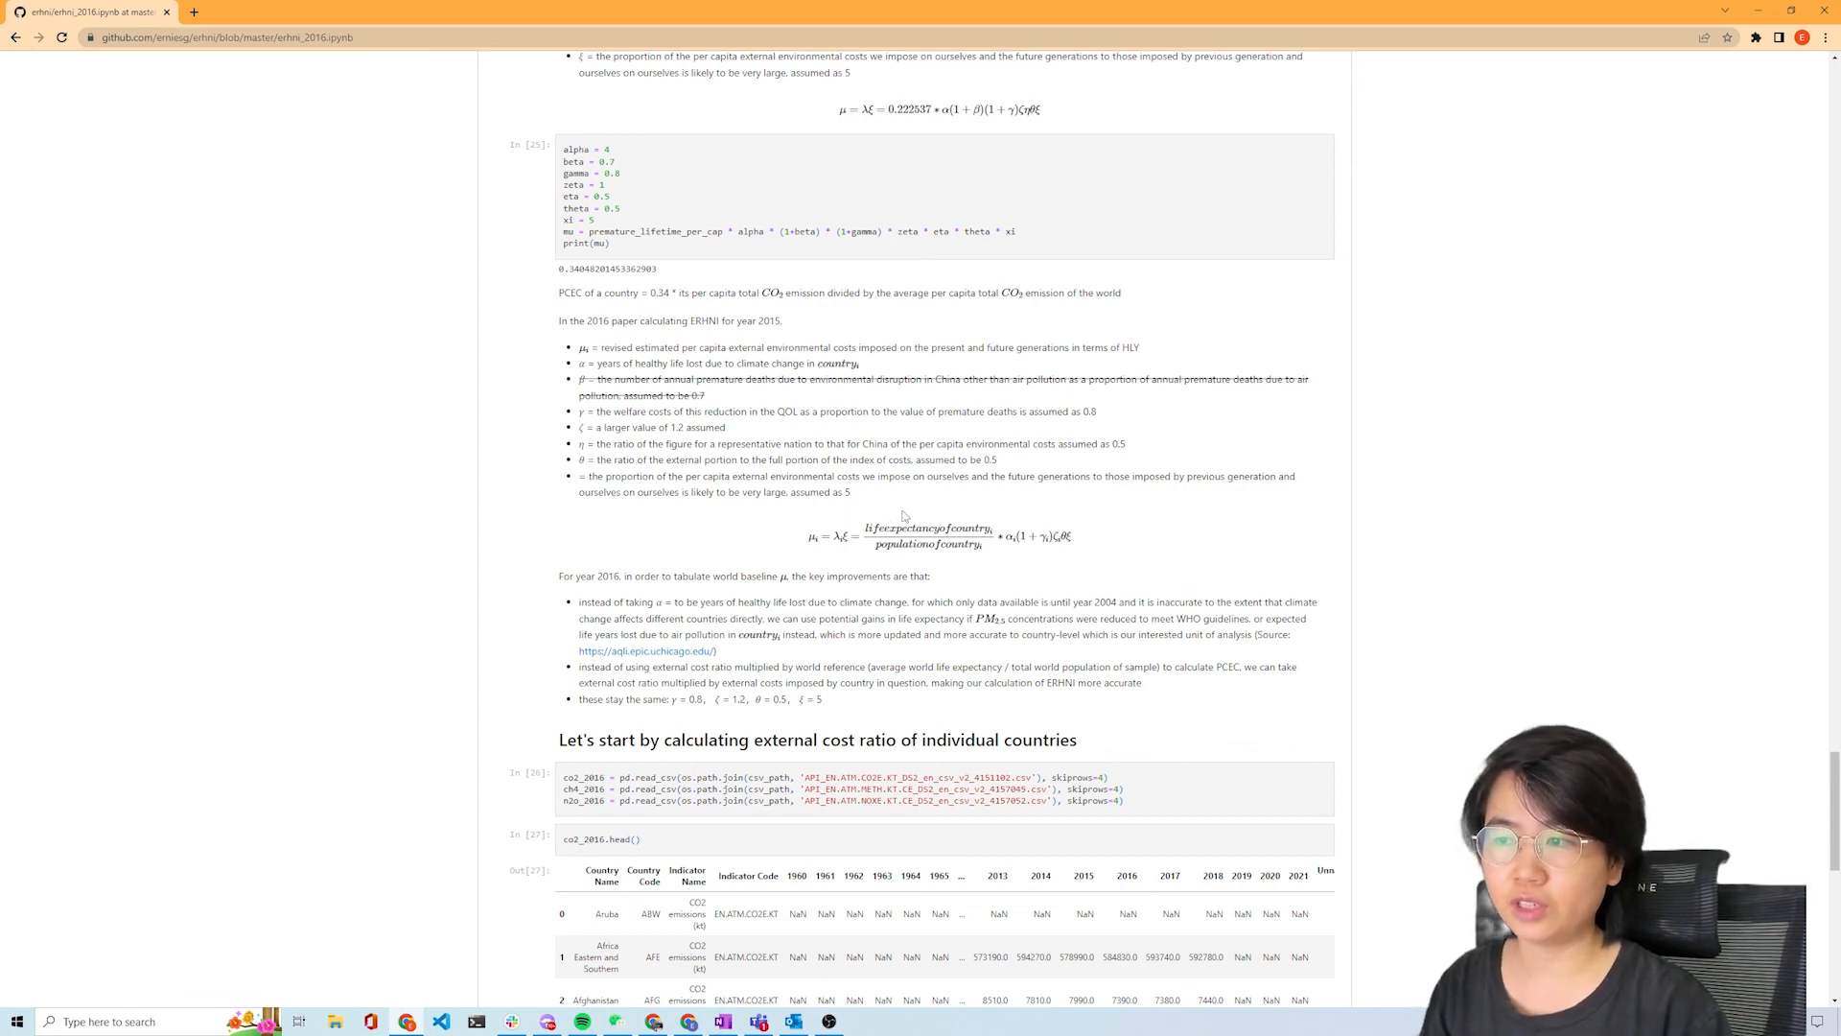
mouse_move(927, 539)
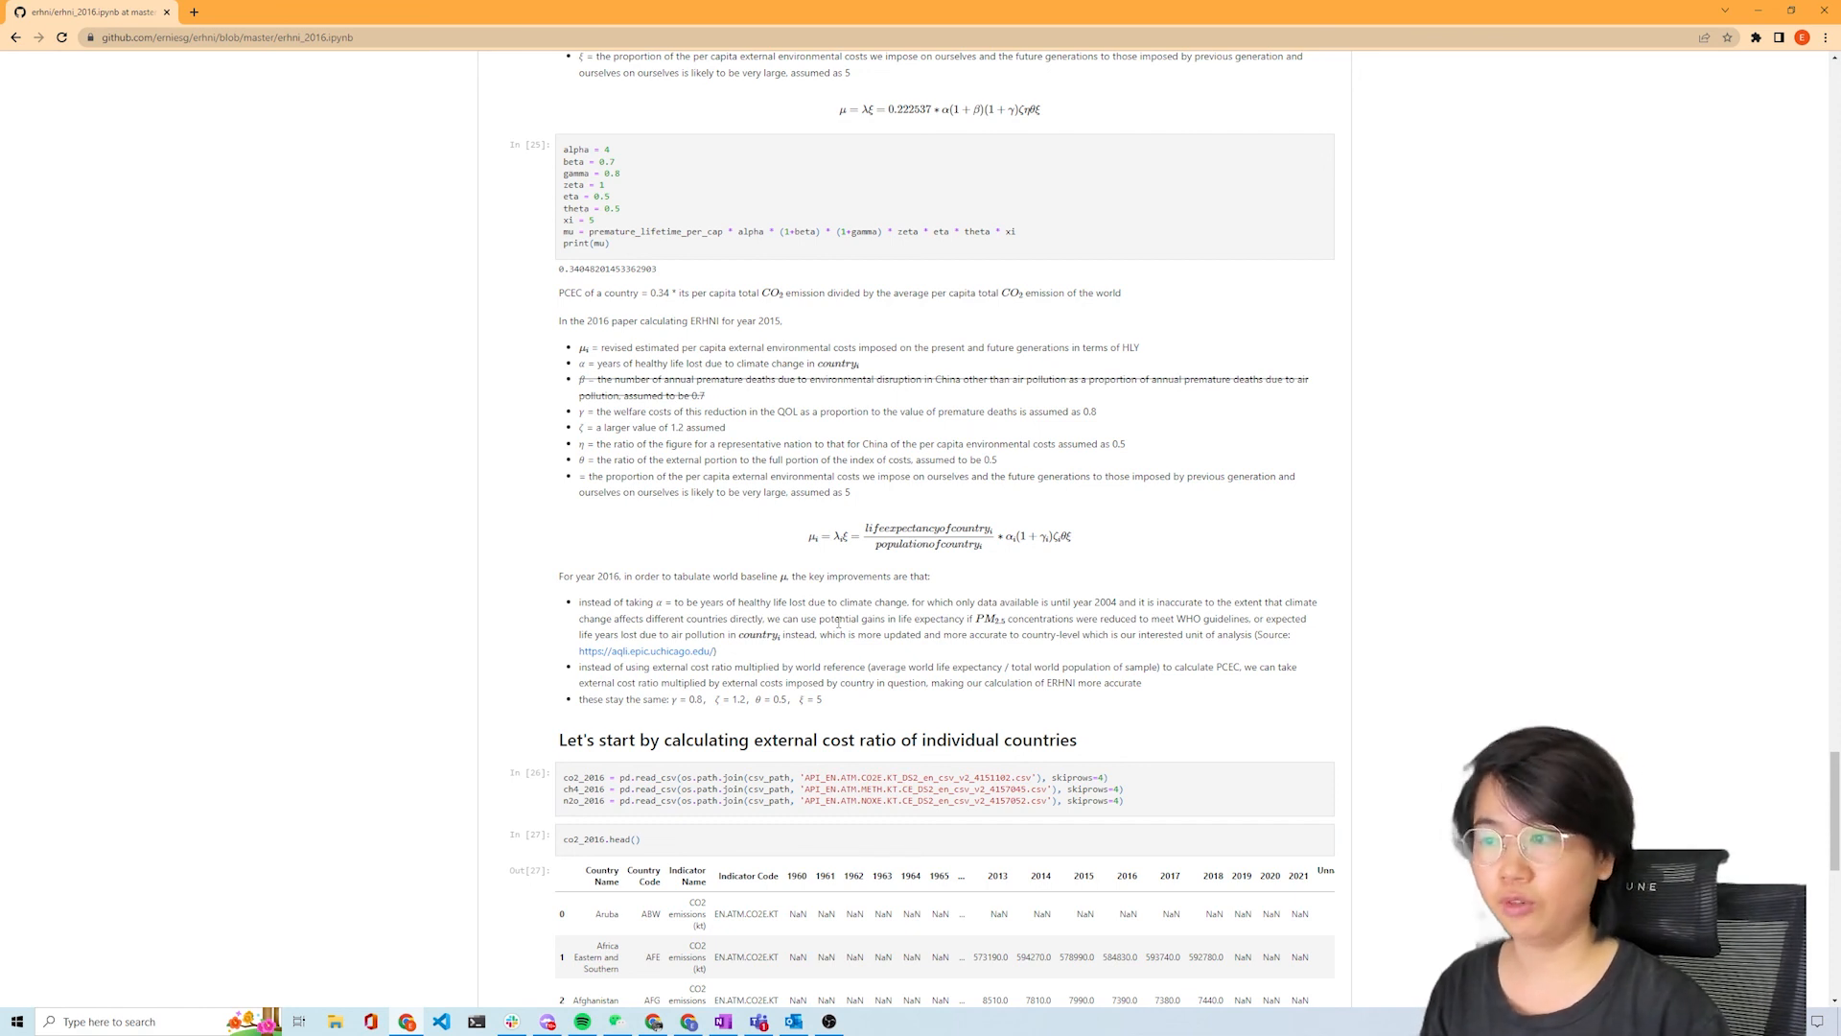
- Highlight the greenhouse-gas constant lines, then scroll to Denmark's CO2 row at the notebook's end
drag(560, 172, 649, 231)
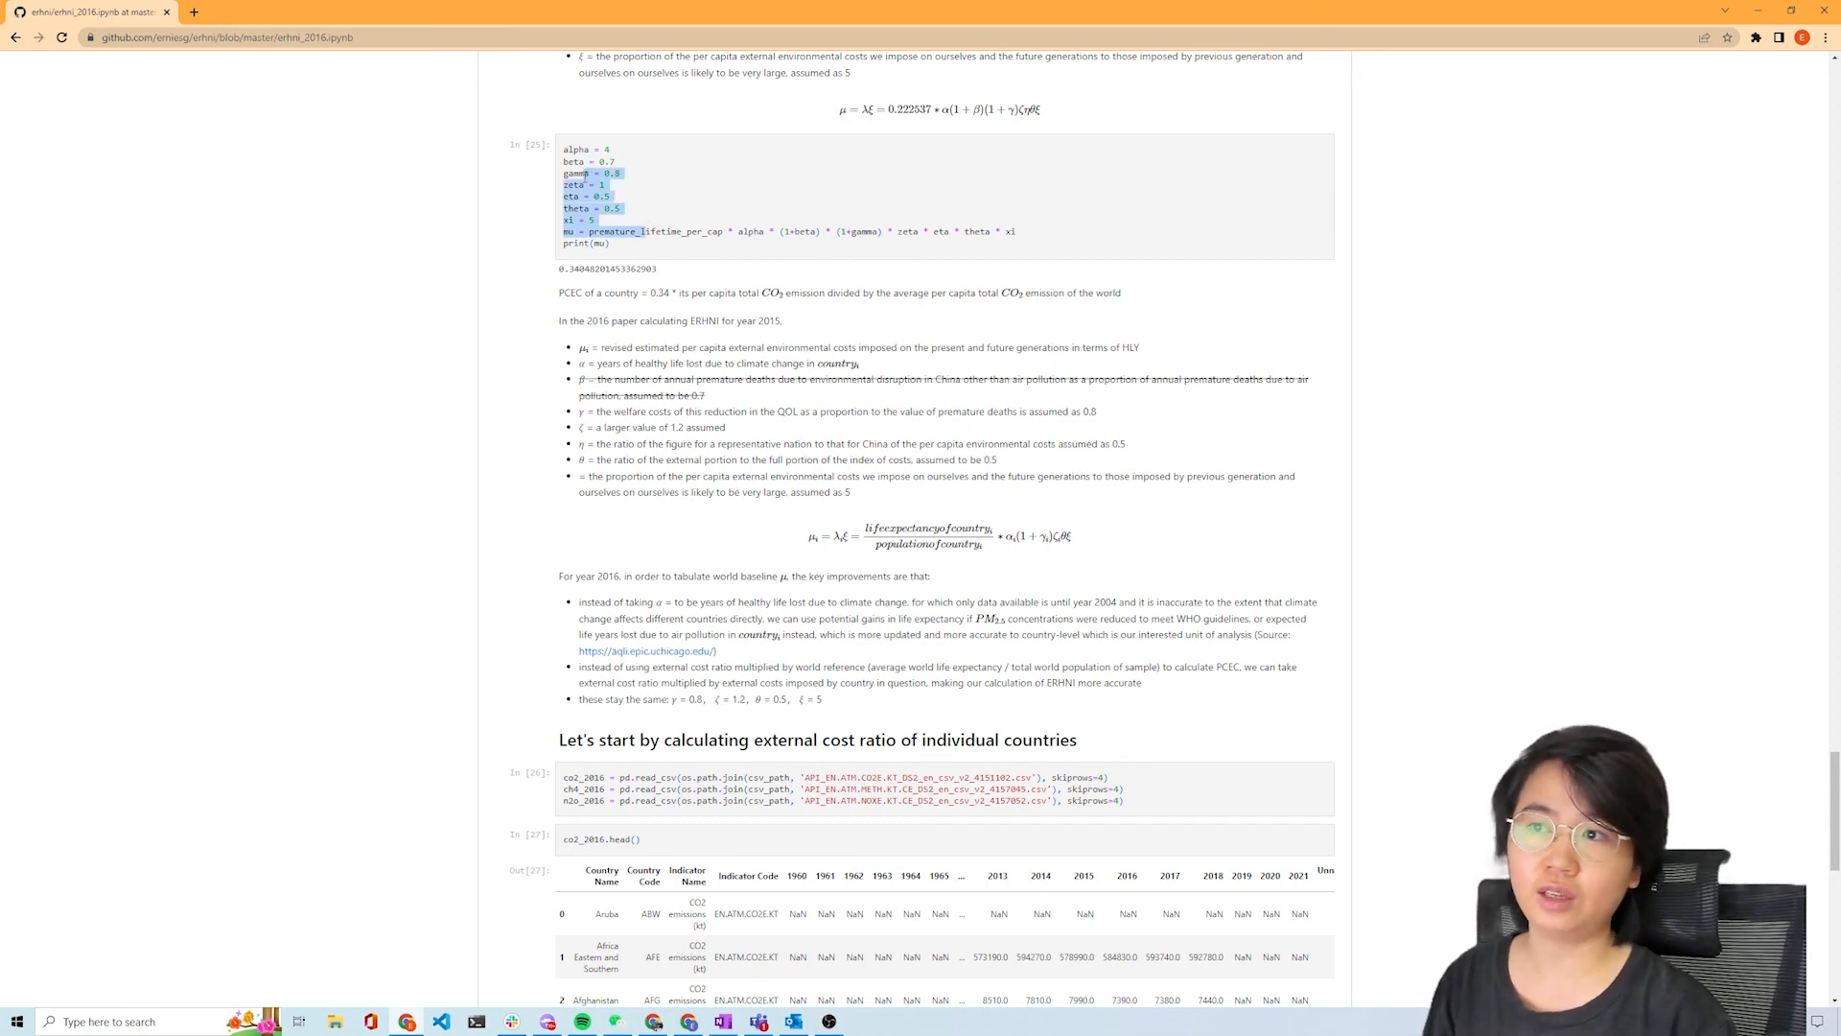
mouse_move(1170, 413)
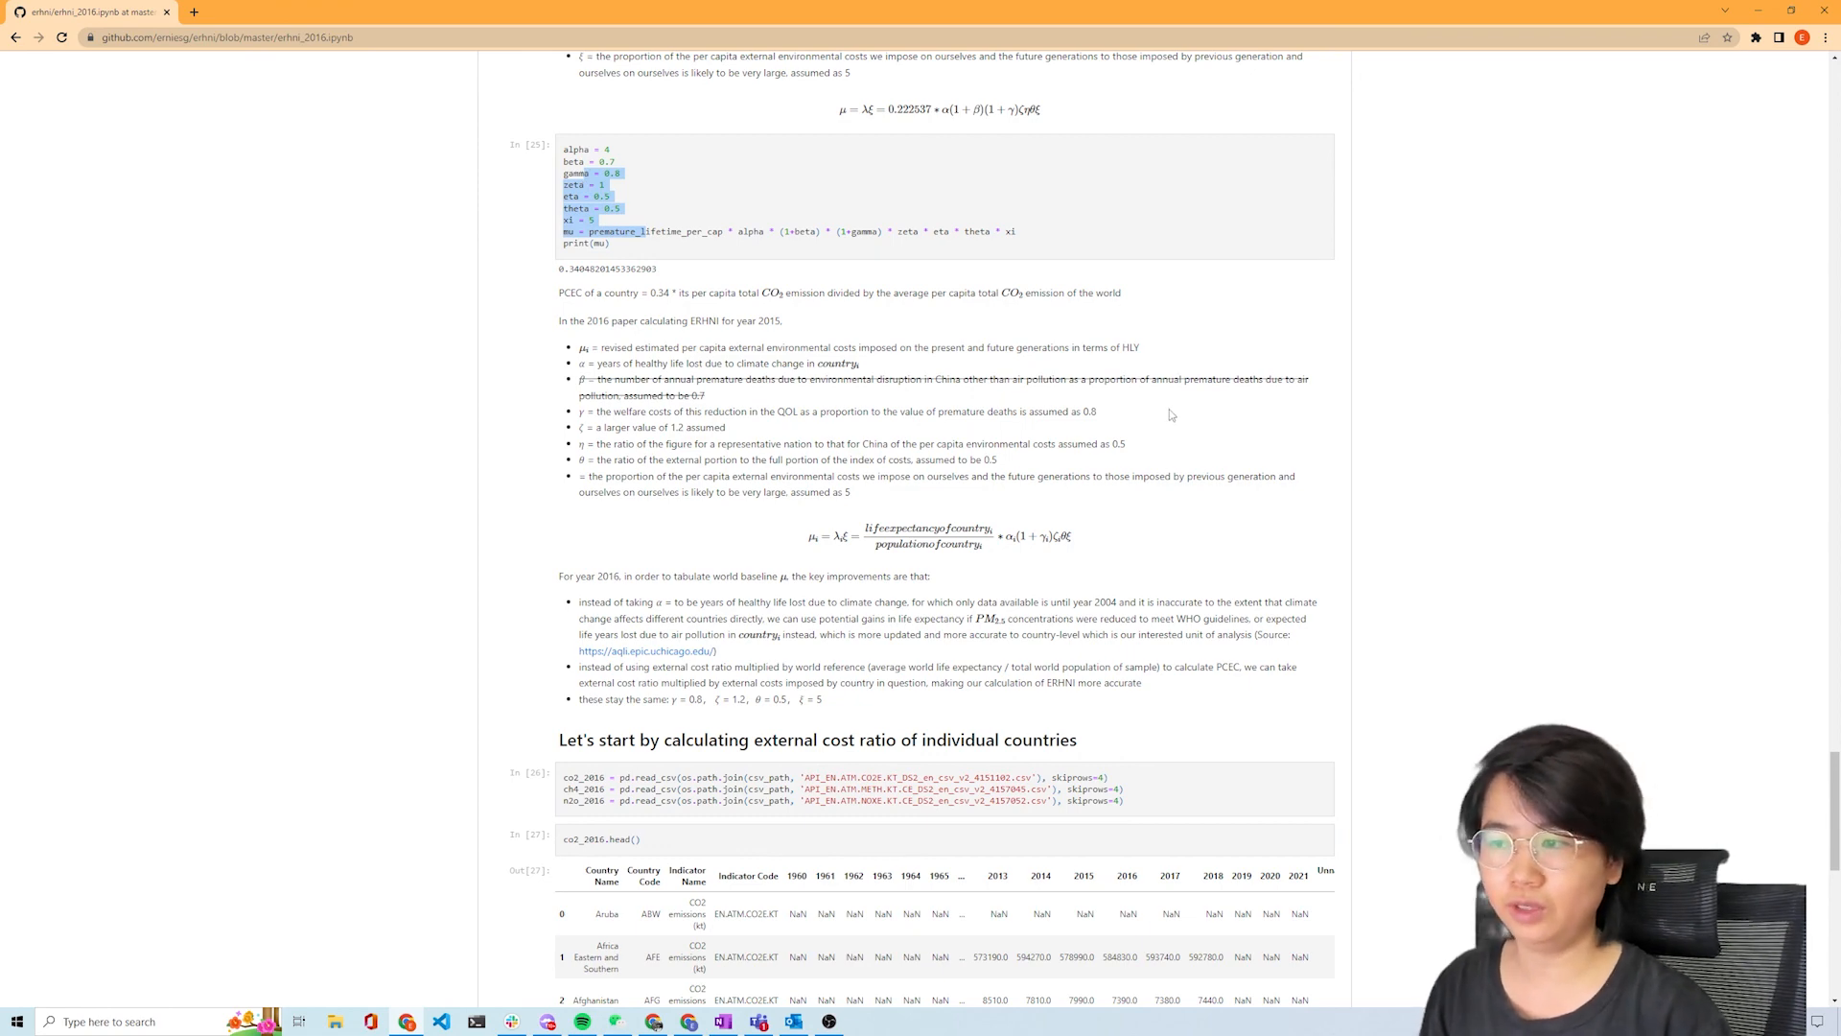
scroll(down, 3)
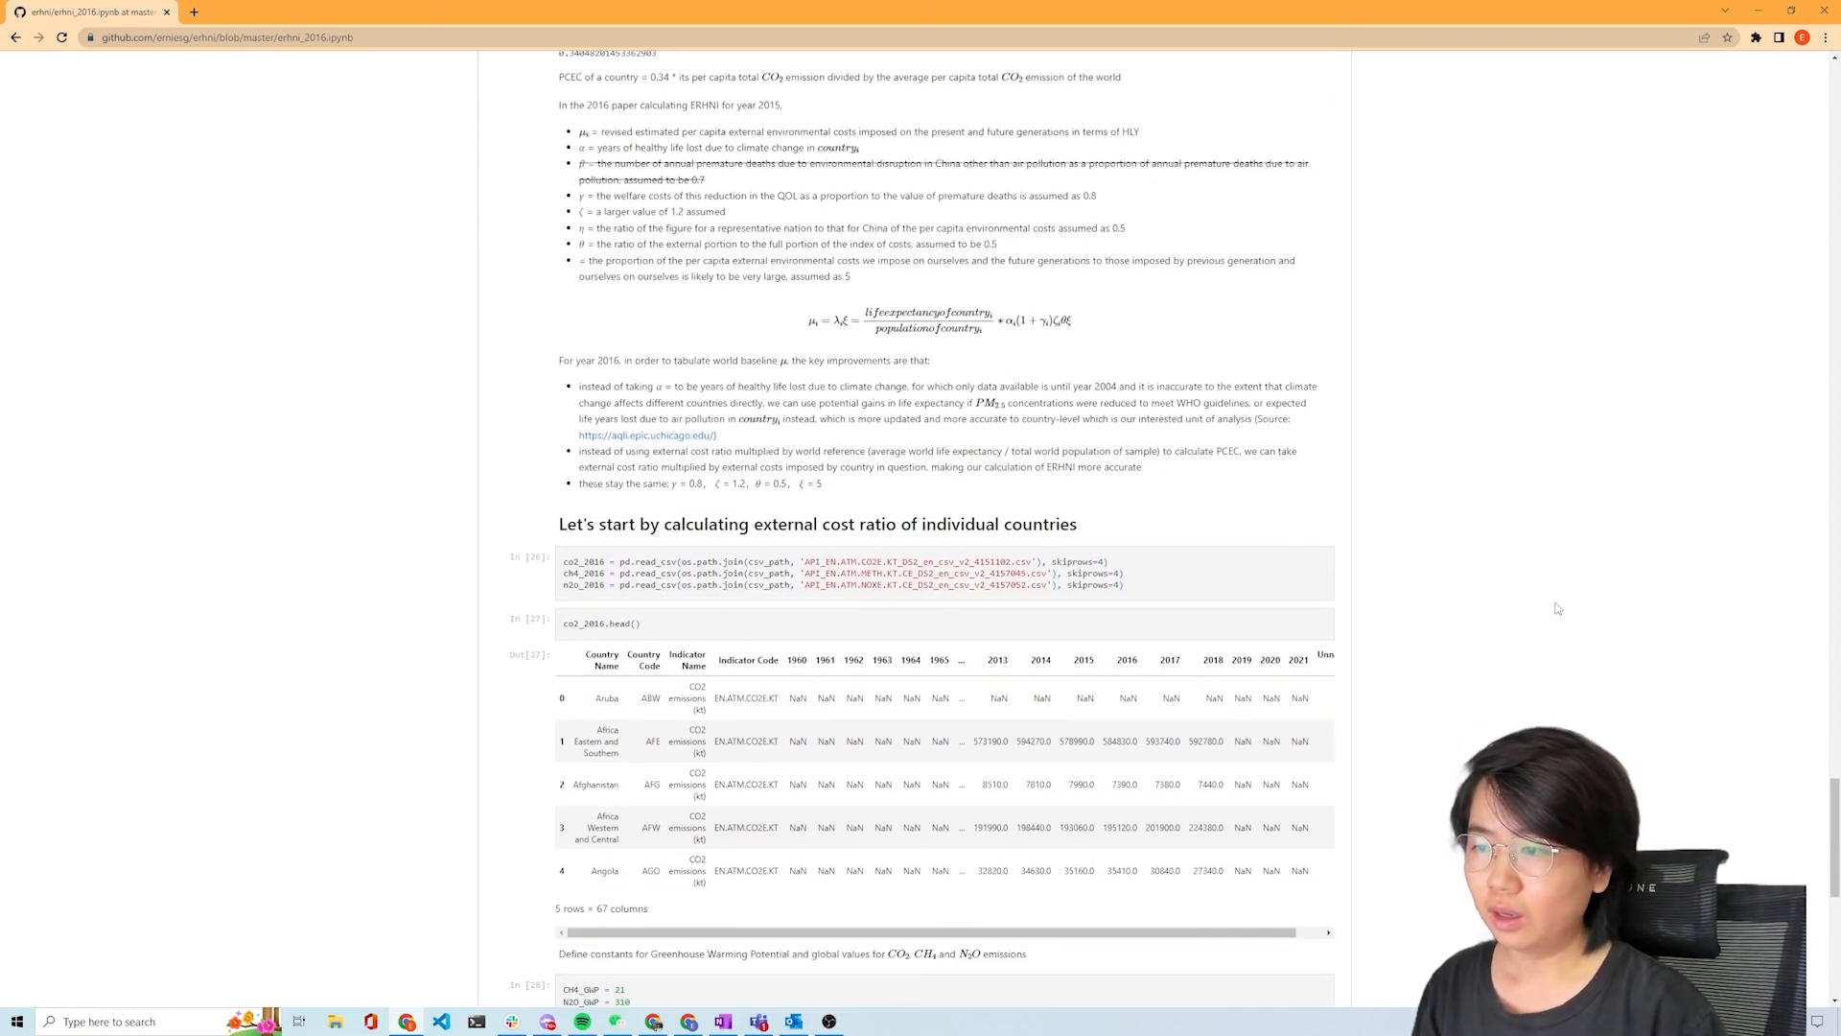
scroll(down, 3)
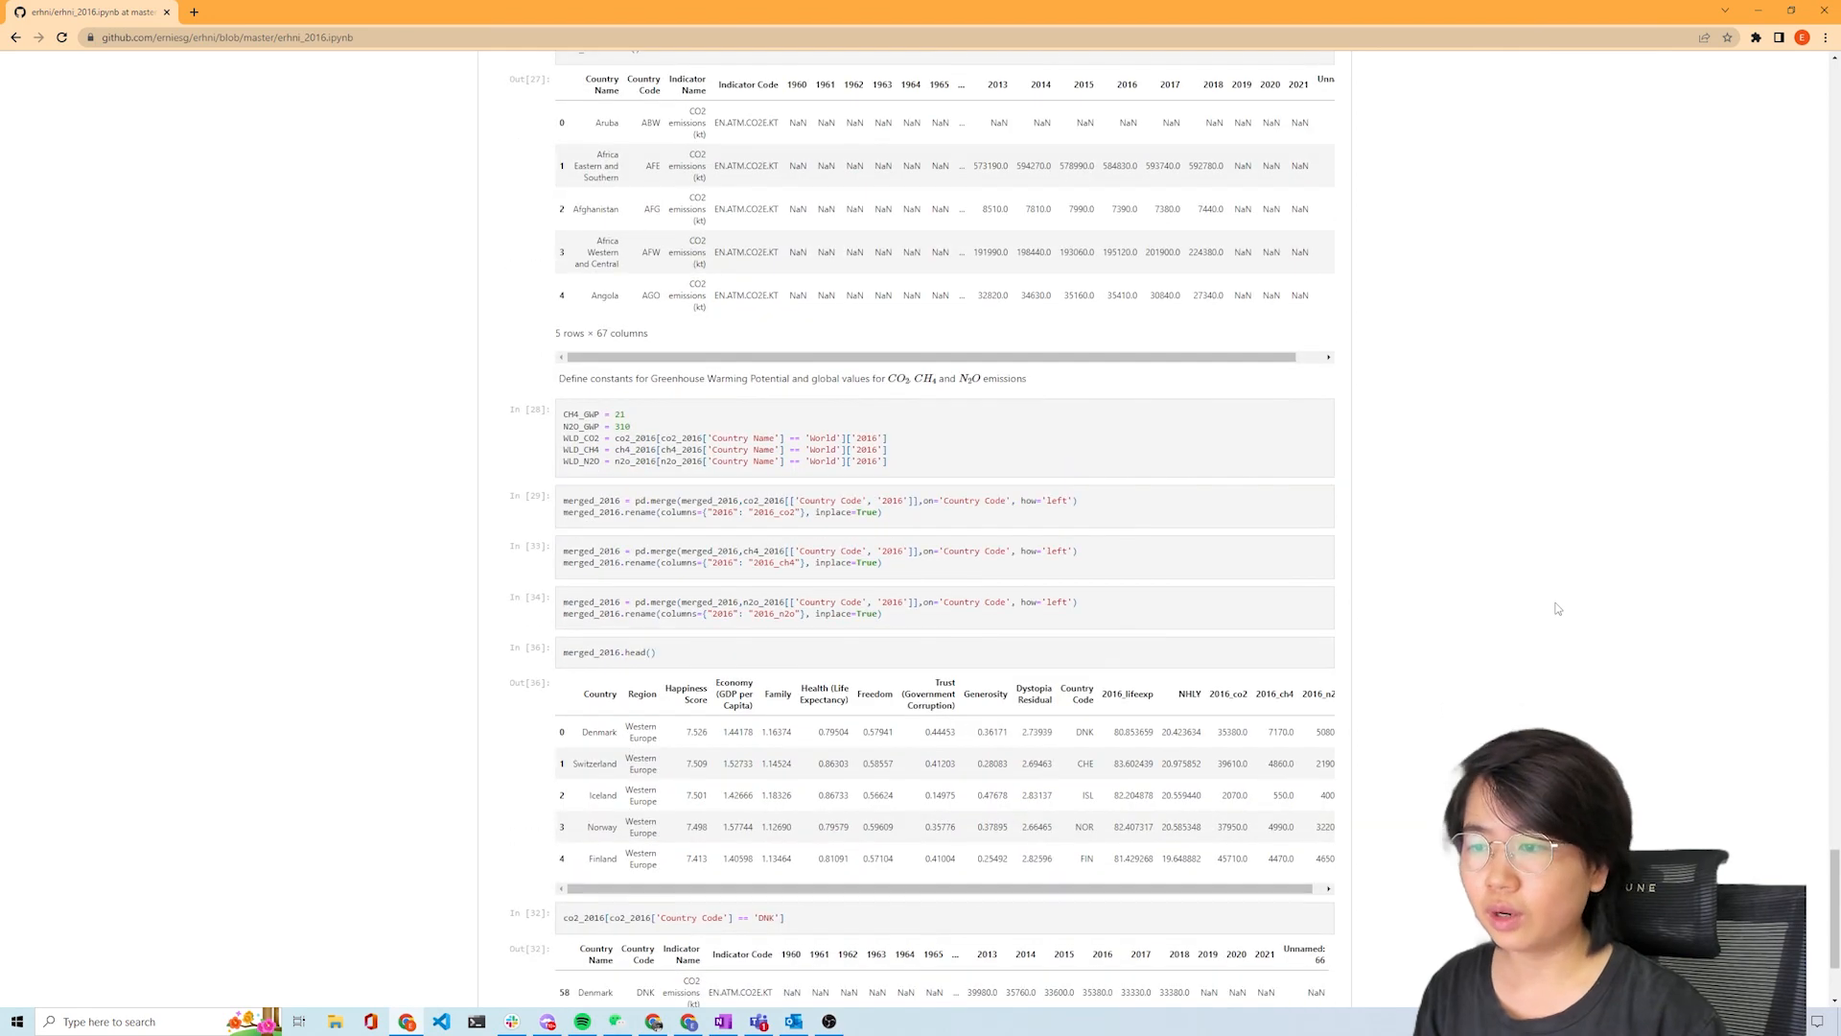
scroll(down, 3)
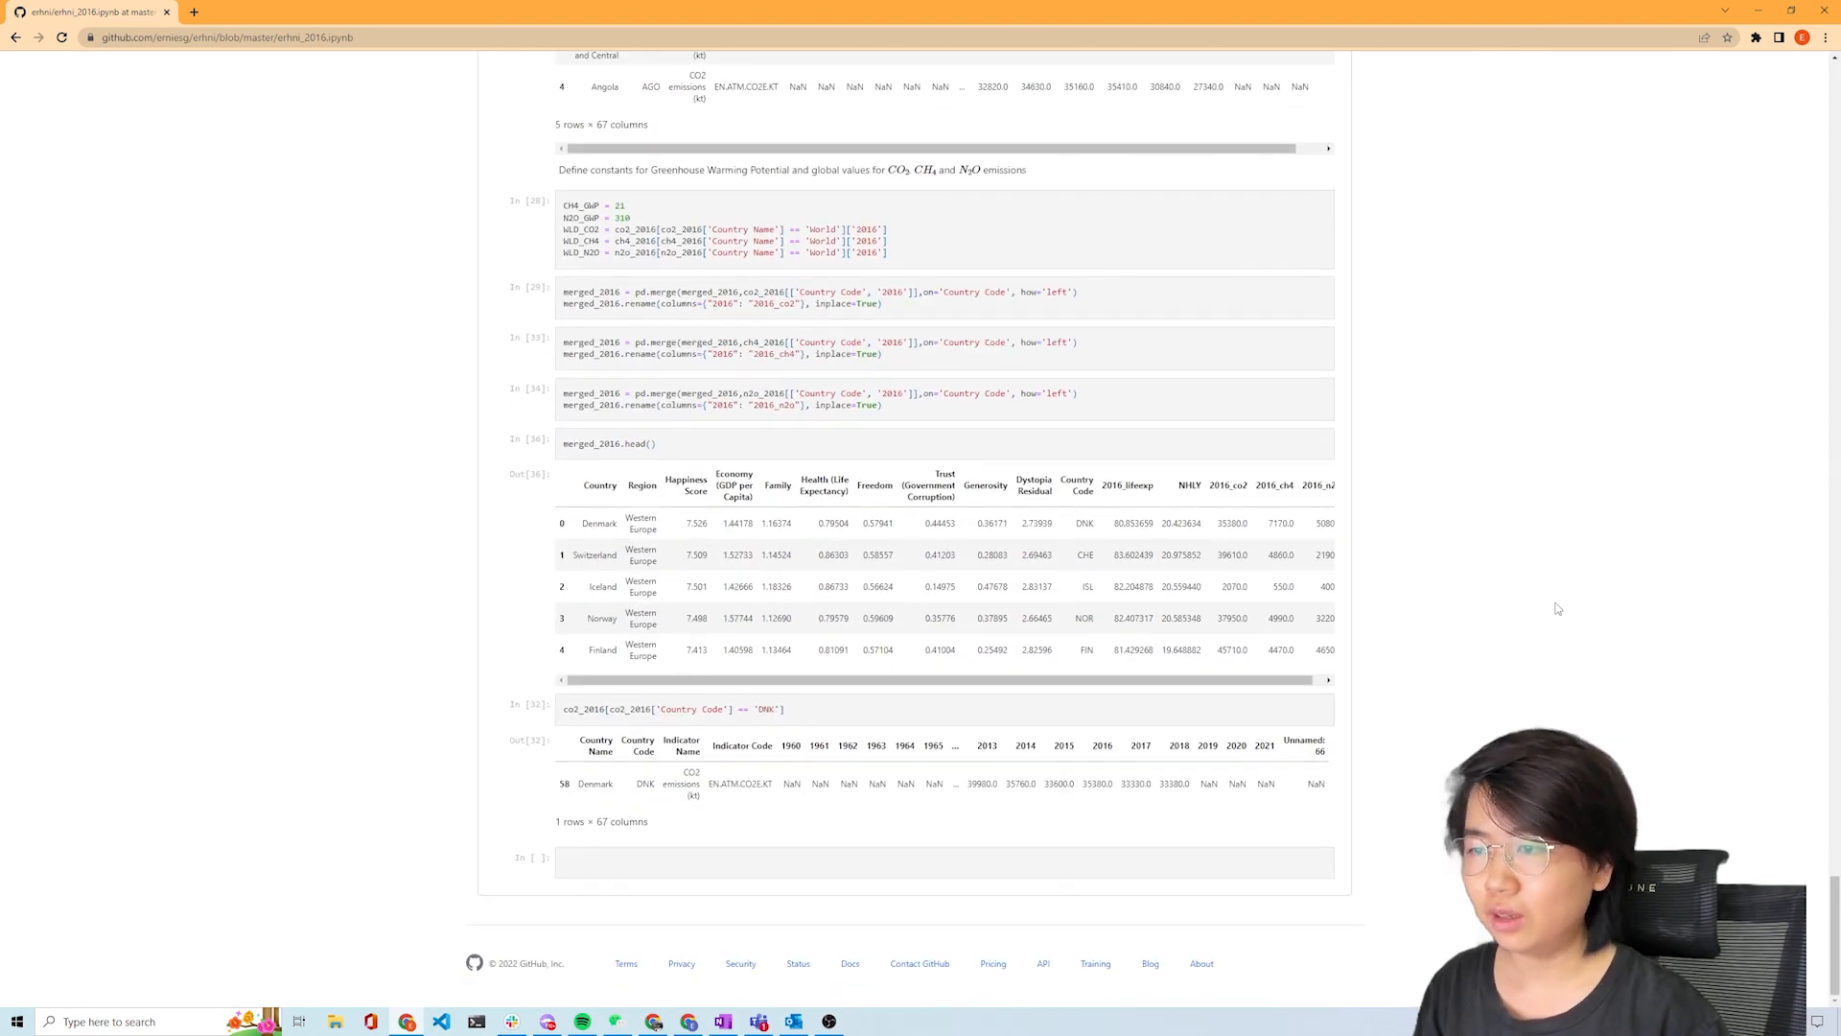